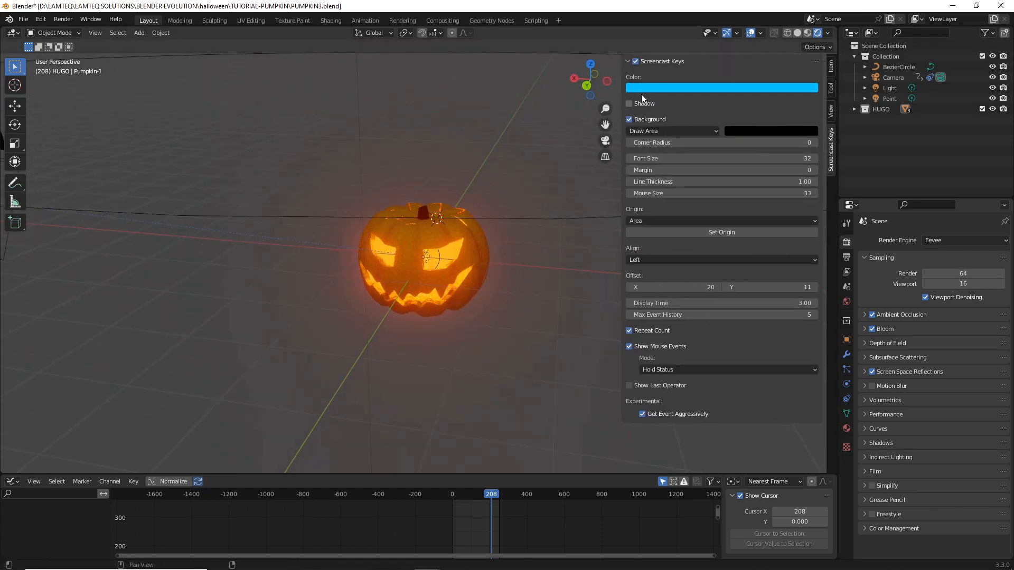
- Add a 25 m mesh plane as the ground beneath the pumpkin, keeping Eevee as the render engine
click(635, 61)
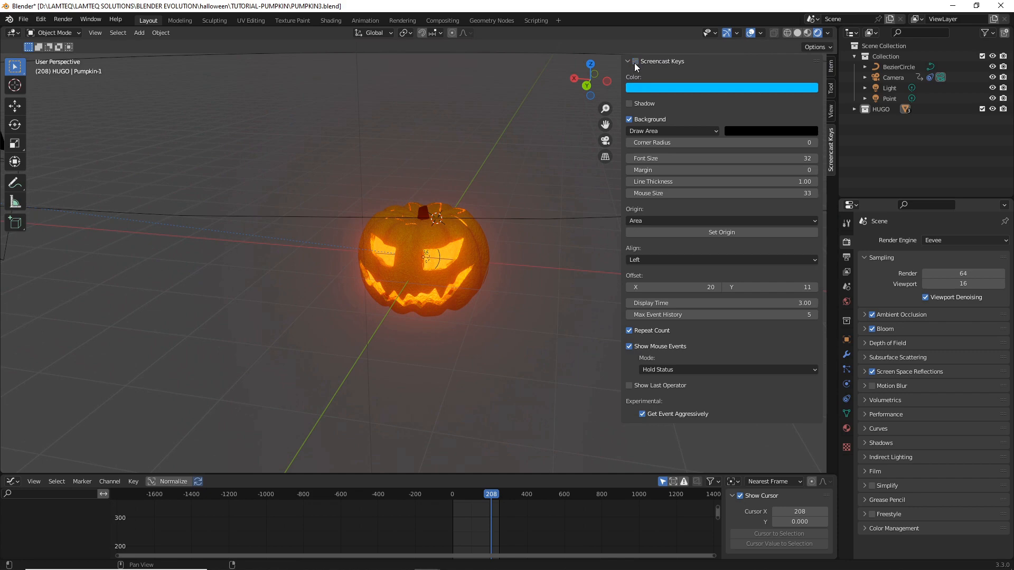
click(635, 61)
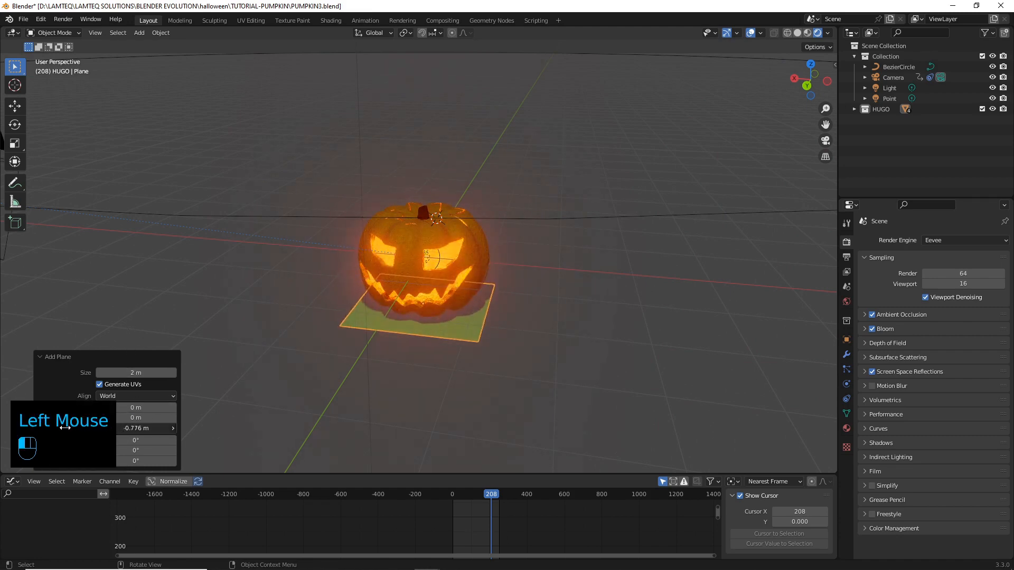
double_click(136, 373)
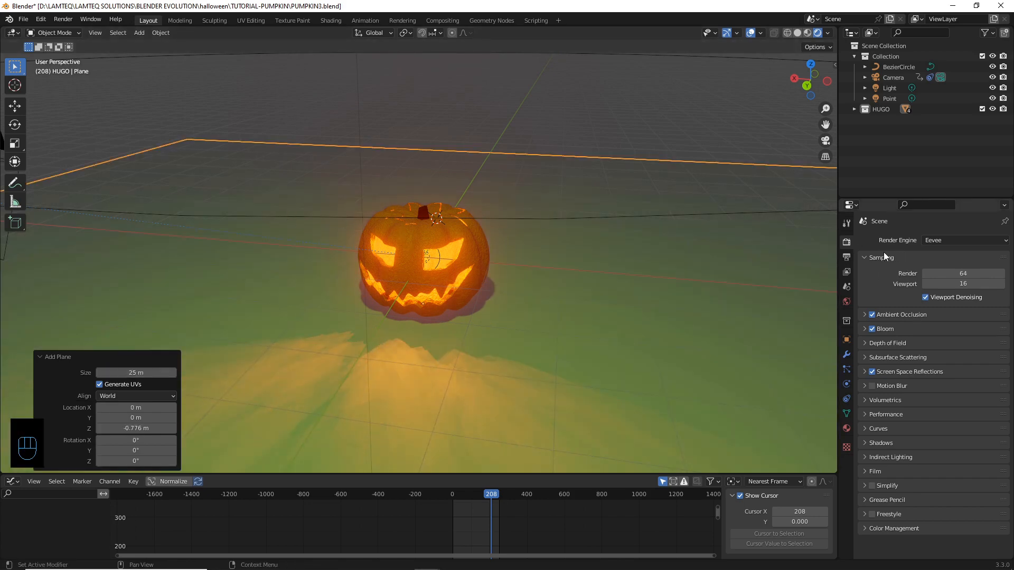
click(846, 257)
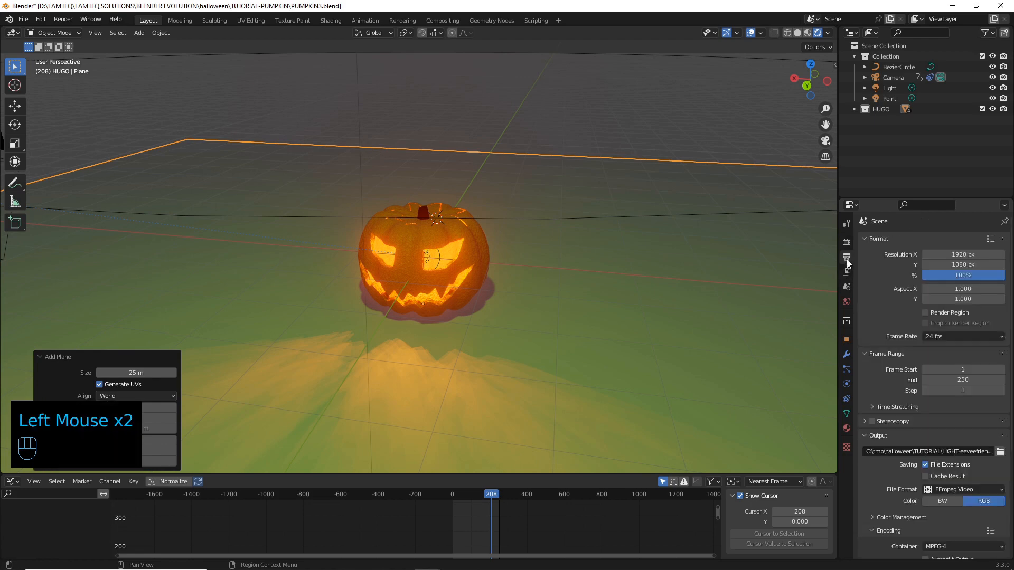
click(845, 257)
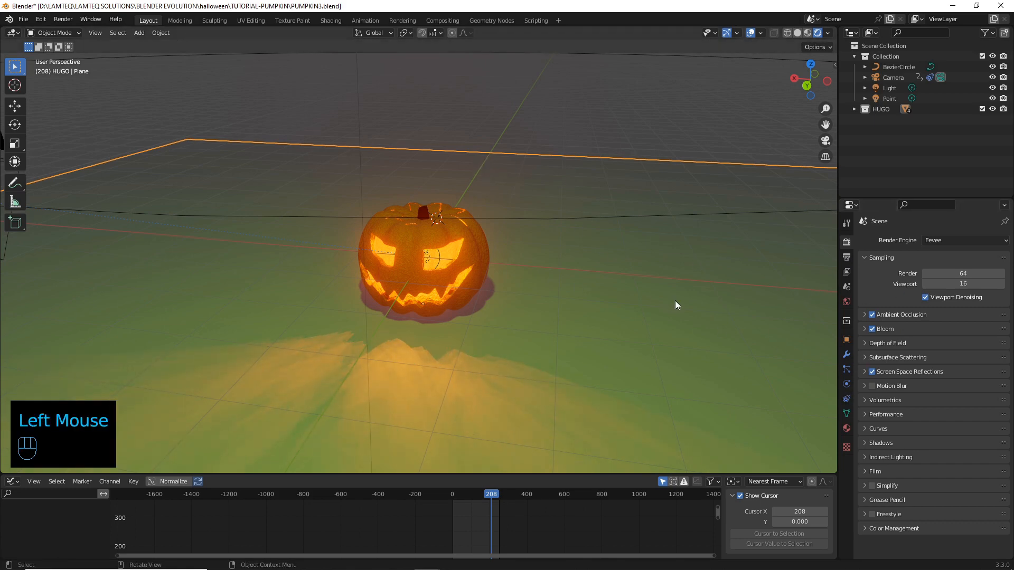
- Subdivide the selected ground plane into a dense face grid in Edit Mode and return to Object Mode
click(846, 354)
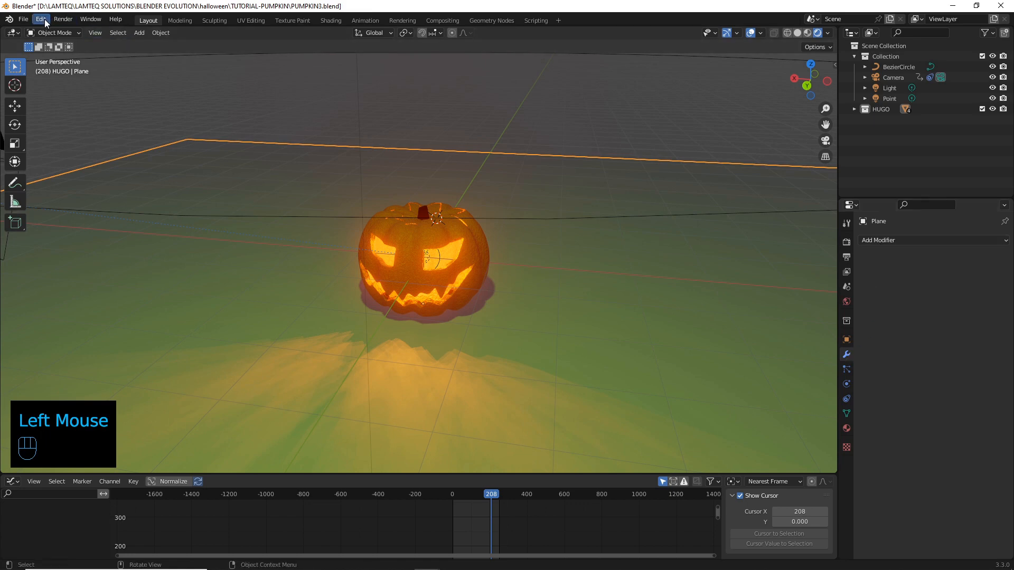
click(41, 19)
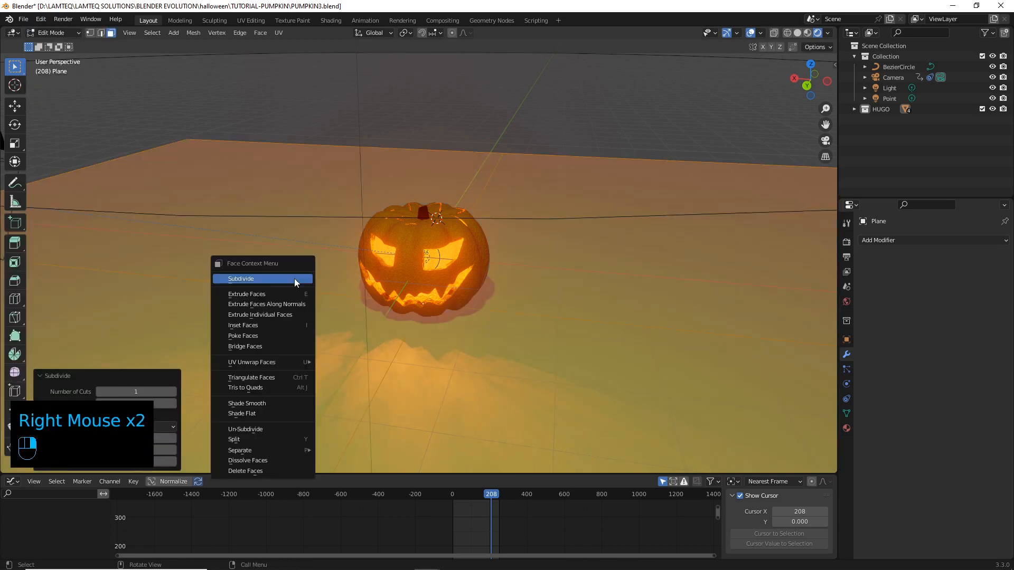
click(262, 278)
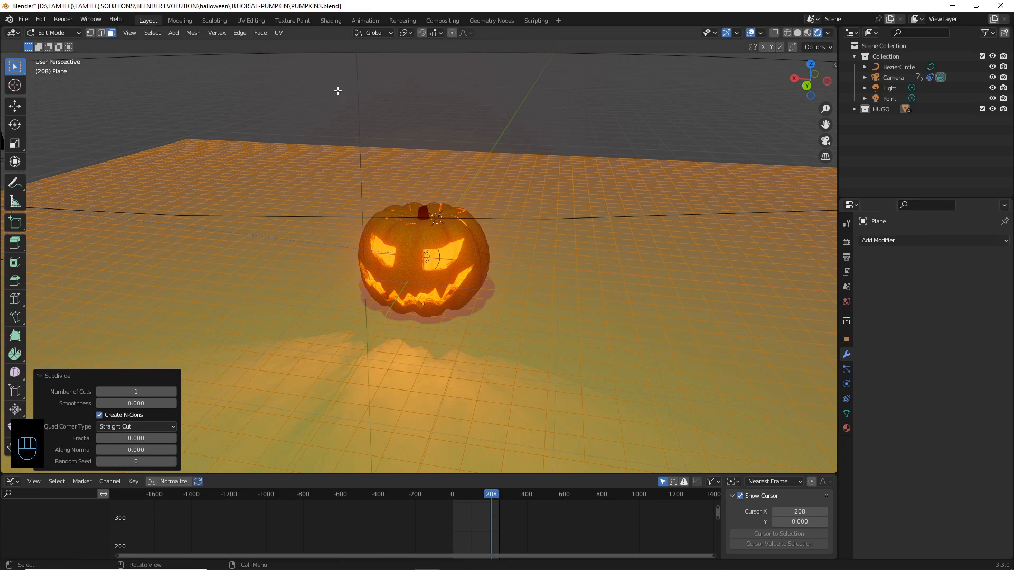
click(57, 32)
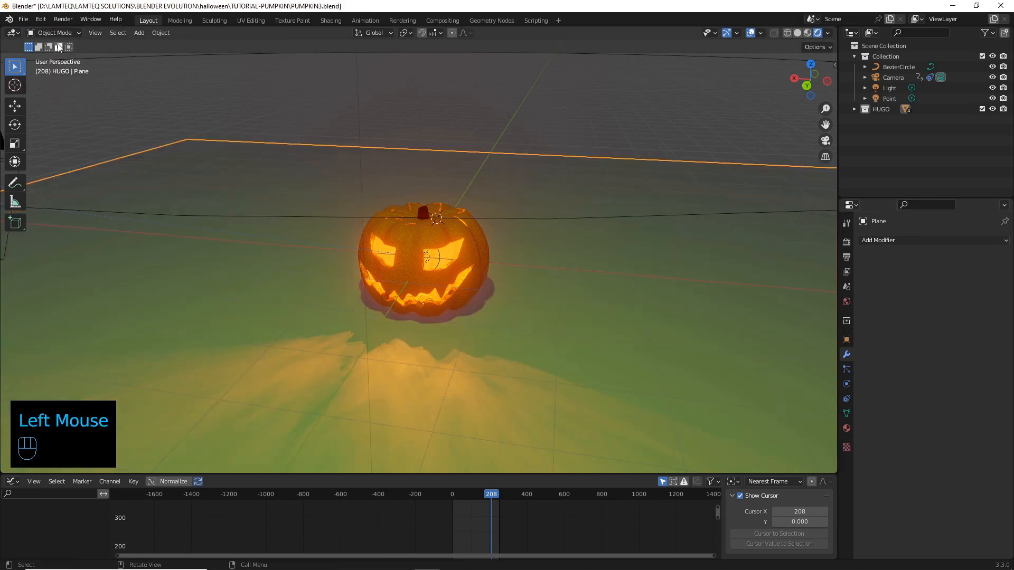
- Add a Displace modifier driven by a new Clouds texture and set its strength to about 1.3
click(931, 240)
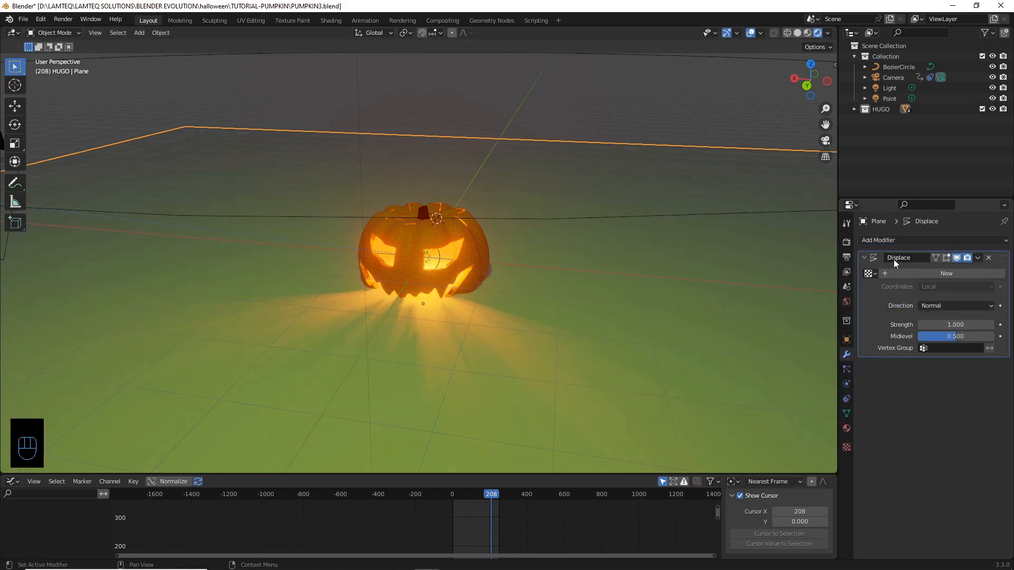
click(946, 273)
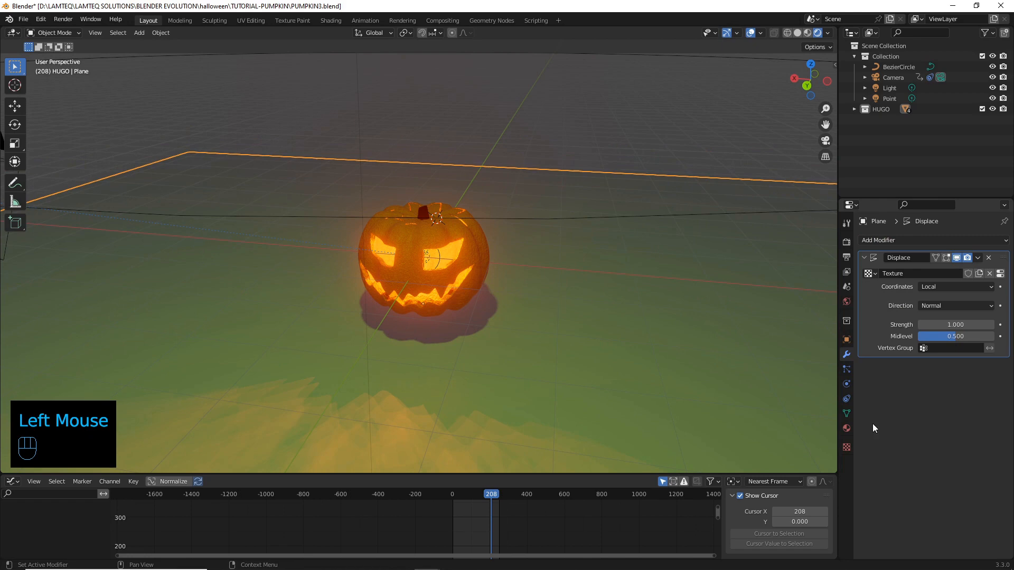
click(948, 272)
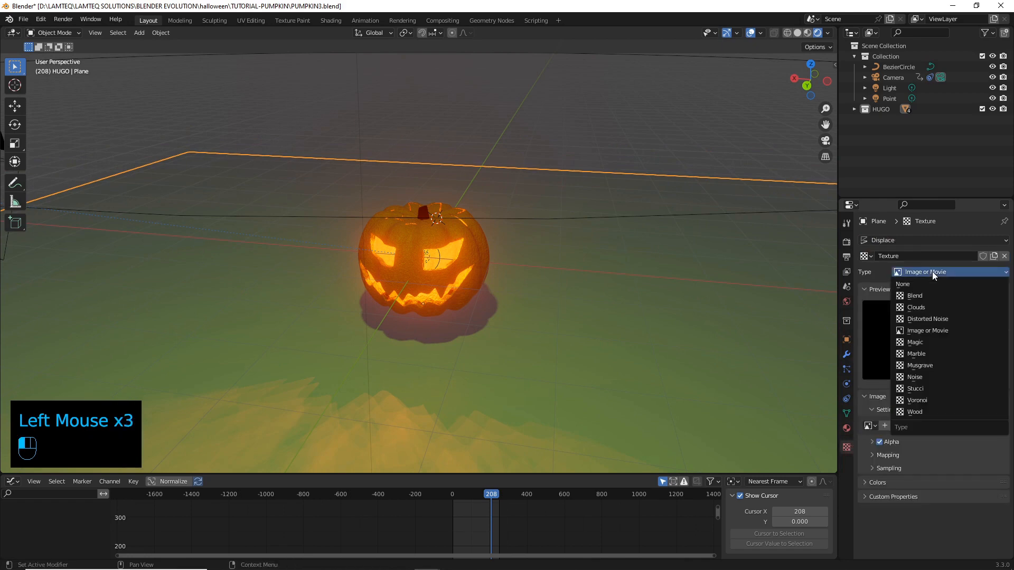
click(915, 307)
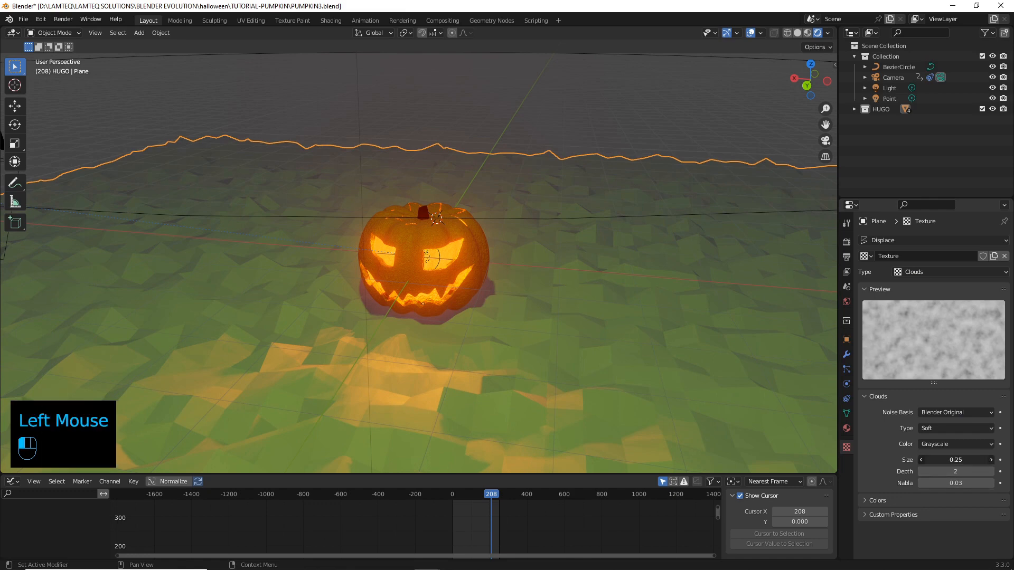
drag(954, 459, 968, 459)
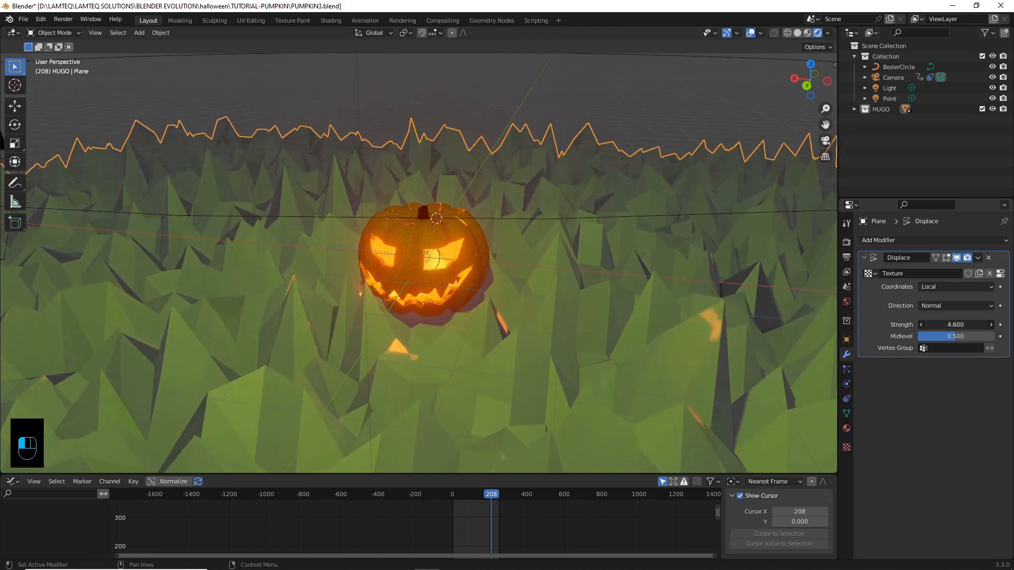
drag(957, 324, 925, 324)
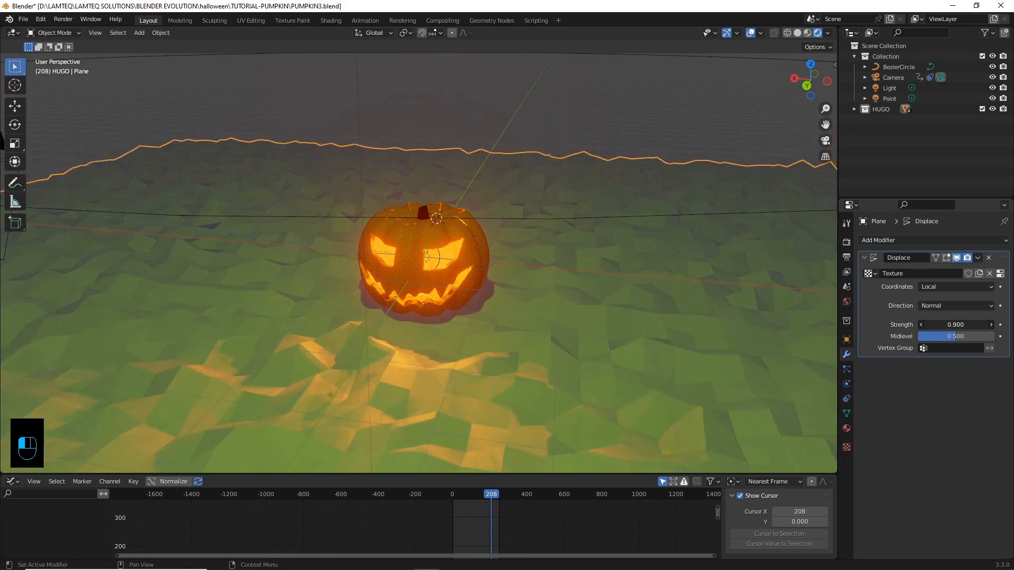
click(990, 325)
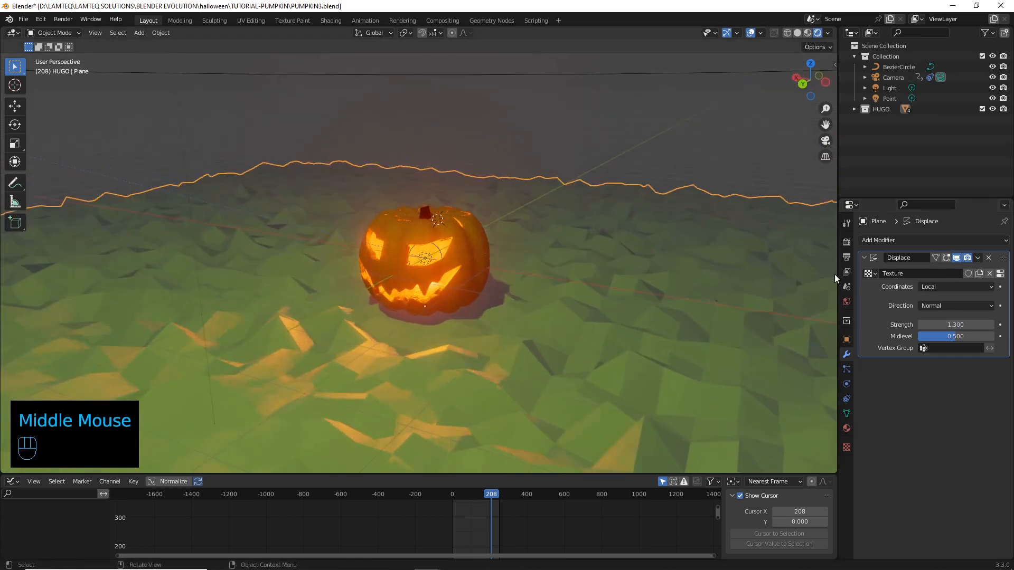
- Add a Subdivision Surface modifier at level 3 to smooth the terrain into rolling hills
click(931, 240)
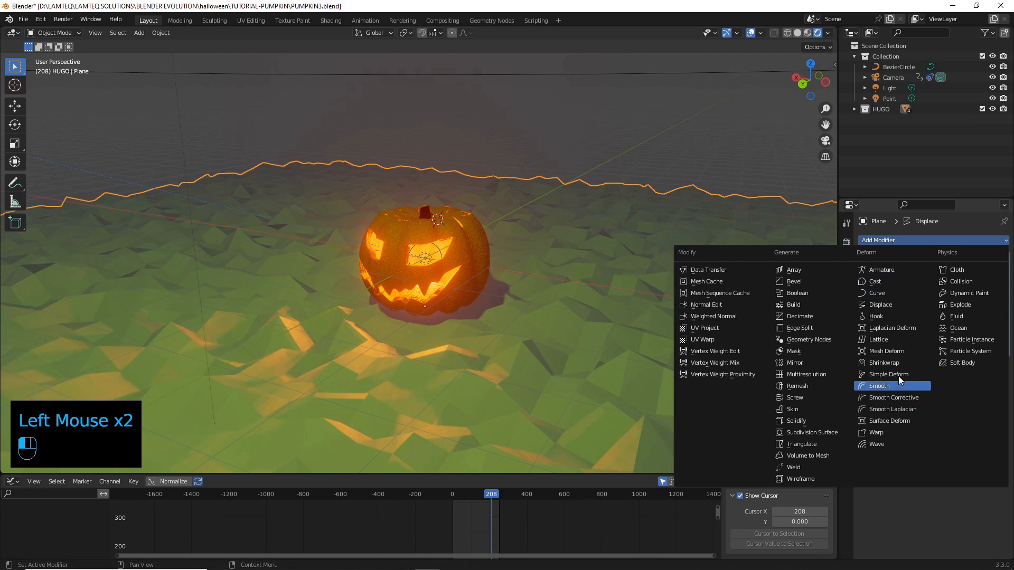
mouse_move(810, 433)
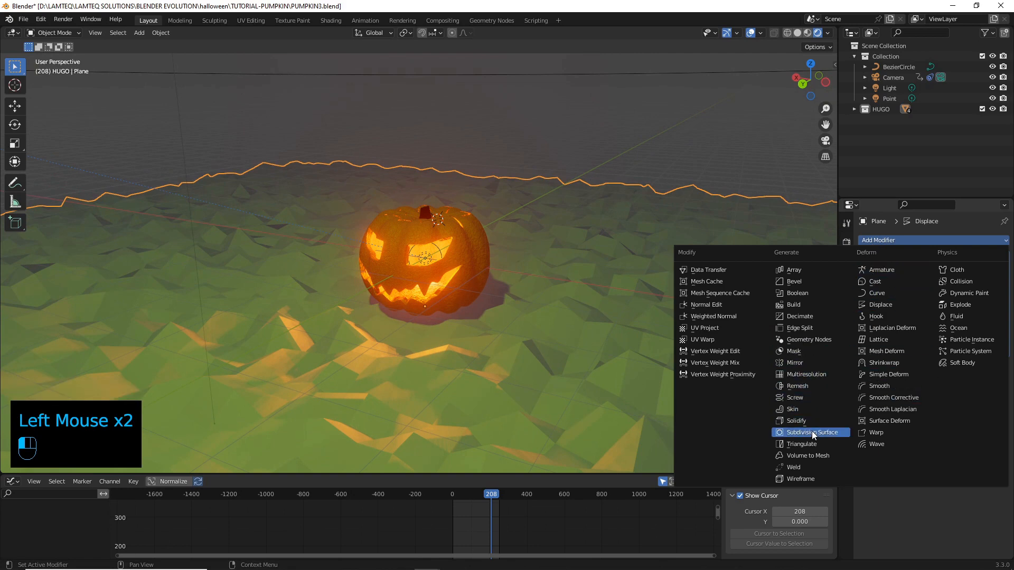
click(810, 432)
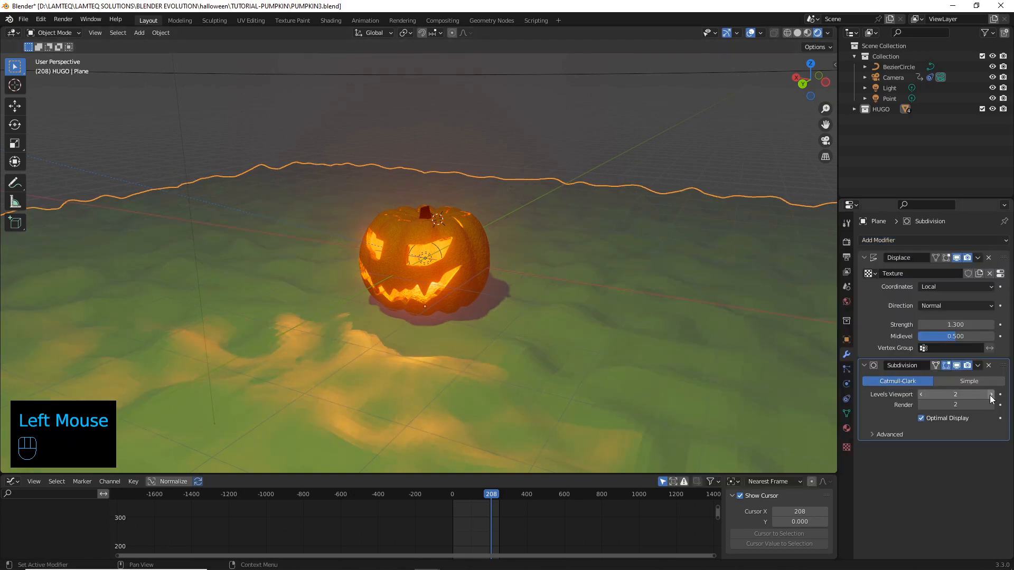
click(990, 394)
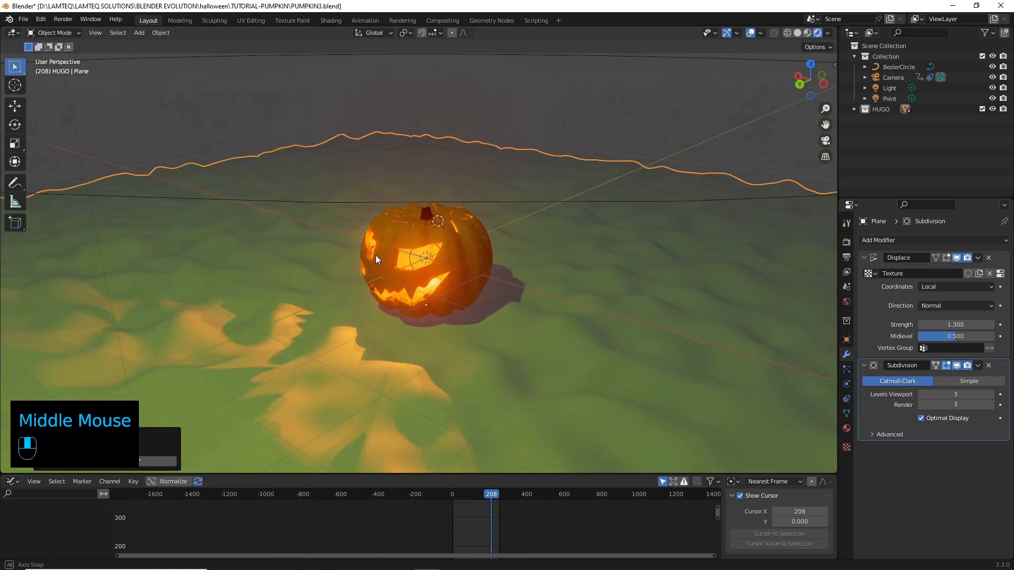
drag(378, 262, 353, 178)
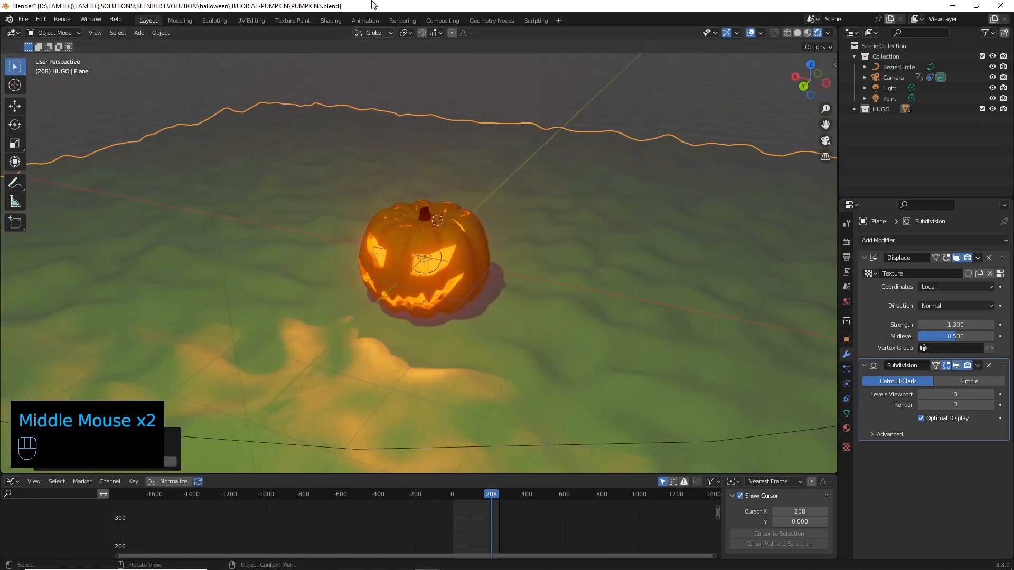
click(331, 20)
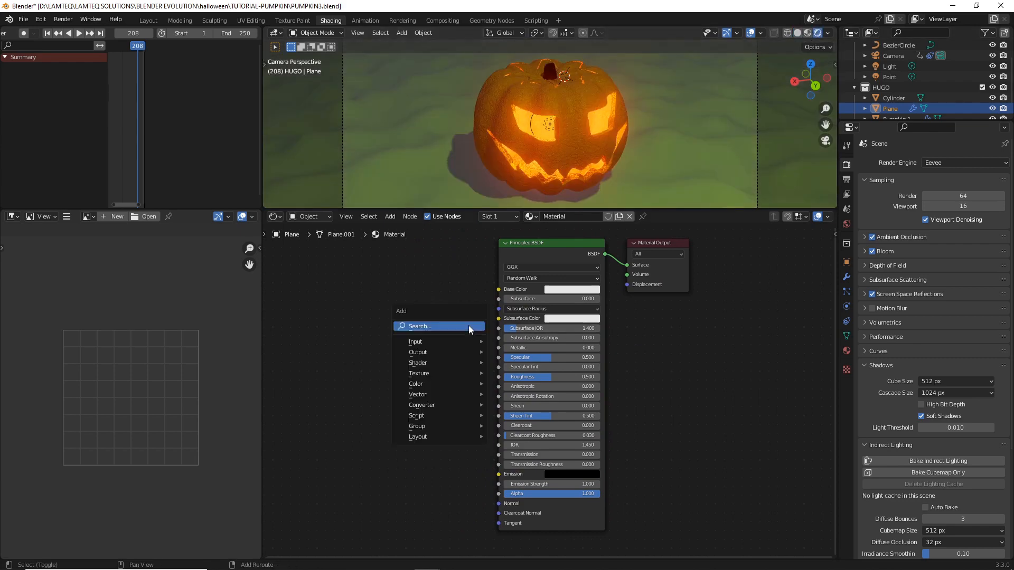
- Add a Bump node and a Voronoi Texture node to the ground material, feeding the Voronoi into the bump height
click(435, 326)
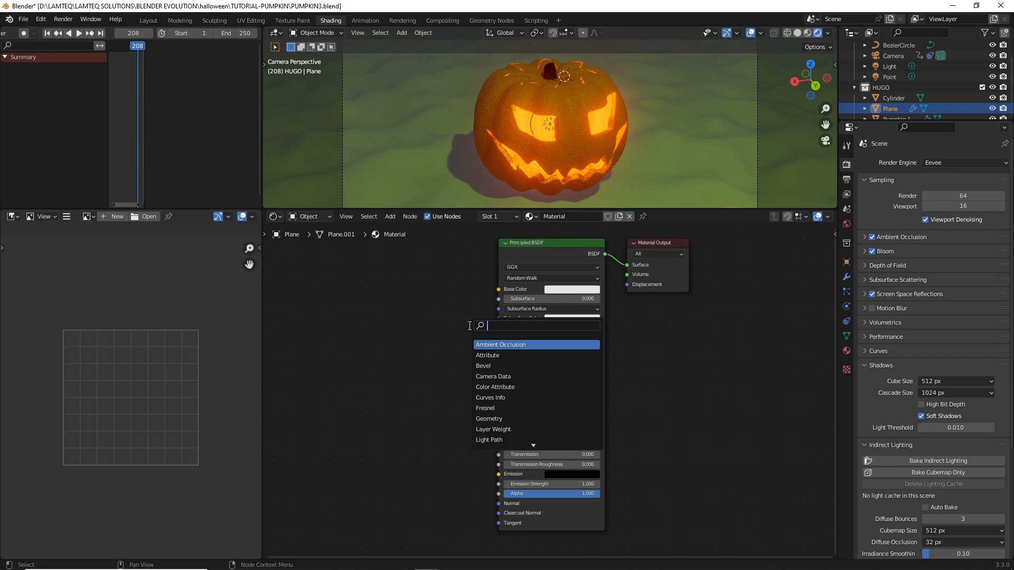
text(B)
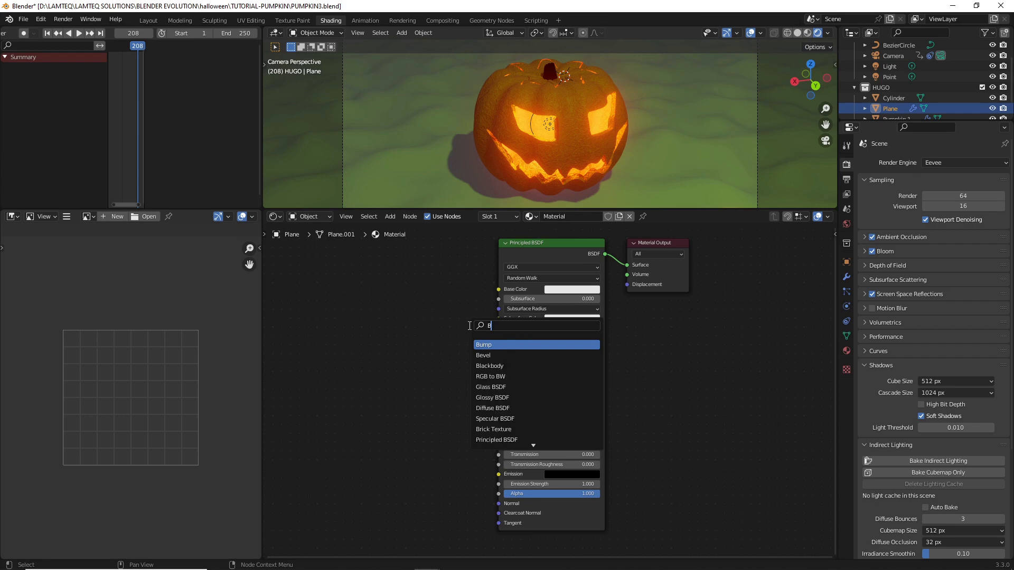
click(484, 344)
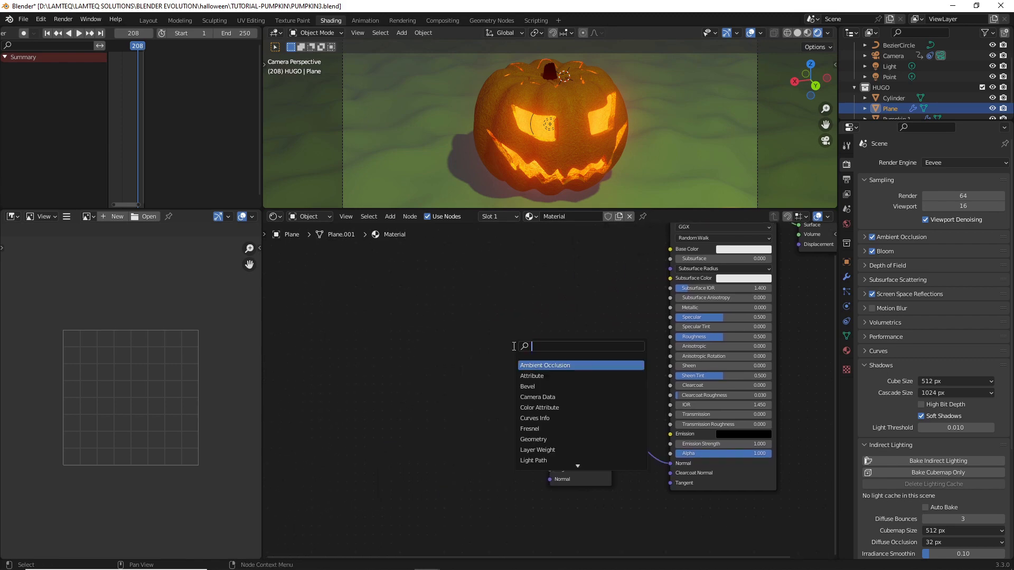
text(VOR)
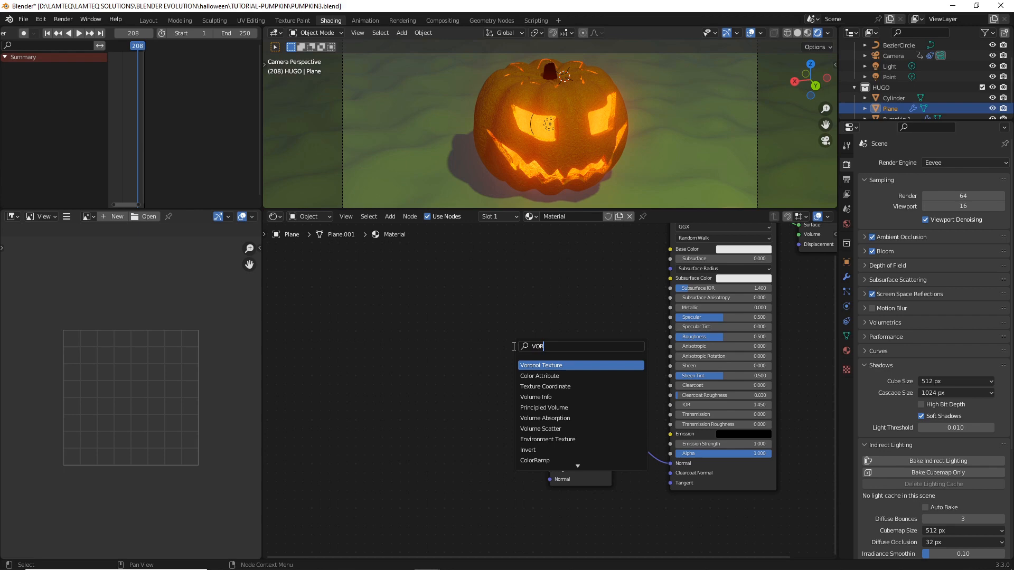
click(541, 364)
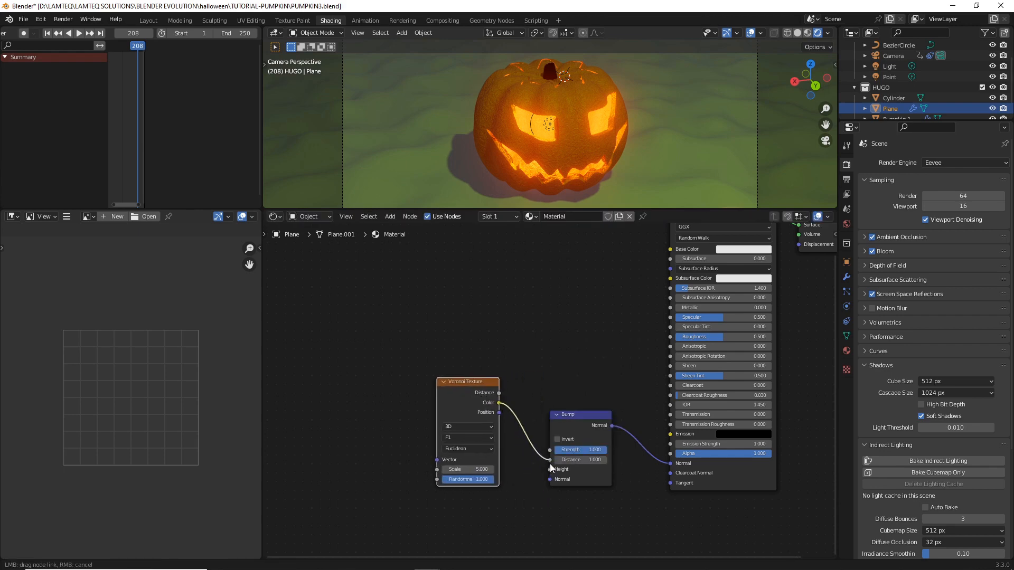
drag(467, 381, 394, 390)
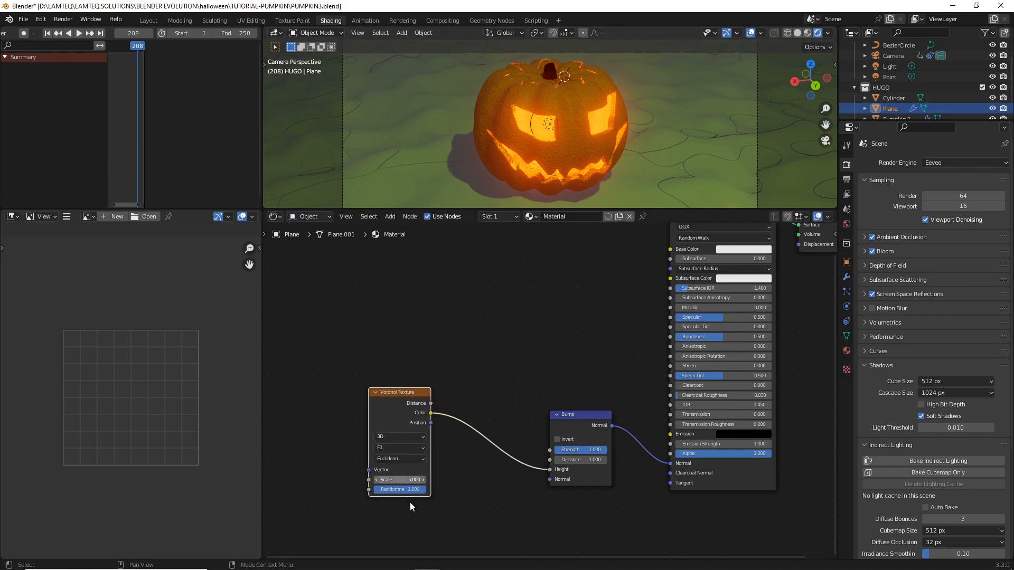
- Set the Voronoi texture to the Chebychev metric and its scale to 200, then 150
click(399, 458)
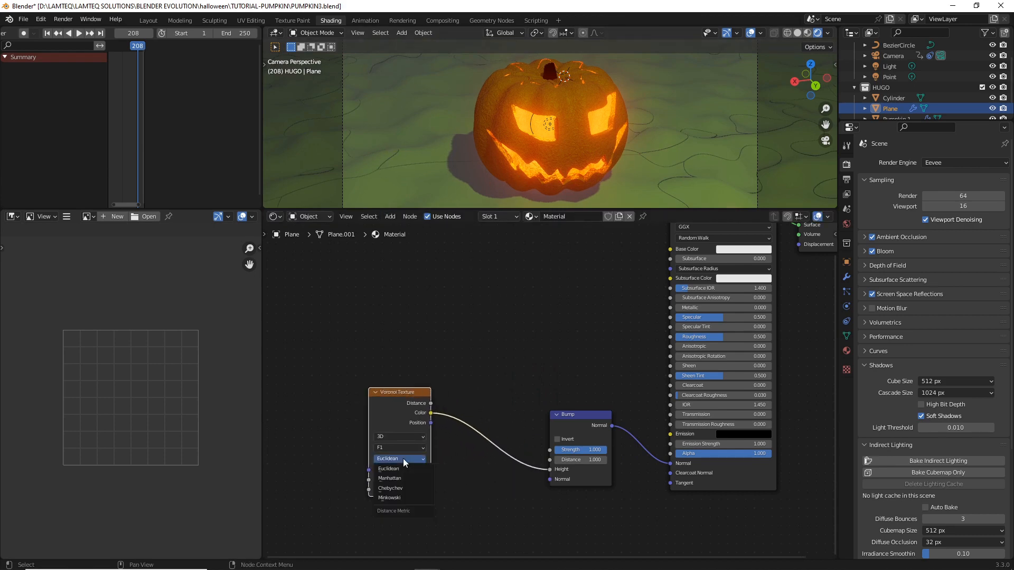
click(391, 488)
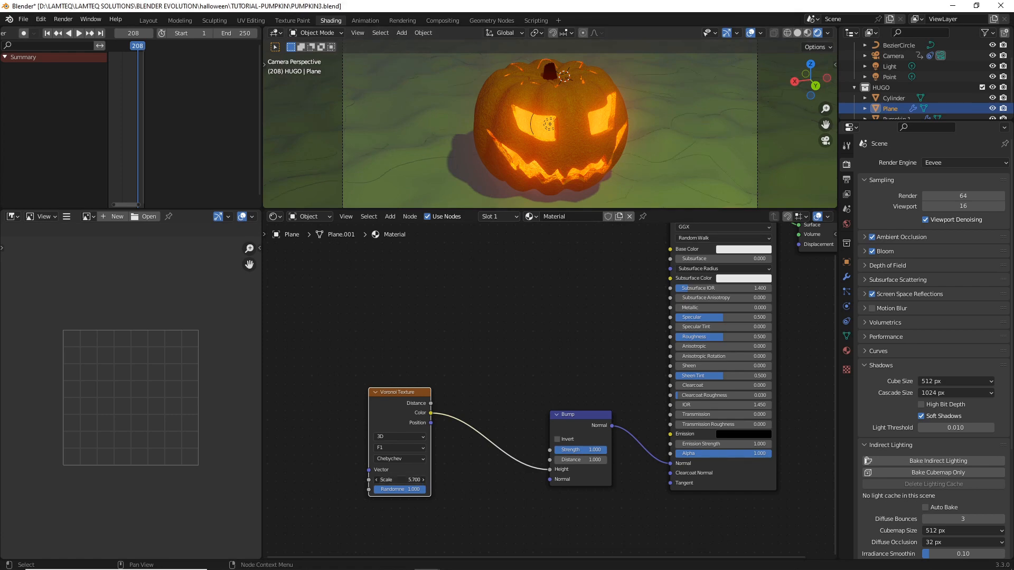
double_click(400, 479)
text(4)
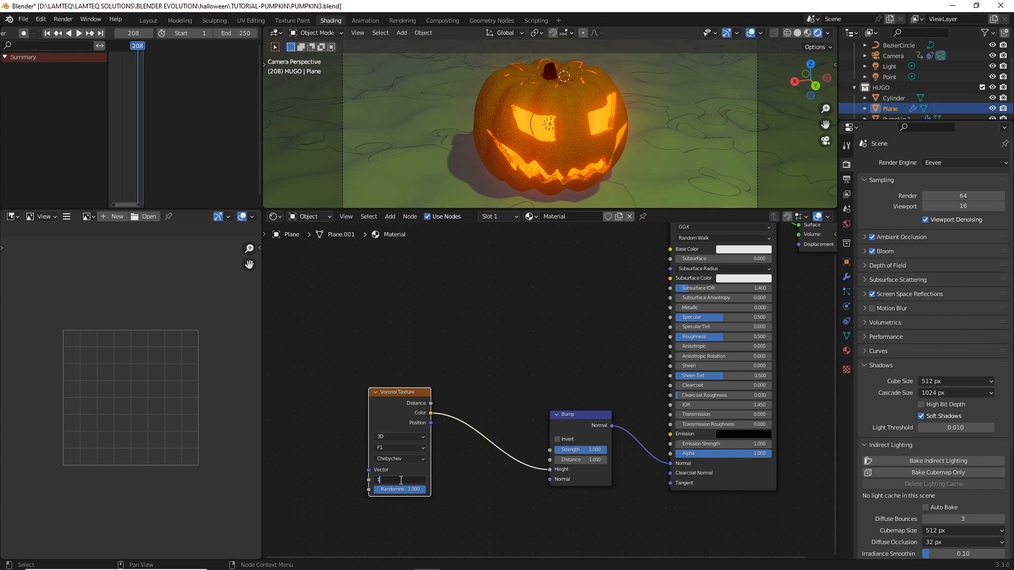
text(20)
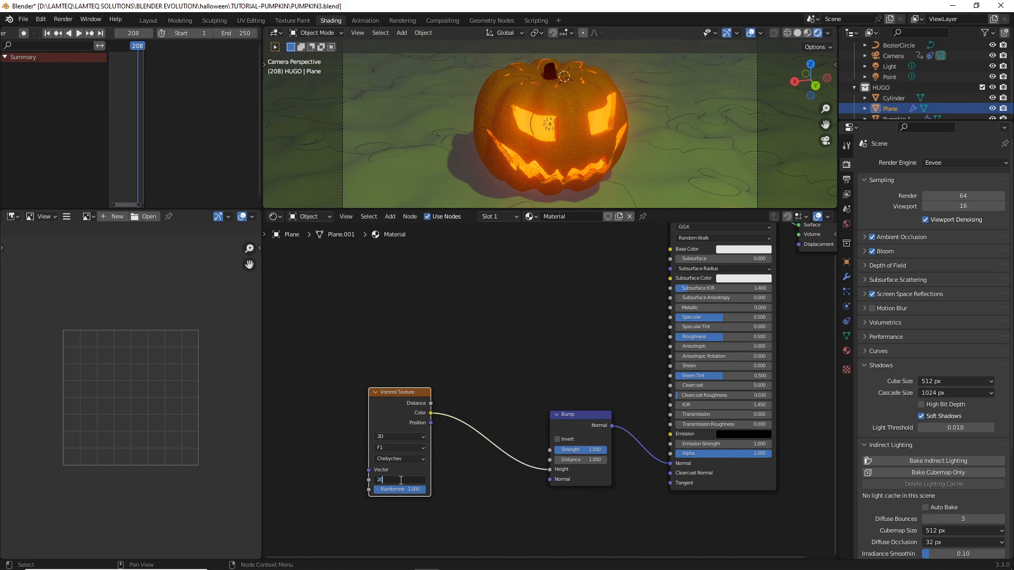
text(200.000)
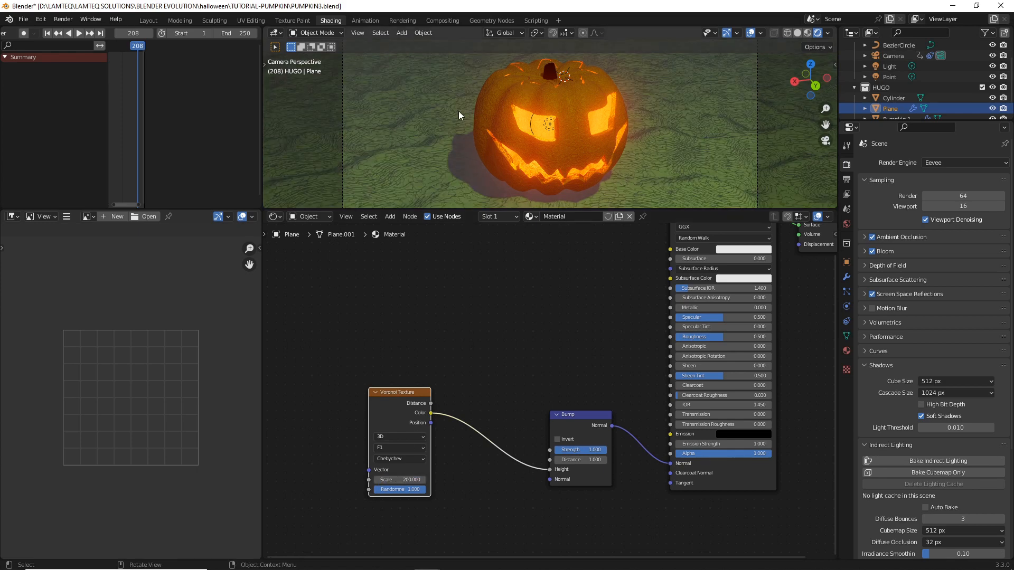
mouse_move(404, 449)
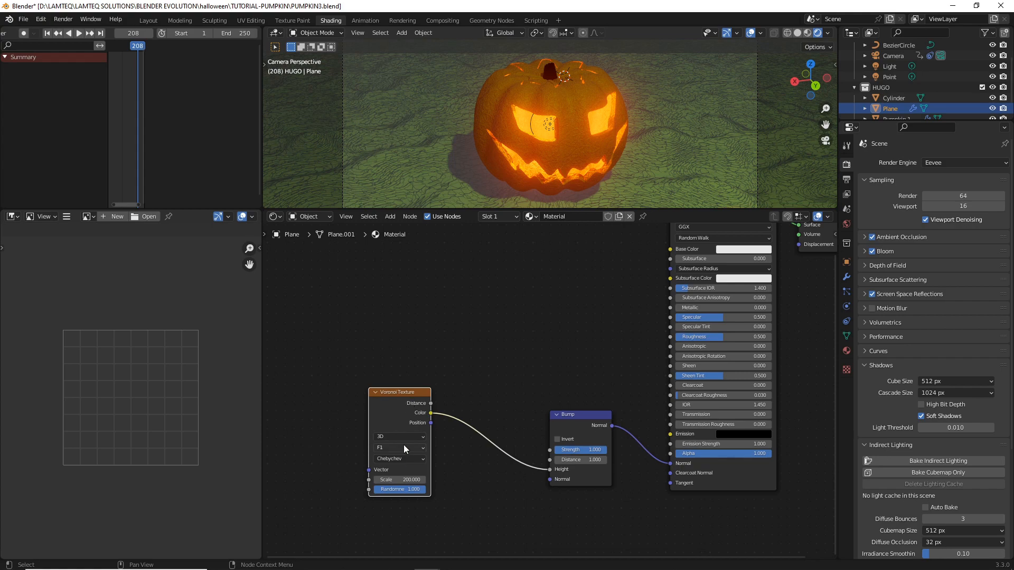
mouse_move(502, 321)
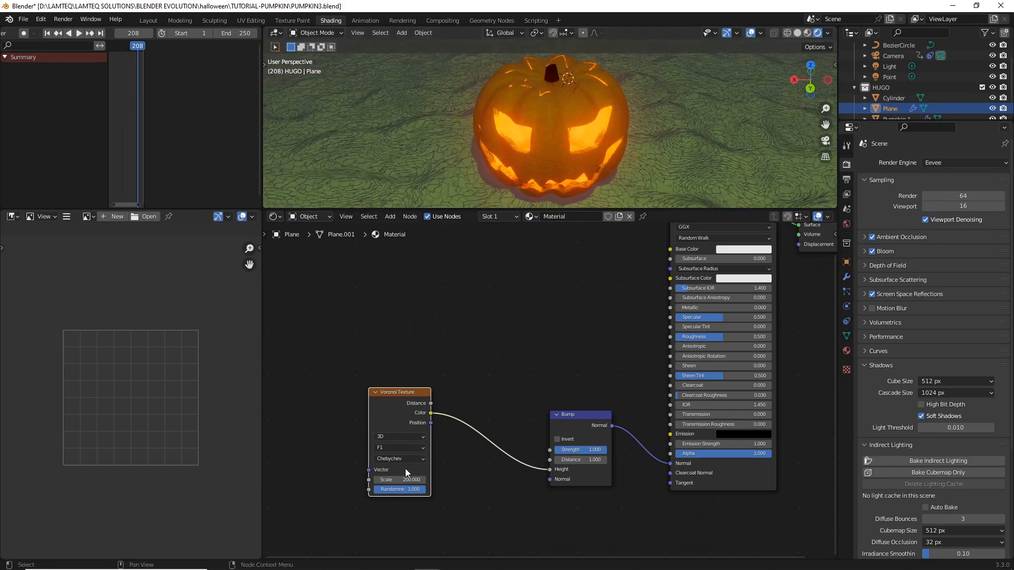
double_click(399, 479)
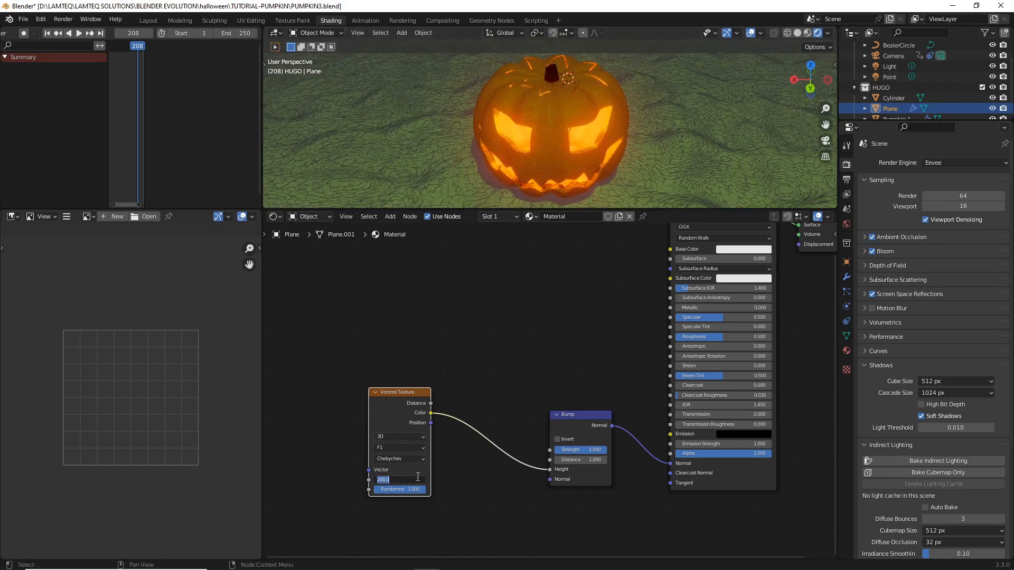
text(150)
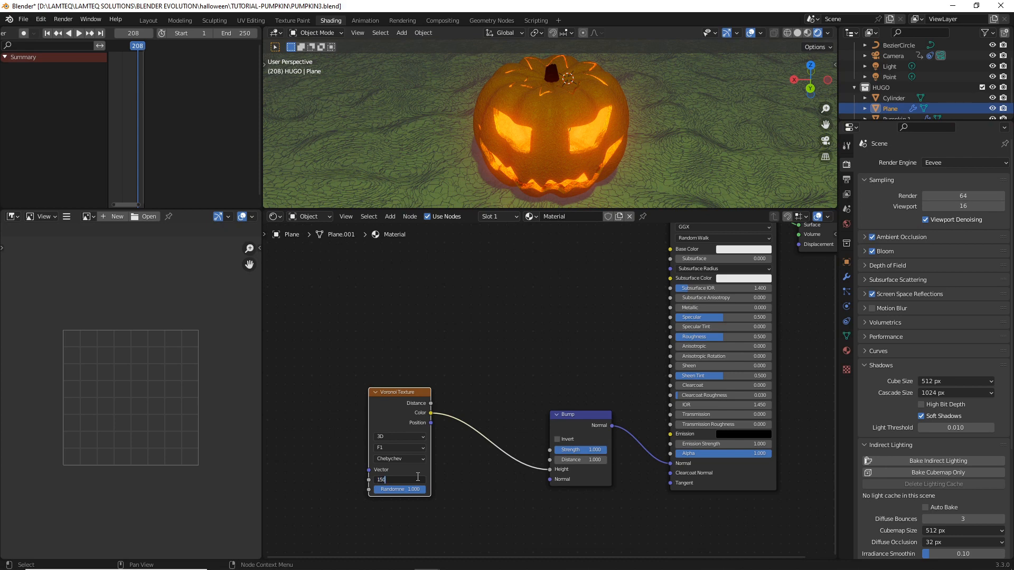
key(Return)
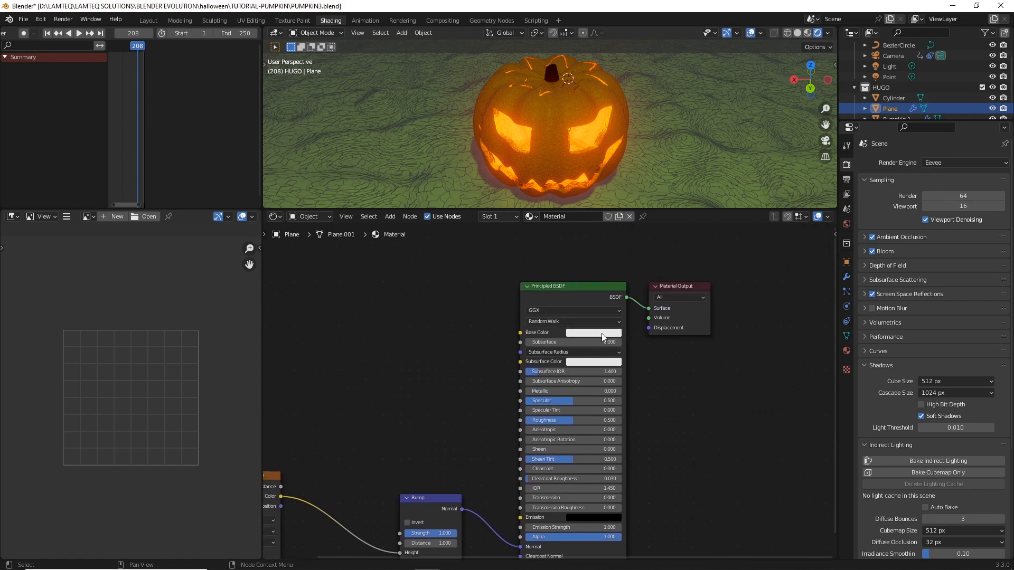
- Pick a dark blue for the ground material's Principled BSDF base colour
click(593, 332)
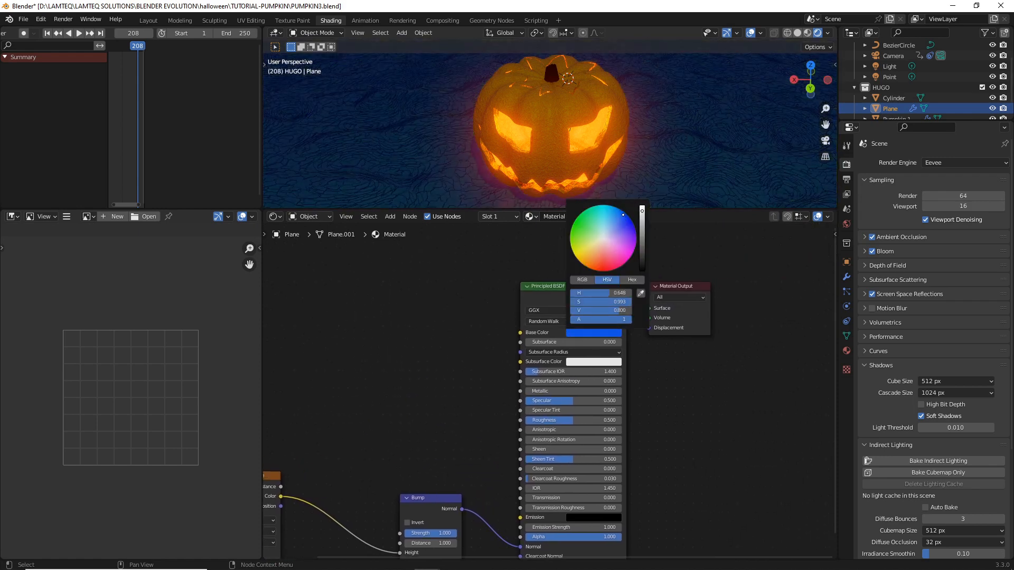
drag(641, 210, 641, 244)
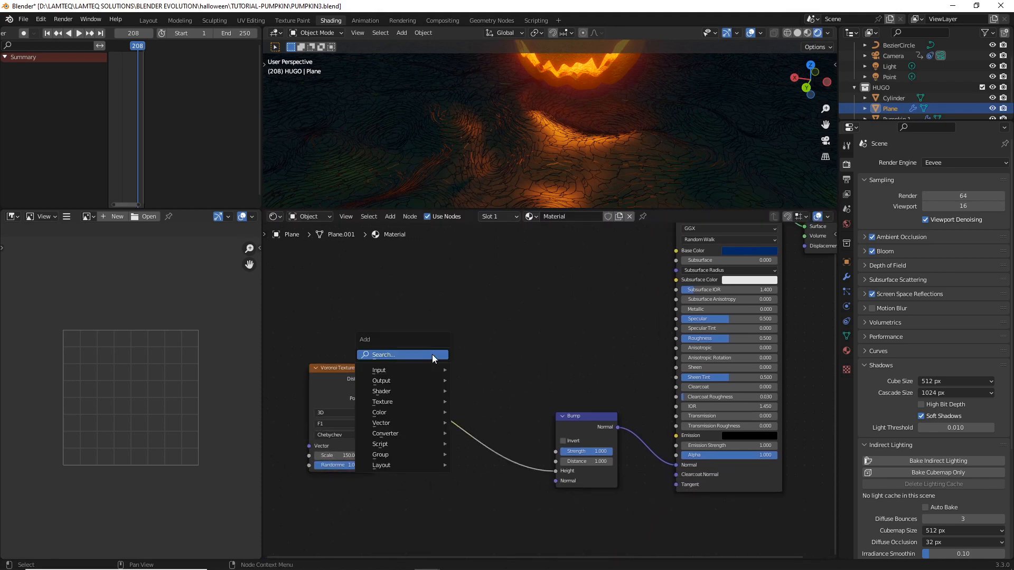
- Insert a ColorRamp between the Voronoi and Bump nodes with its black stop at about 0.43
text(col)
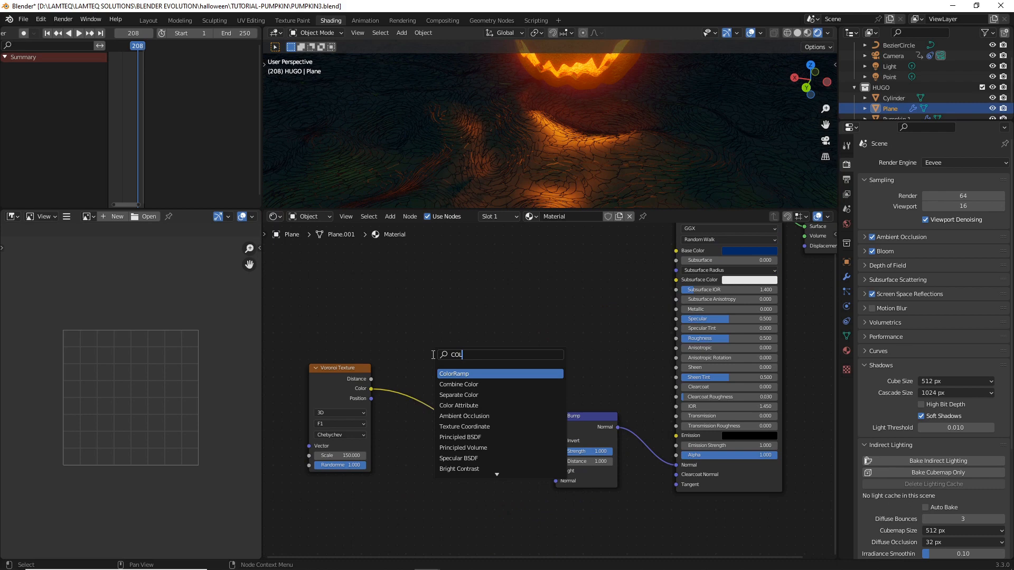
text(COLOR)
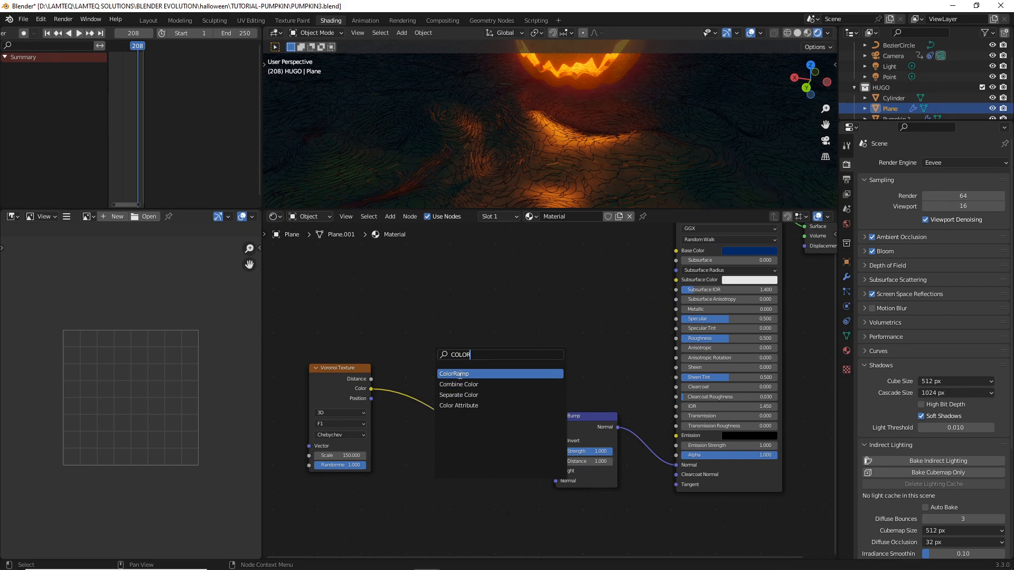
click(454, 374)
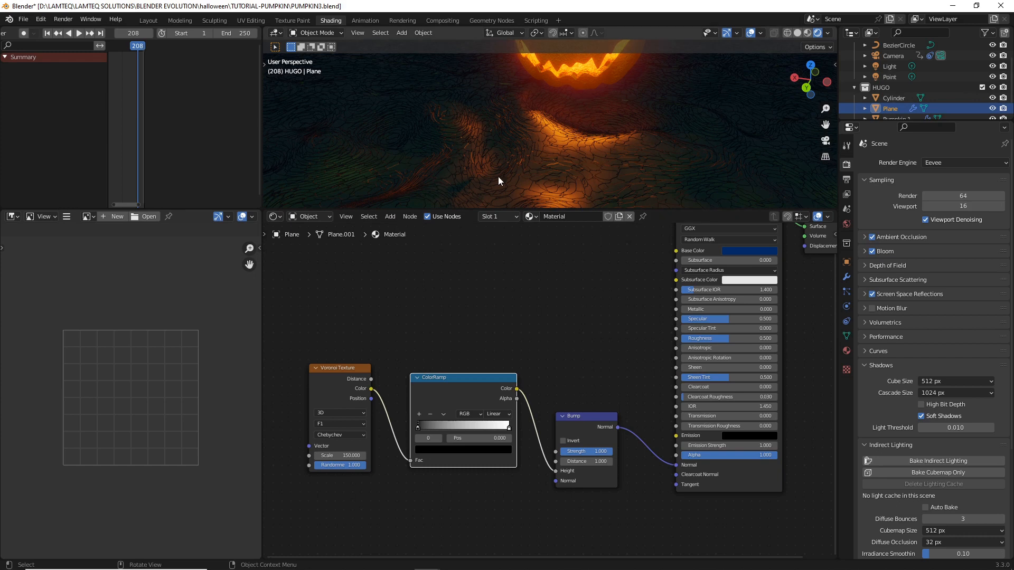
mouse_move(465, 363)
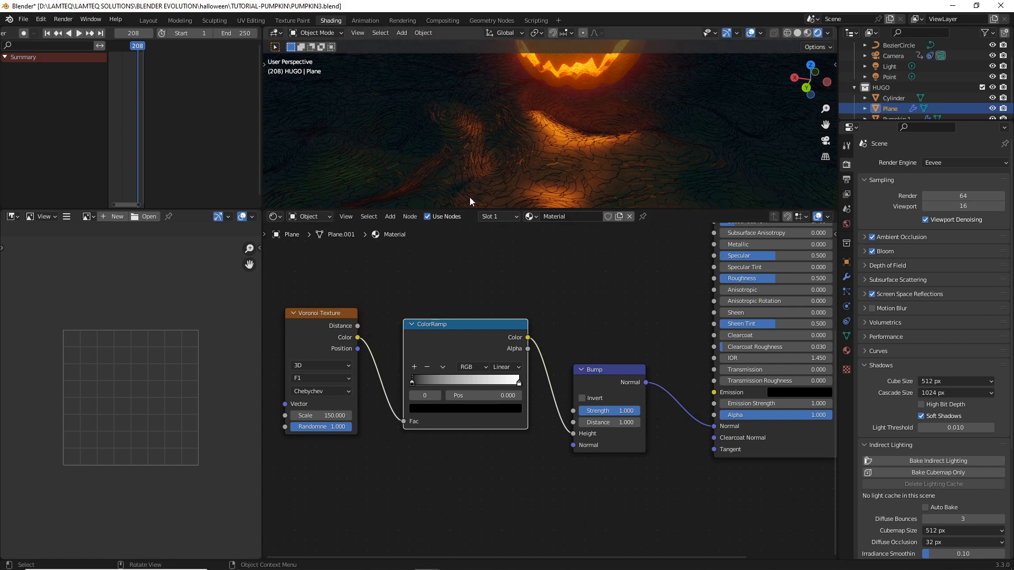
drag(410, 378, 415, 382)
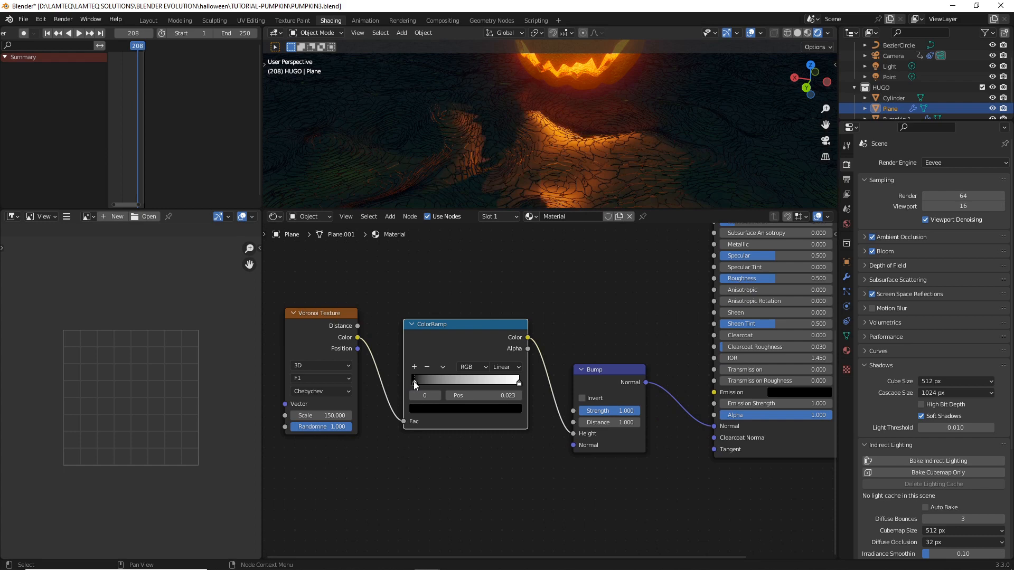
drag(414, 379, 465, 379)
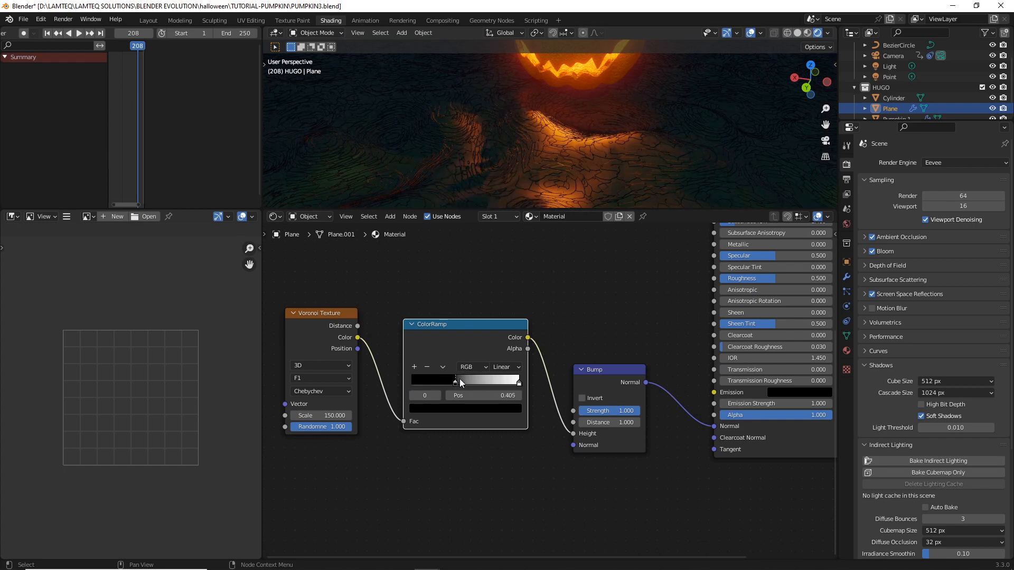
drag(457, 379, 460, 379)
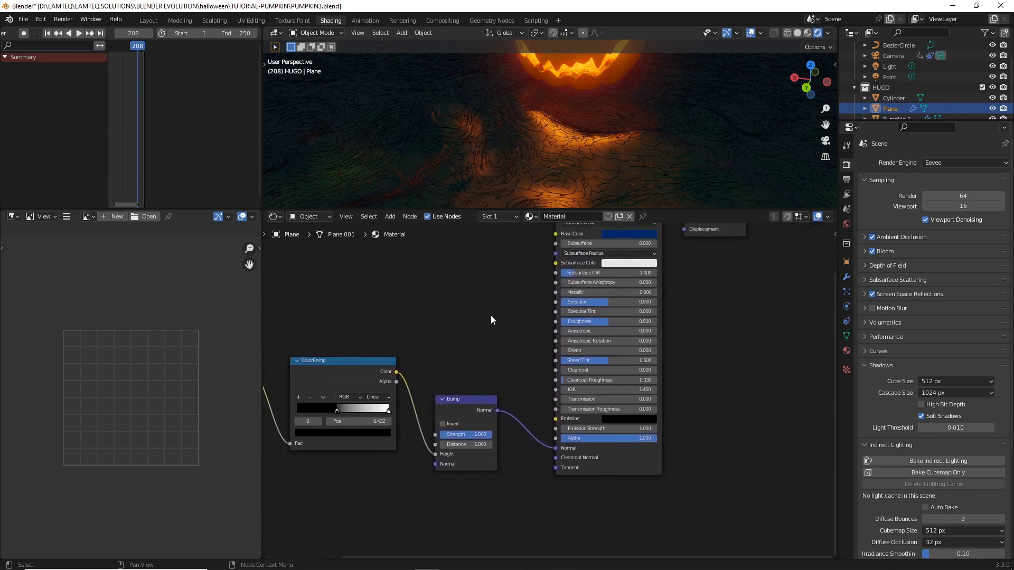
mouse_move(937, 472)
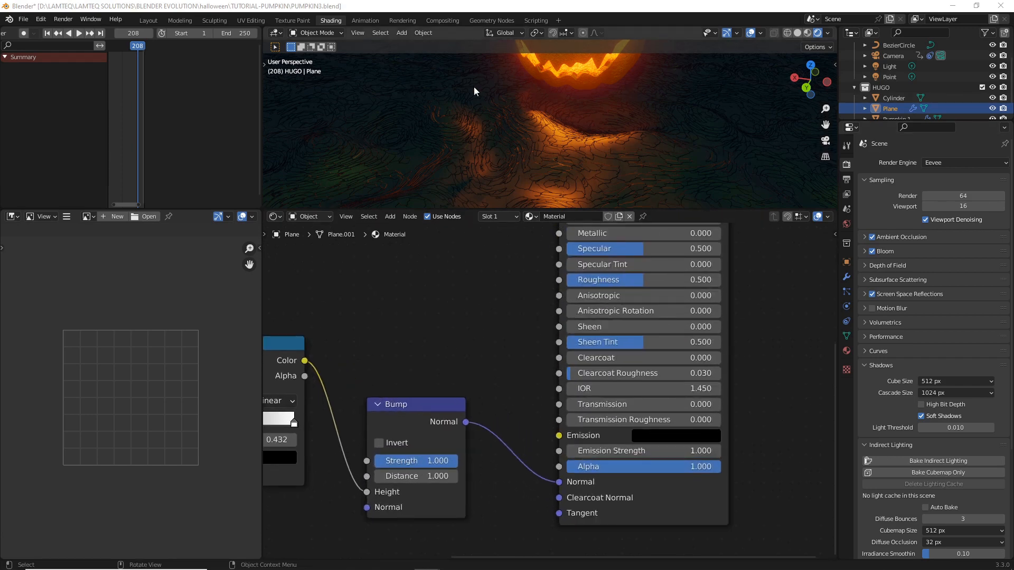
mouse_move(642, 294)
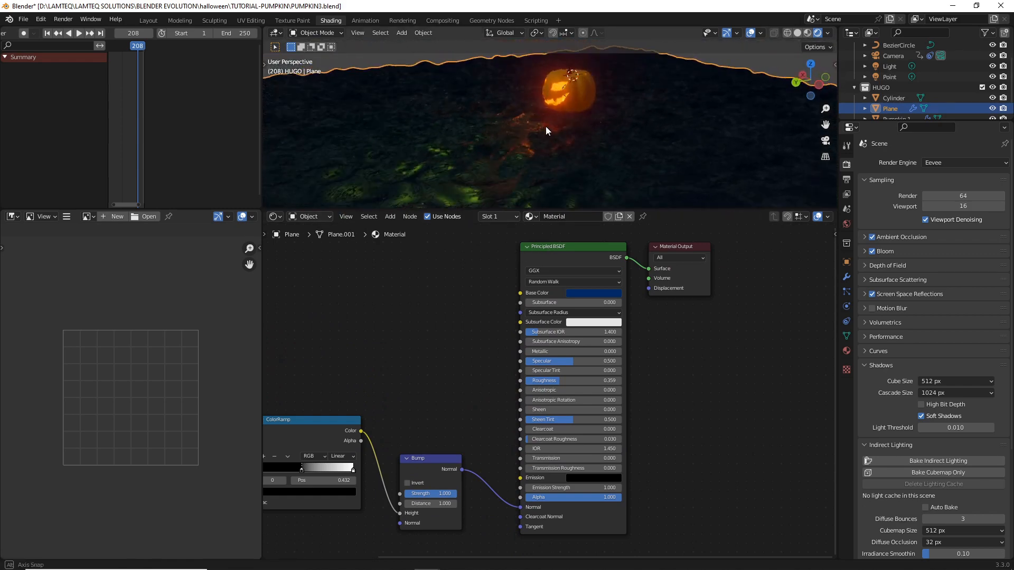
drag(546, 128, 570, 115)
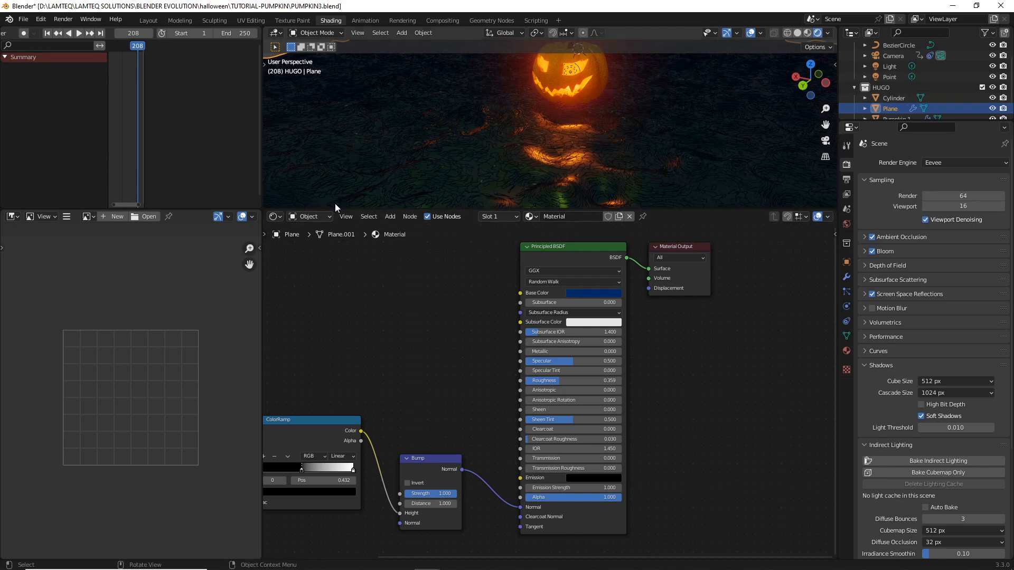
click(293, 217)
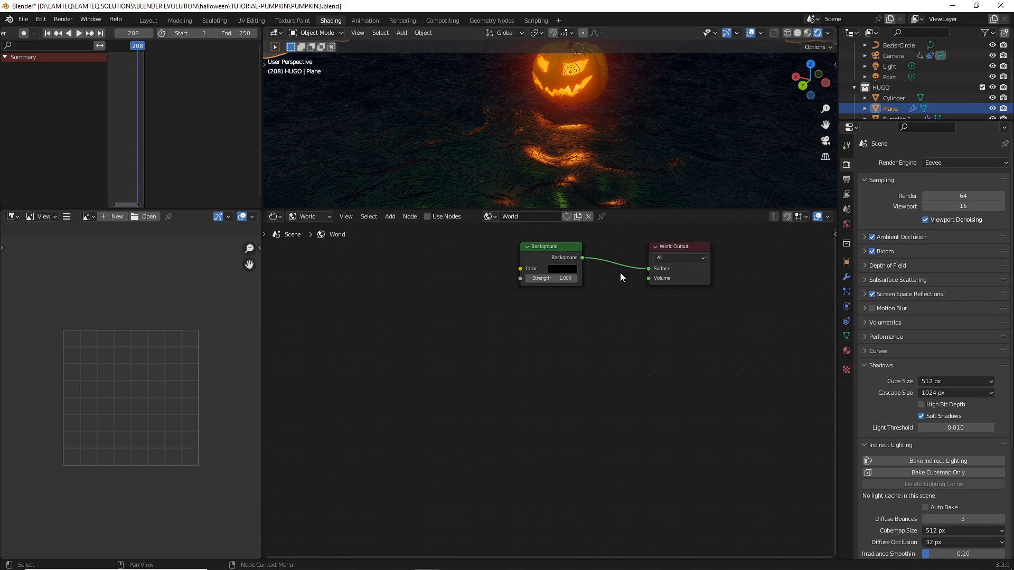
mouse_move(583, 260)
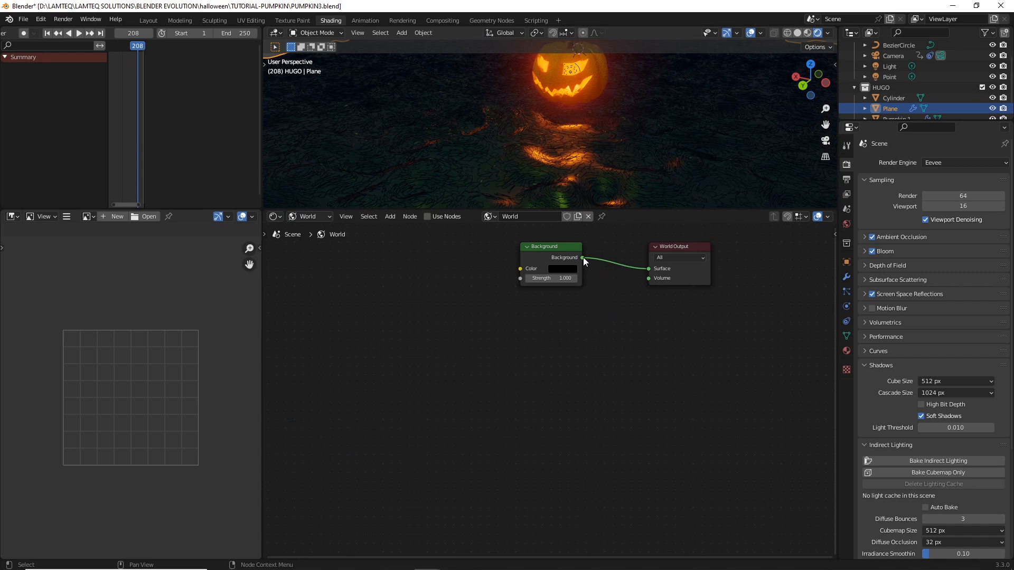
mouse_move(549, 251)
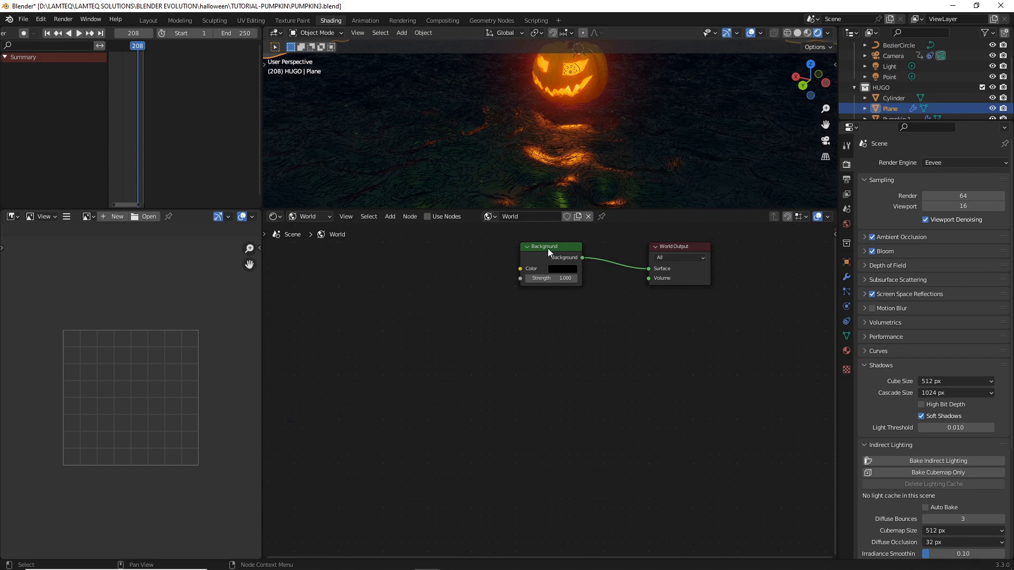
- Move the Background node aside and add a Mix Shader node to the world shader
drag(549, 246, 482, 272)
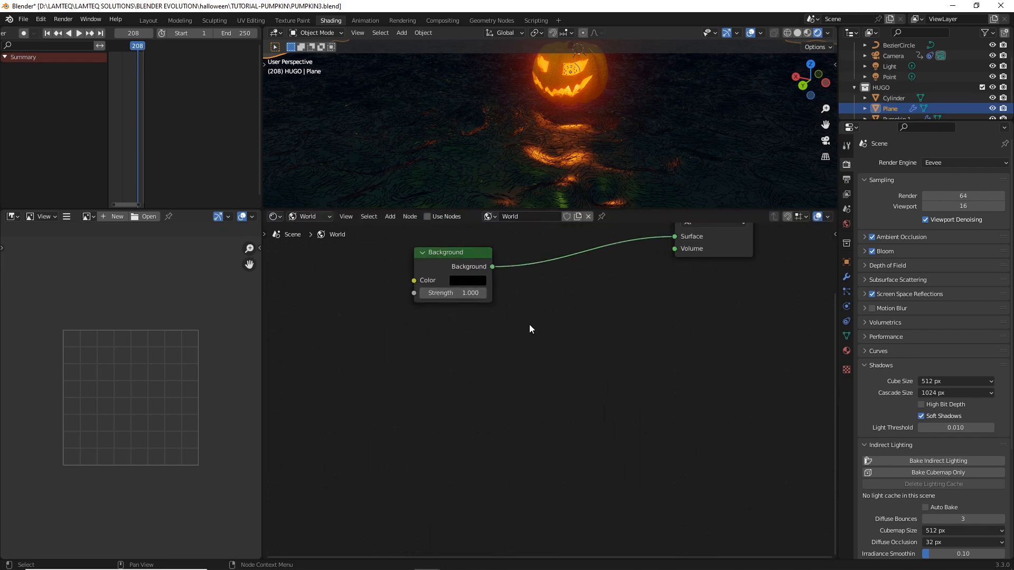
click(390, 217)
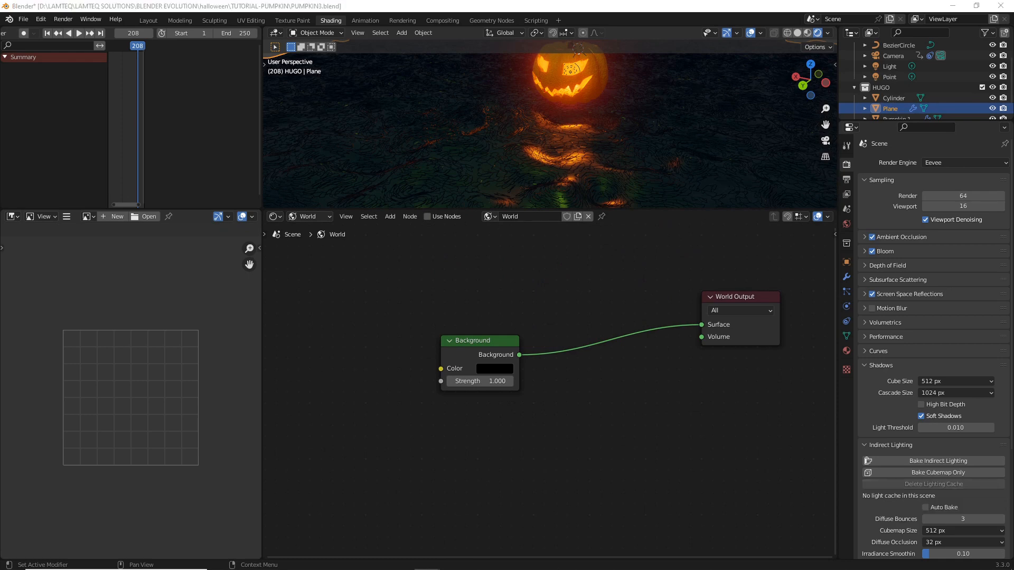
click(389, 216)
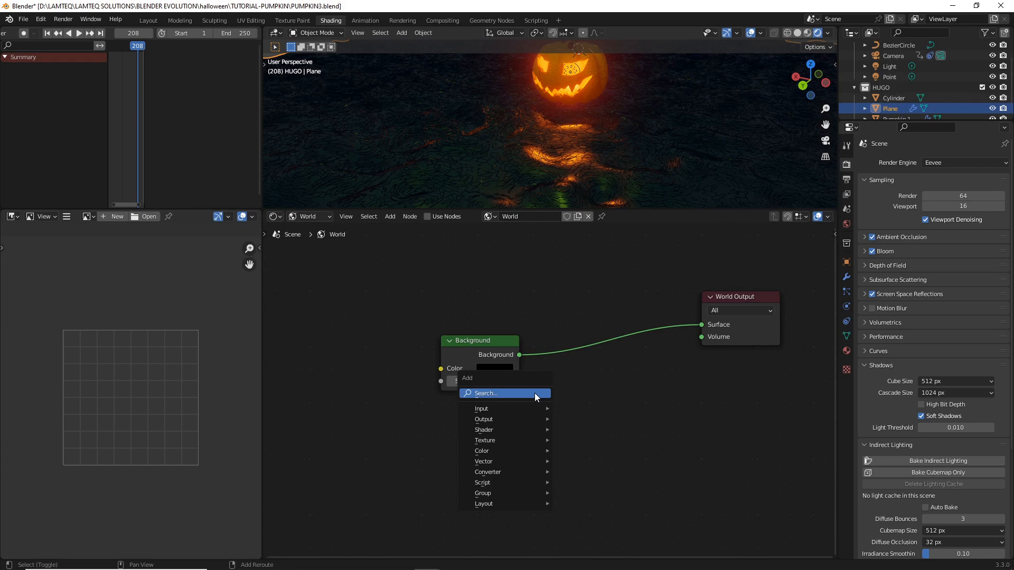
click(484, 392)
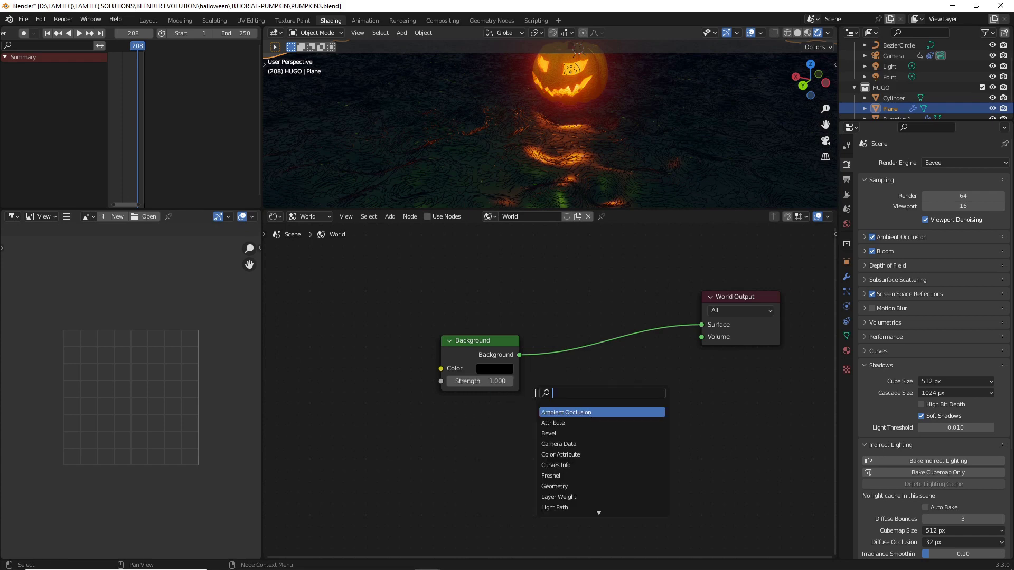
text(MIX)
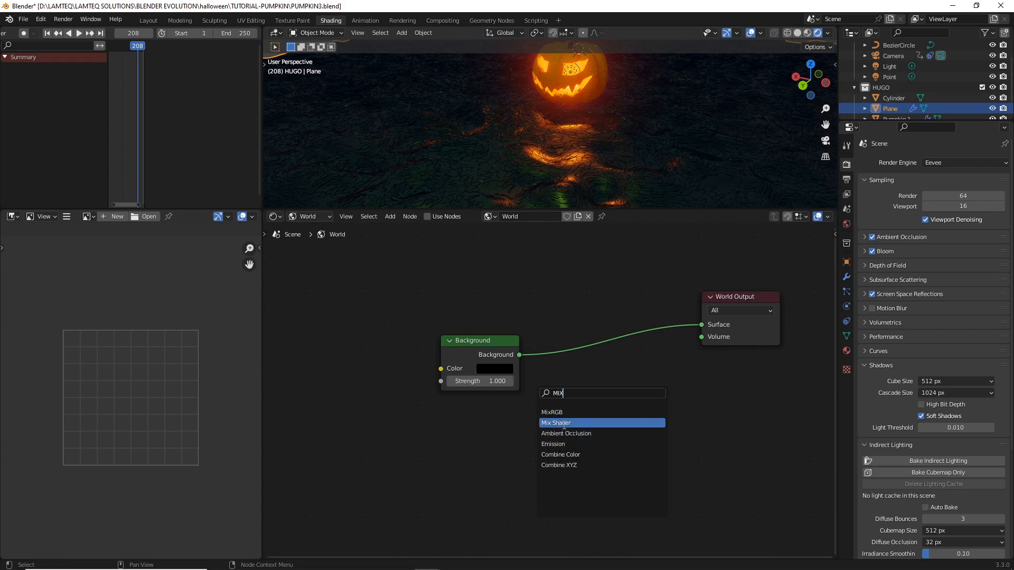
click(556, 423)
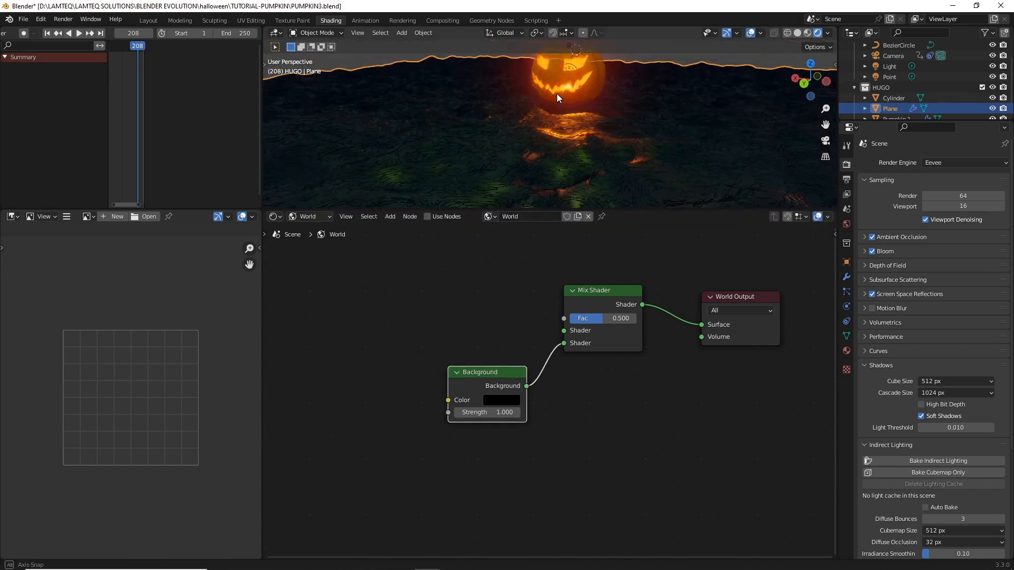
- Add an Emission node wired into the Mix Shader, plus a ColorRamp for the emission colour
drag(557, 98, 674, 86)
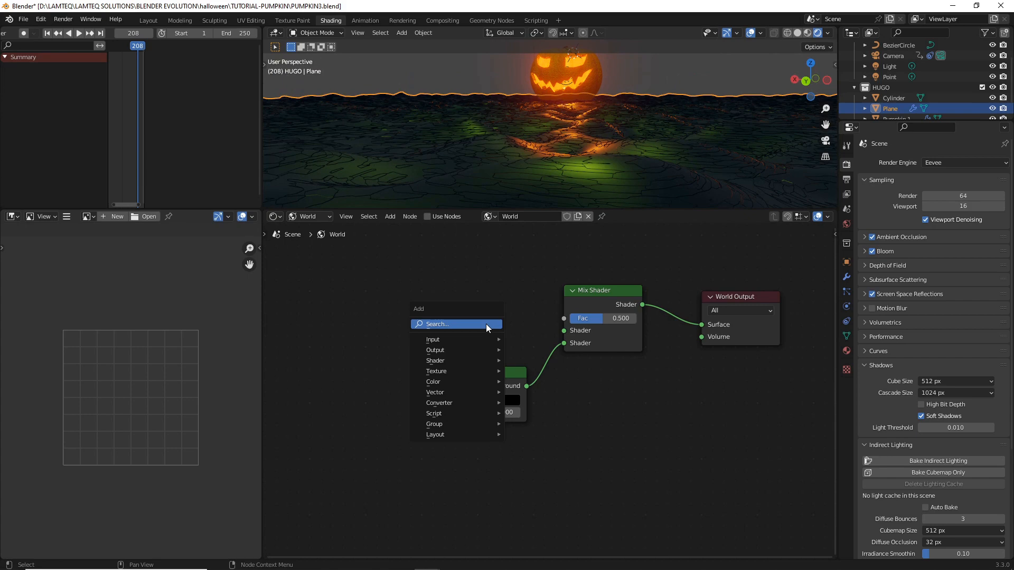
text(EMISSI)
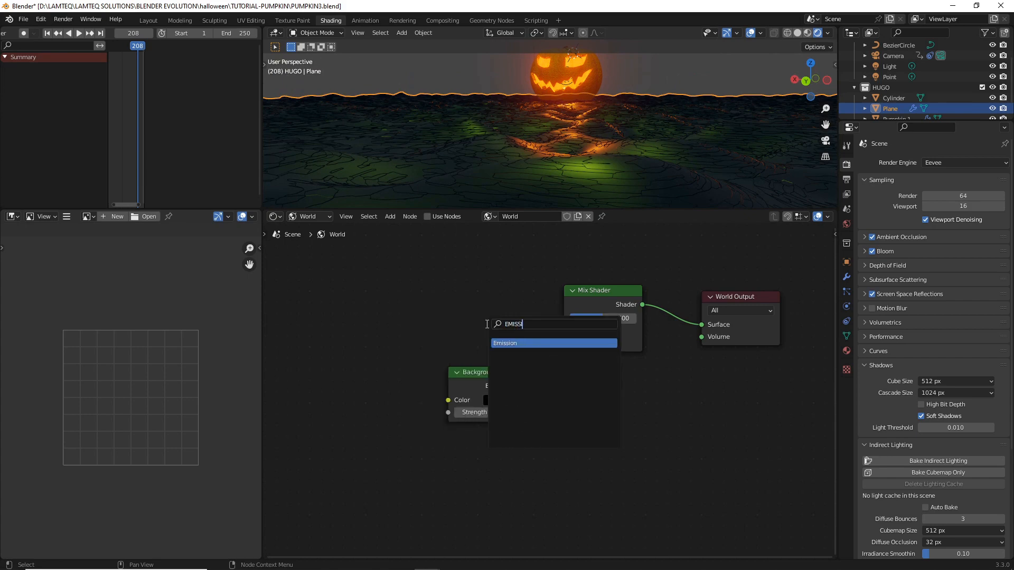
click(504, 343)
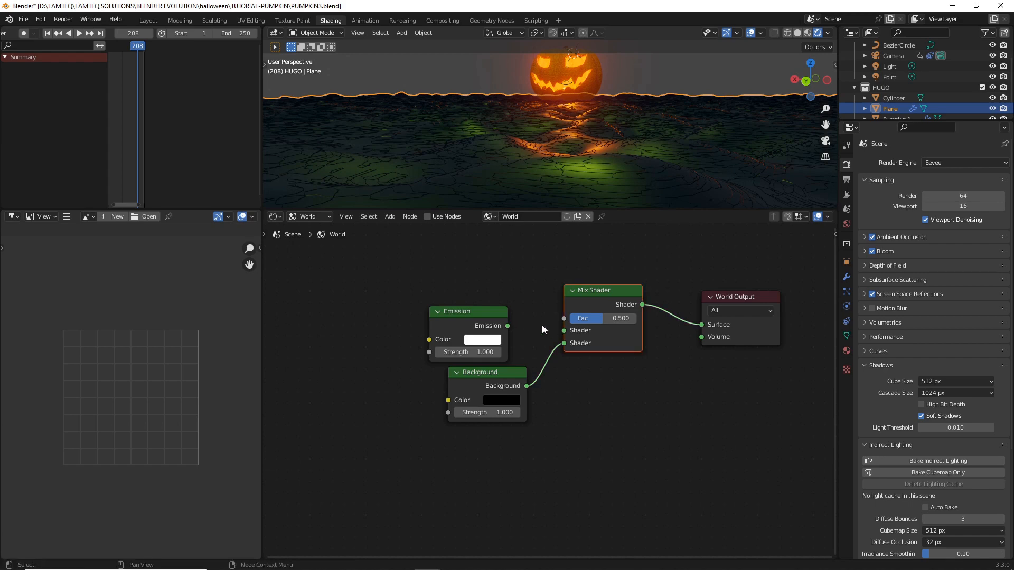
drag(508, 325, 562, 330)
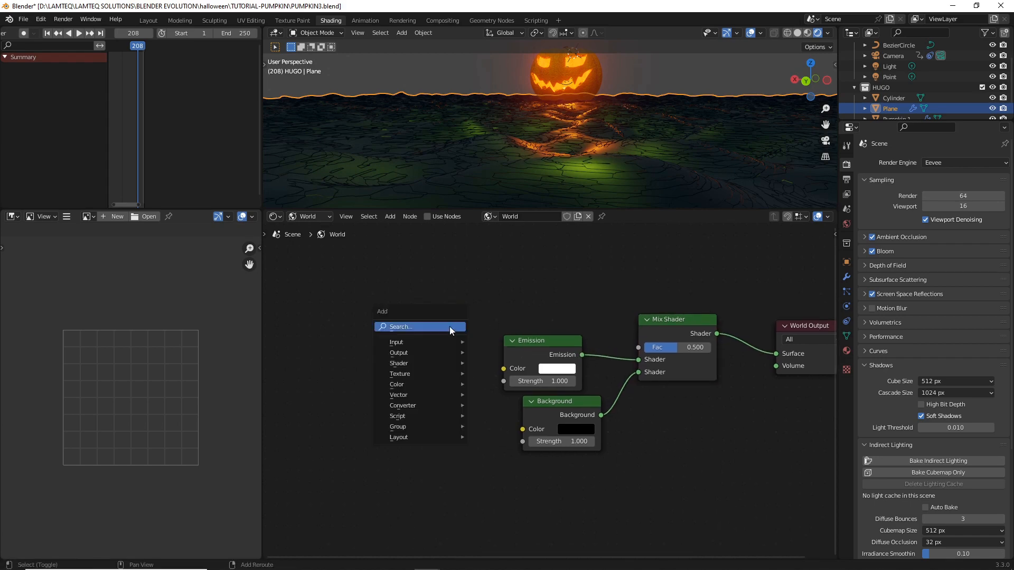
click(419, 327)
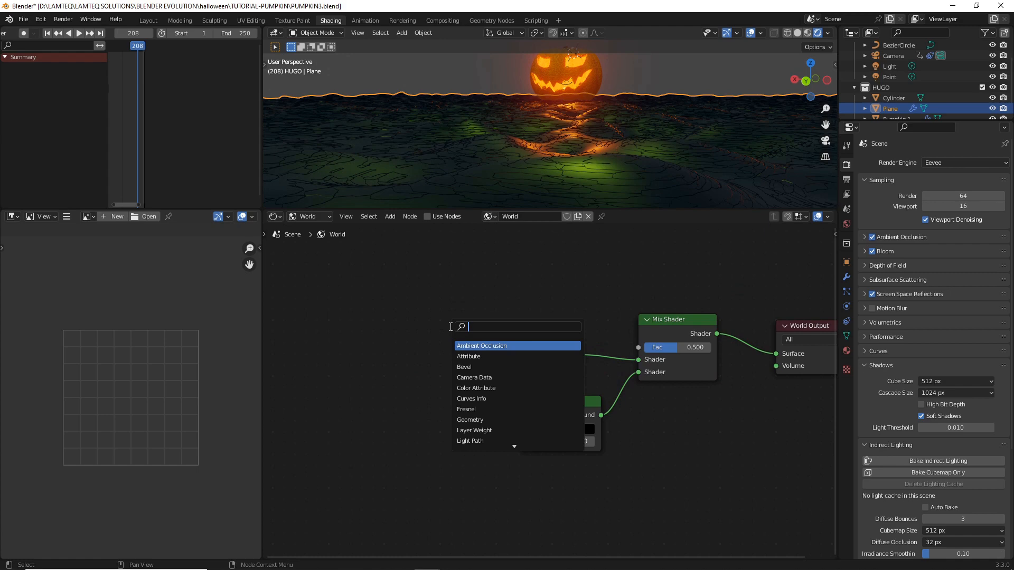
text(co)
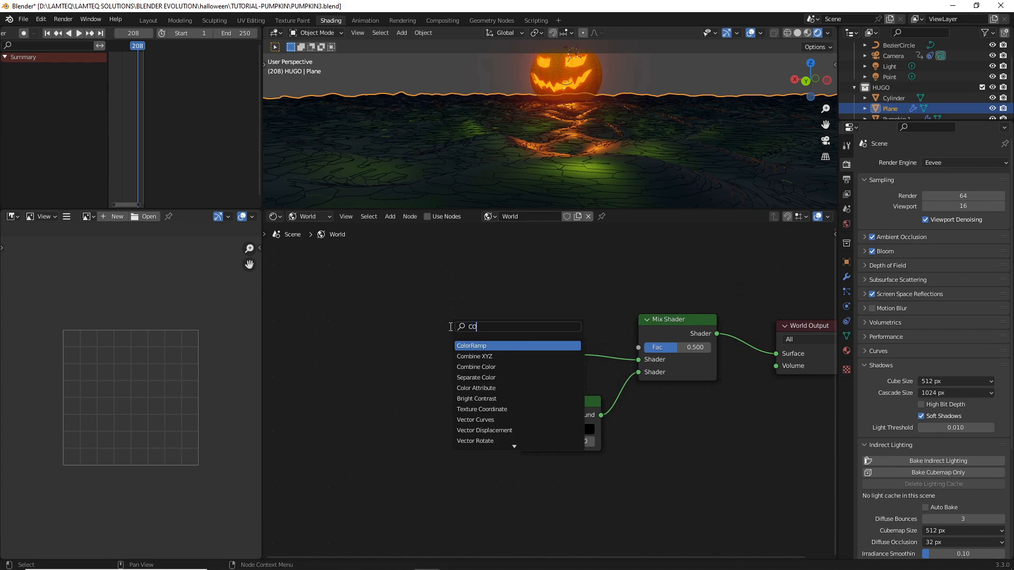
click(471, 346)
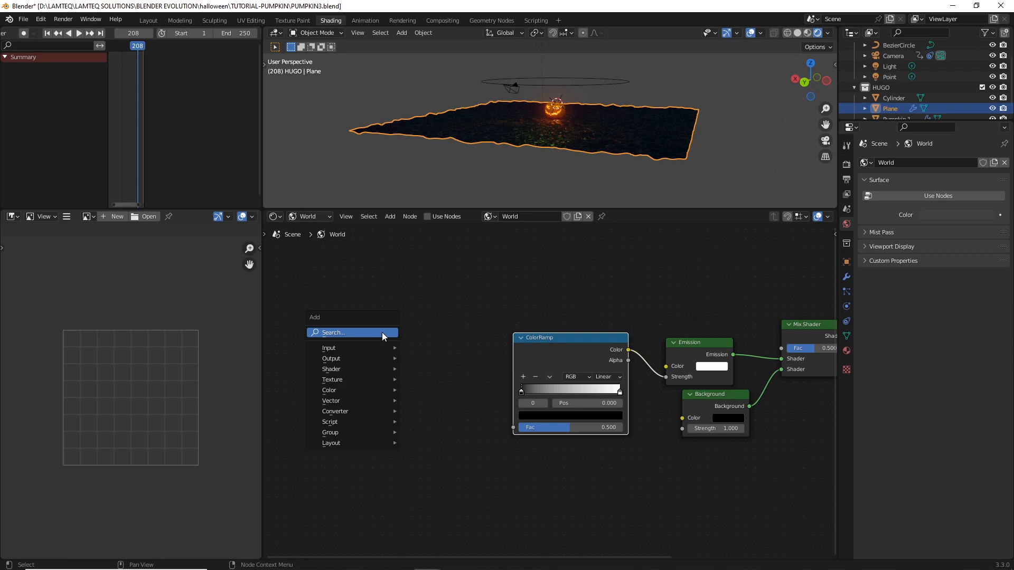
- Add a Voronoi Texture feeding the world ColorRamp factor and enable nodes for the world shader
text(VOR)
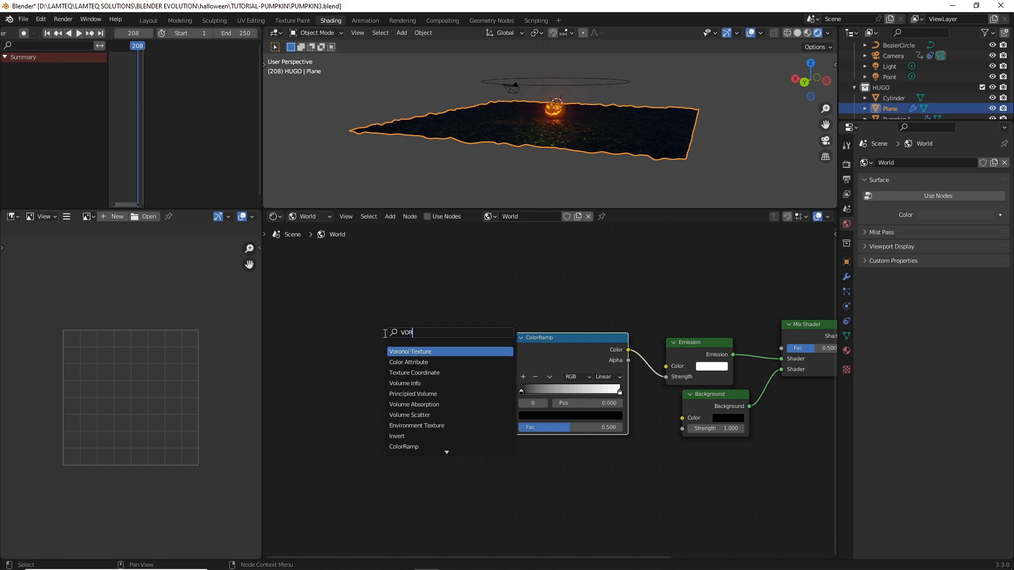
click(409, 351)
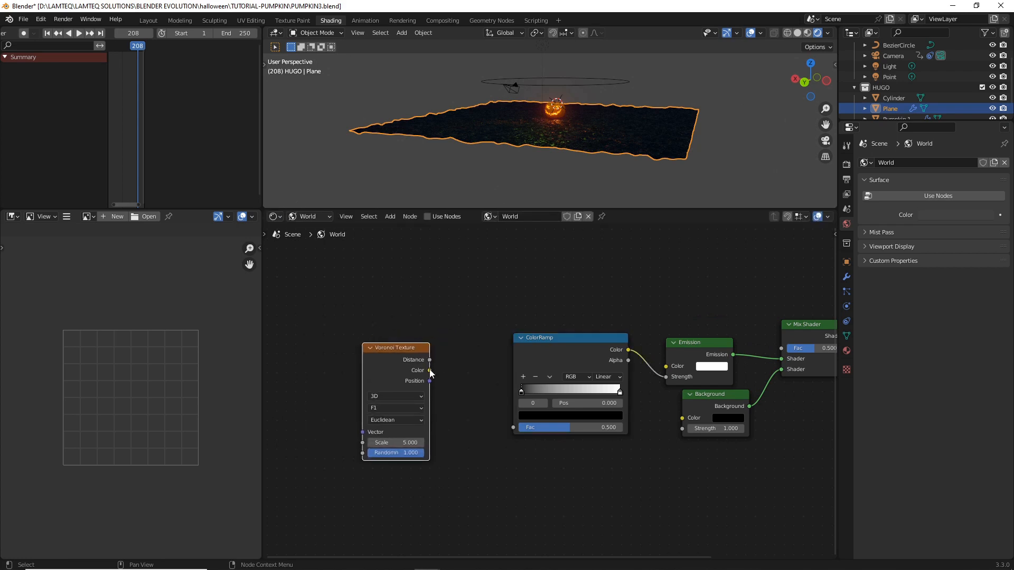
drag(430, 370, 513, 428)
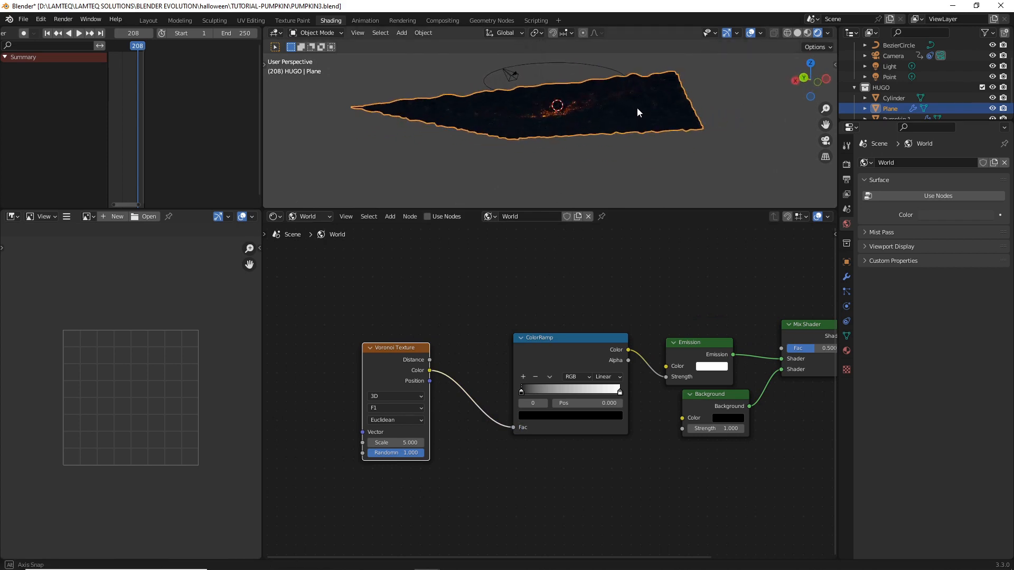
click(807, 32)
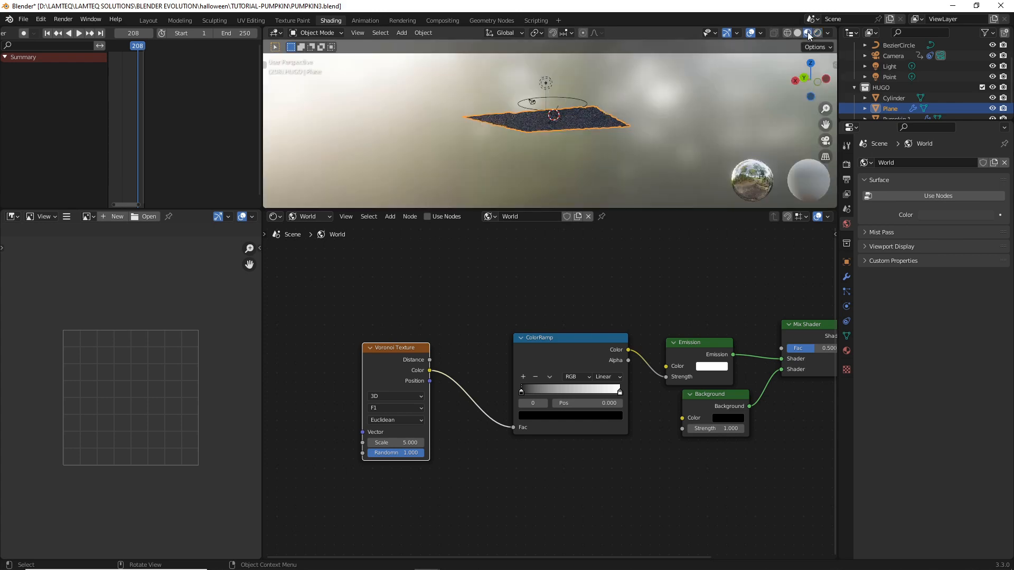
click(809, 33)
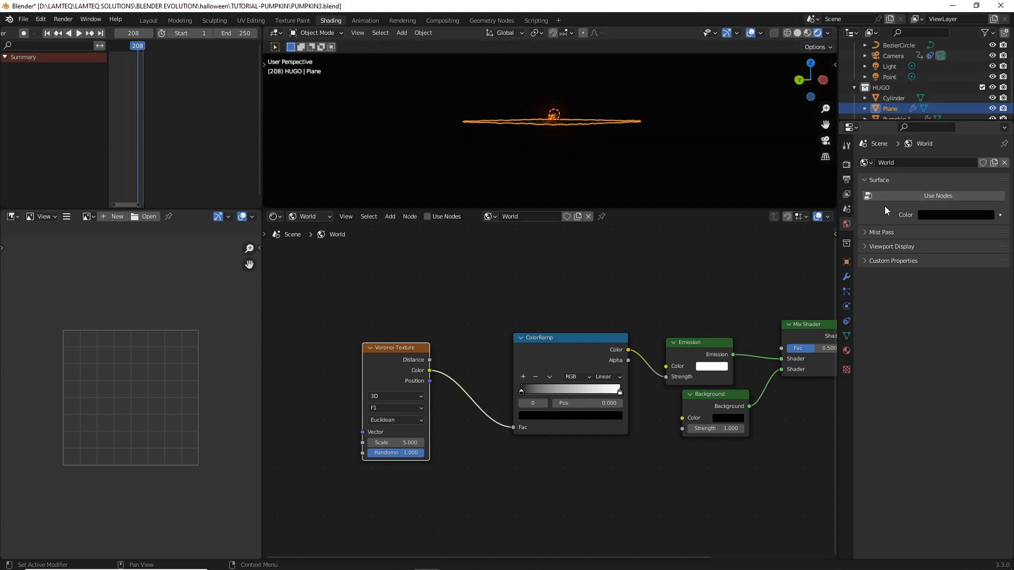
click(938, 196)
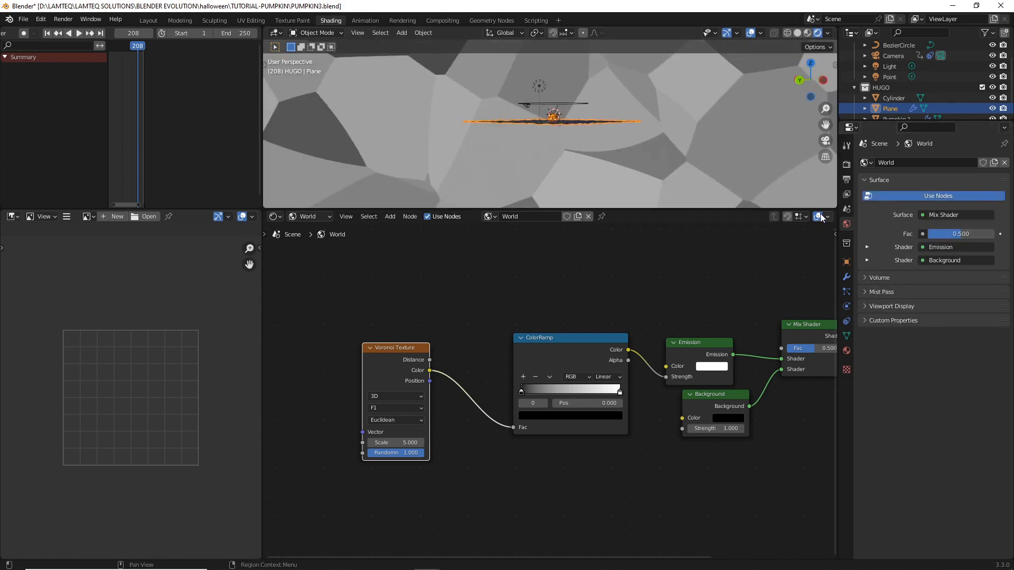
mouse_move(618, 58)
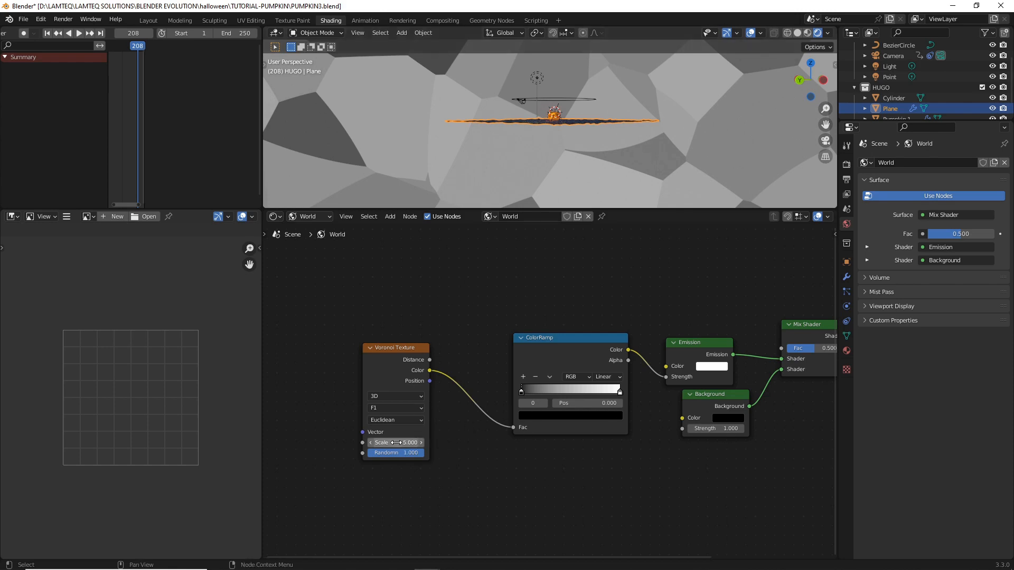
- Set the Voronoi scale to 1000 and slide the black ramp stop to about 0.909 for sparse stars
double_click(394, 443)
text(1000)
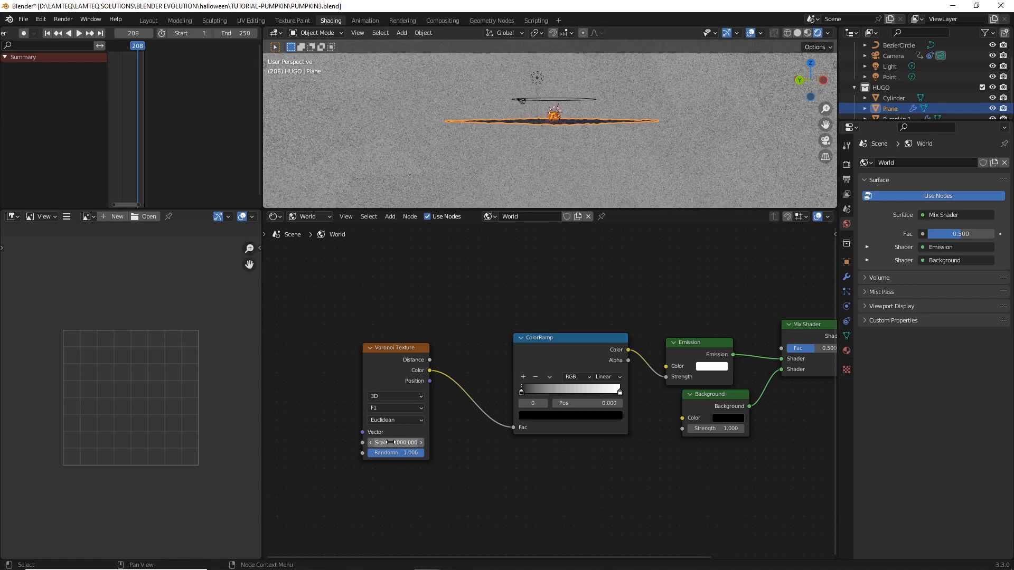
drag(521, 387, 525, 387)
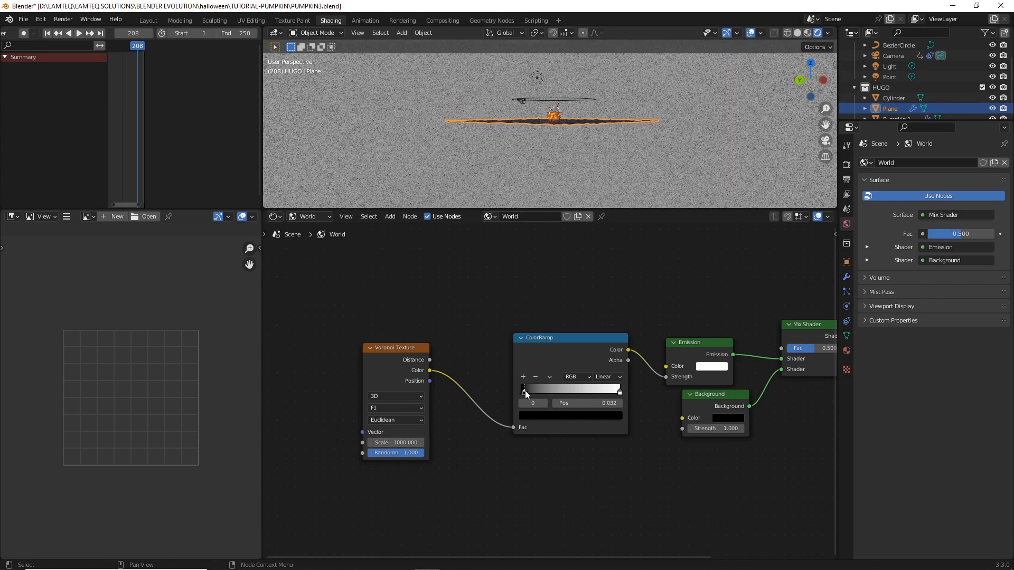
drag(525, 388, 593, 387)
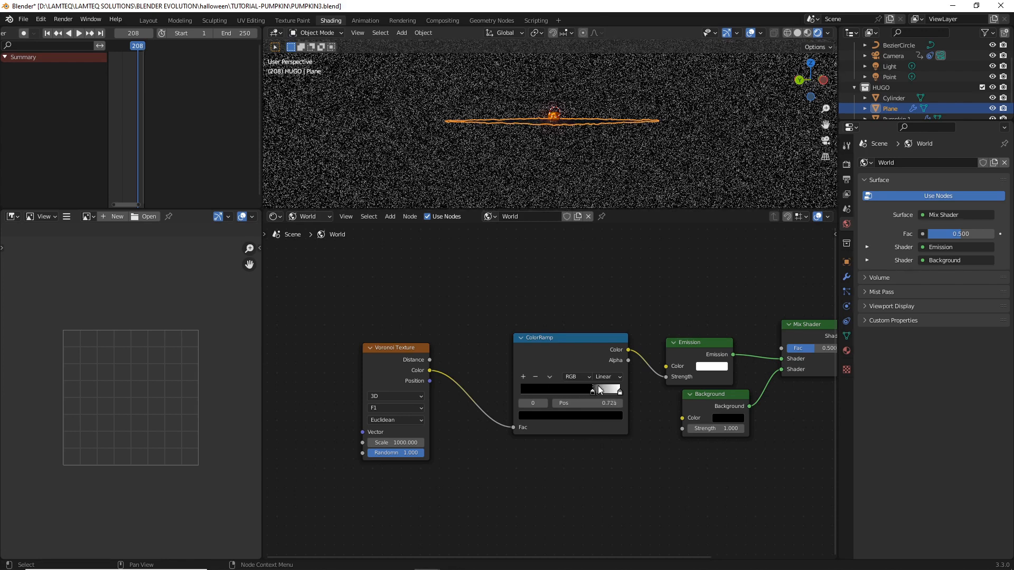
drag(591, 389, 615, 388)
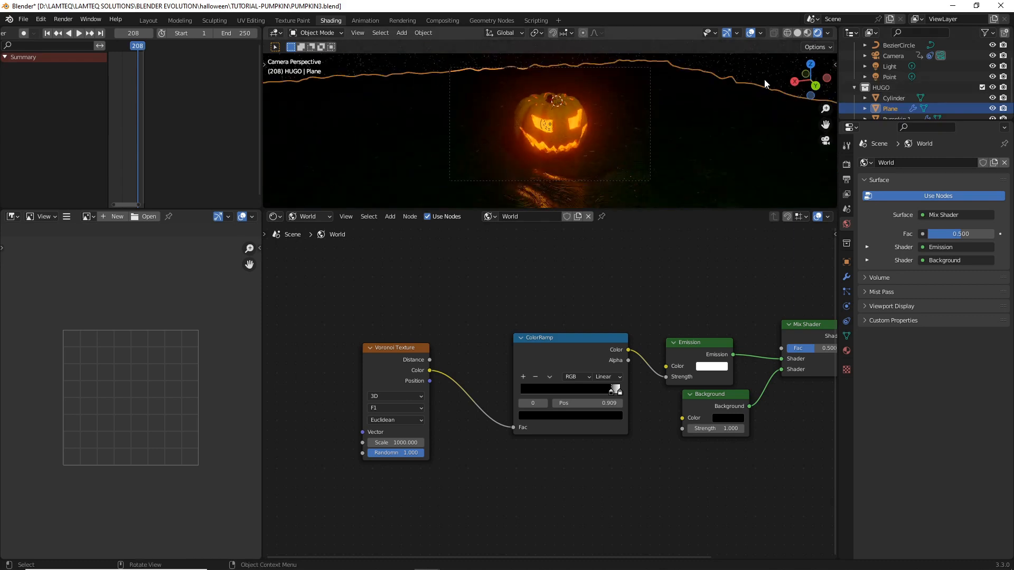
mouse_move(901, 63)
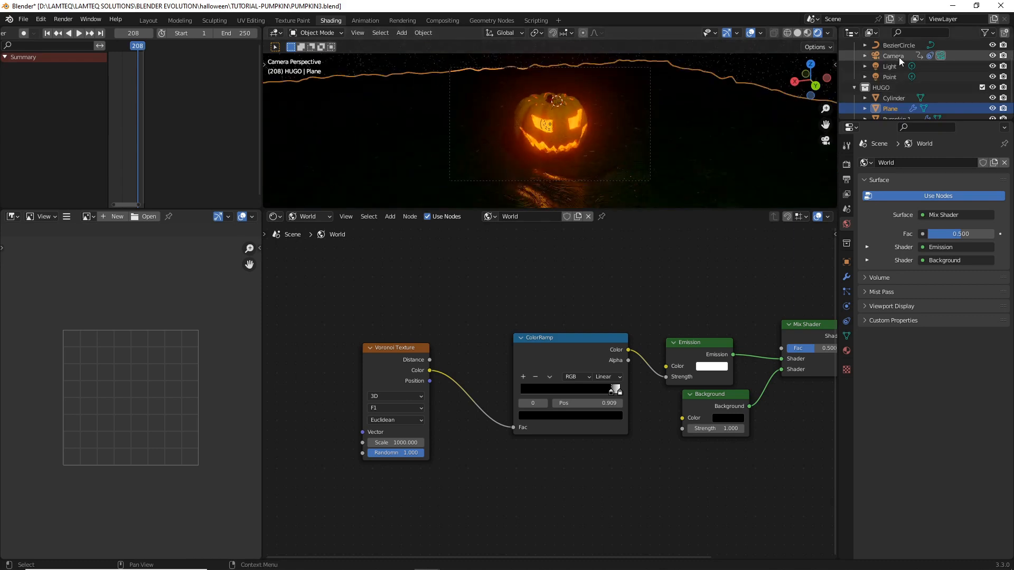
- Select the BezierCircle and move it down about 2.6 m along Z
click(894, 55)
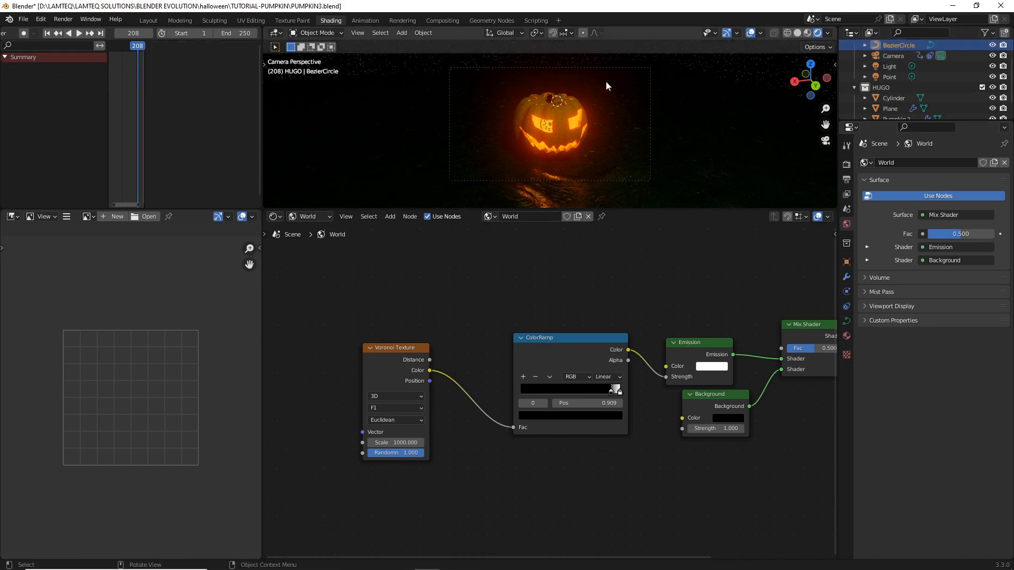
key(g)
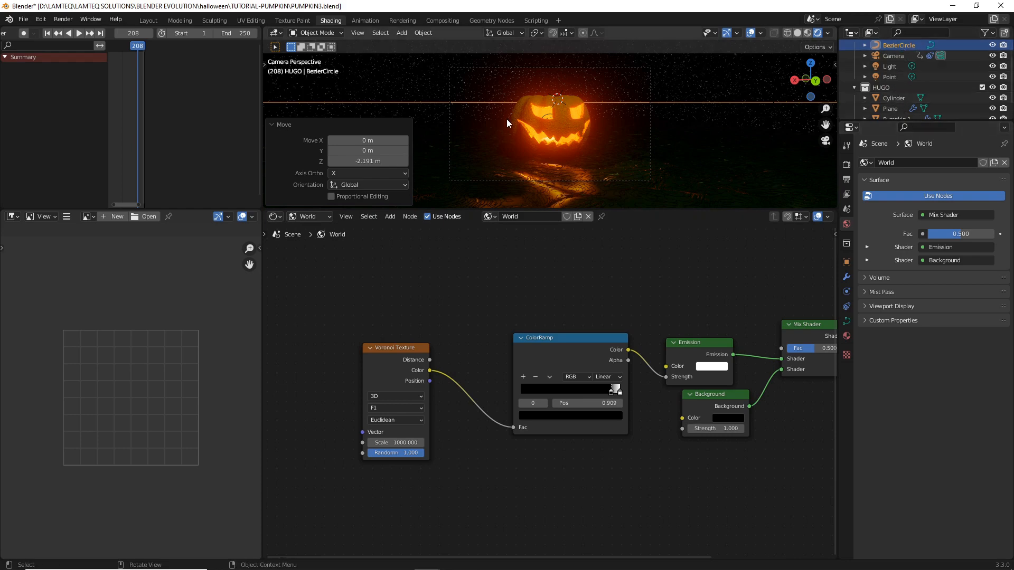
mouse_move(549, 121)
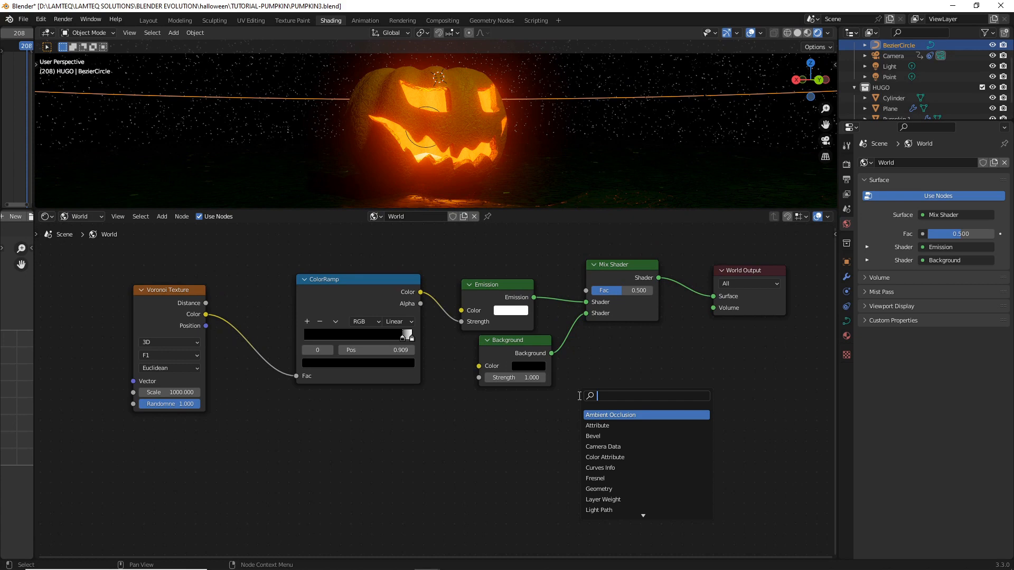
- Add a Principled Volume node and wire it into the world as fog
text(PRINC)
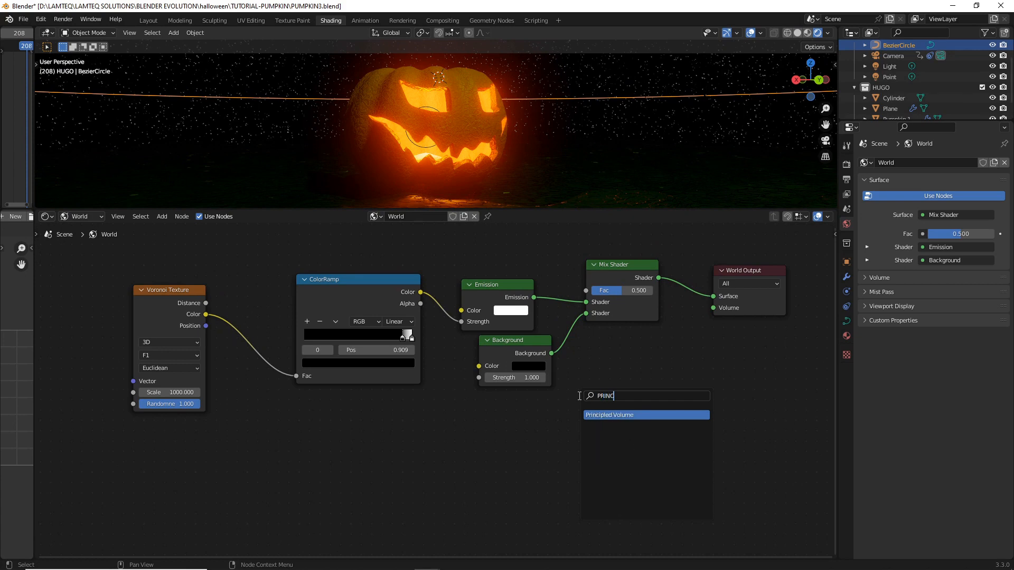
click(609, 414)
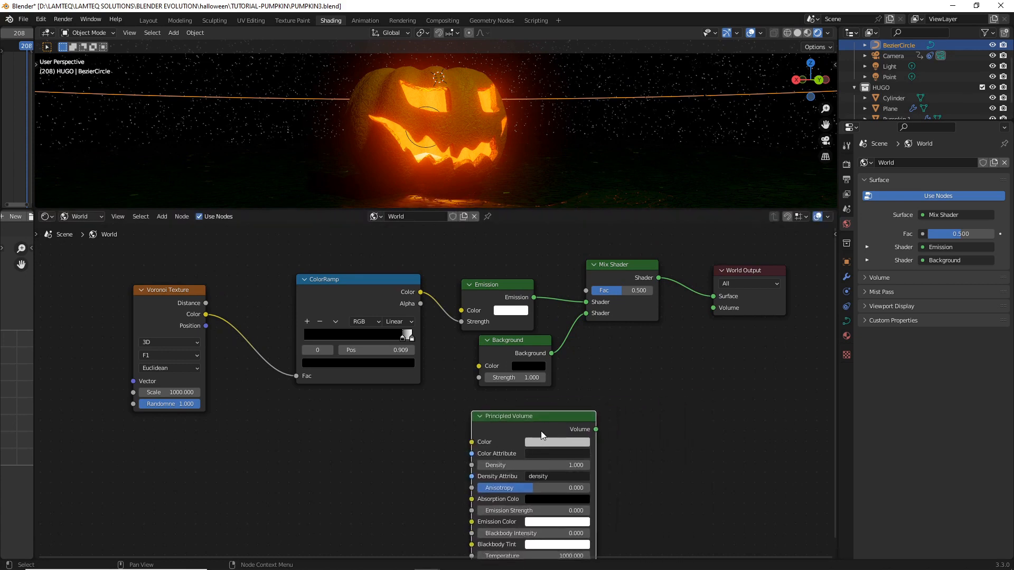
drag(595, 430, 711, 307)
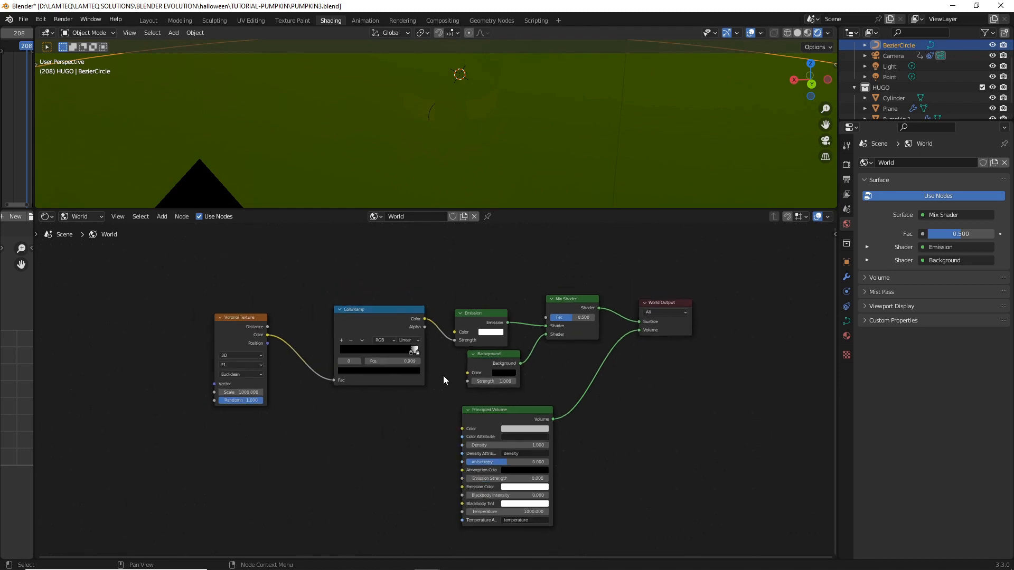
mouse_move(385, 287)
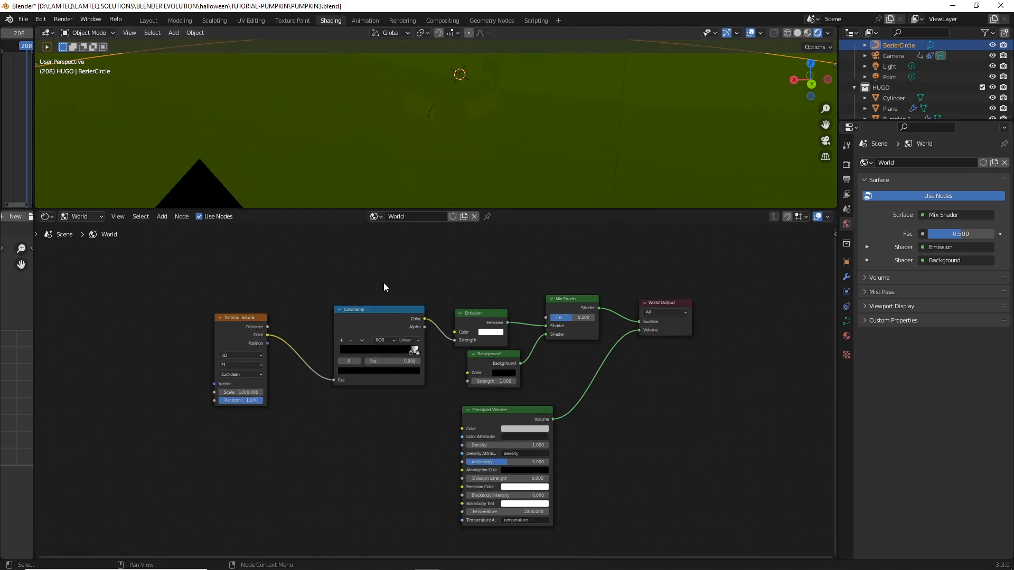
mouse_move(358, 453)
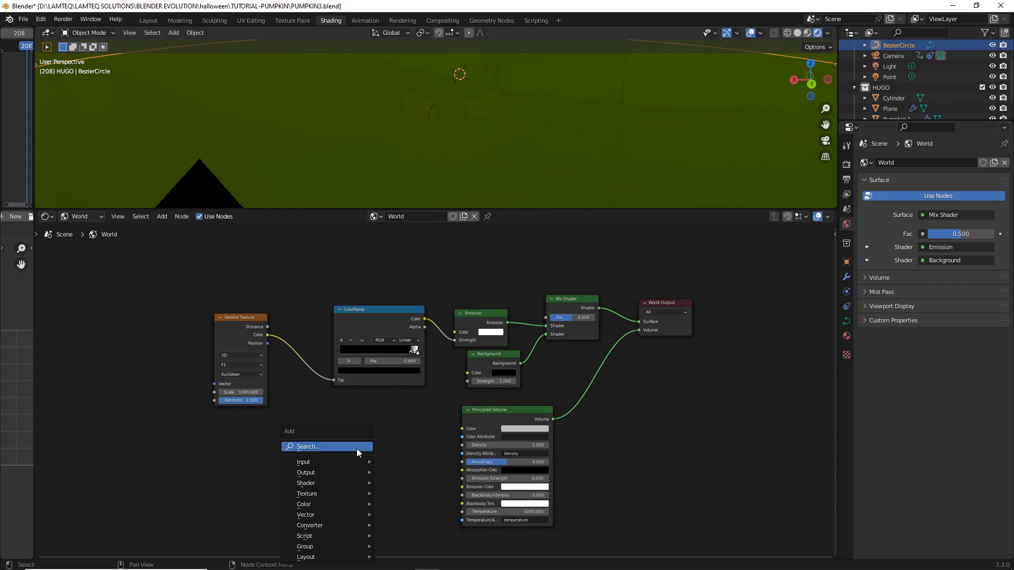
- Feed a Gradient Texture into the volume's density, with Texture Coordinate and Mapping nodes on its vector
text(GRA)
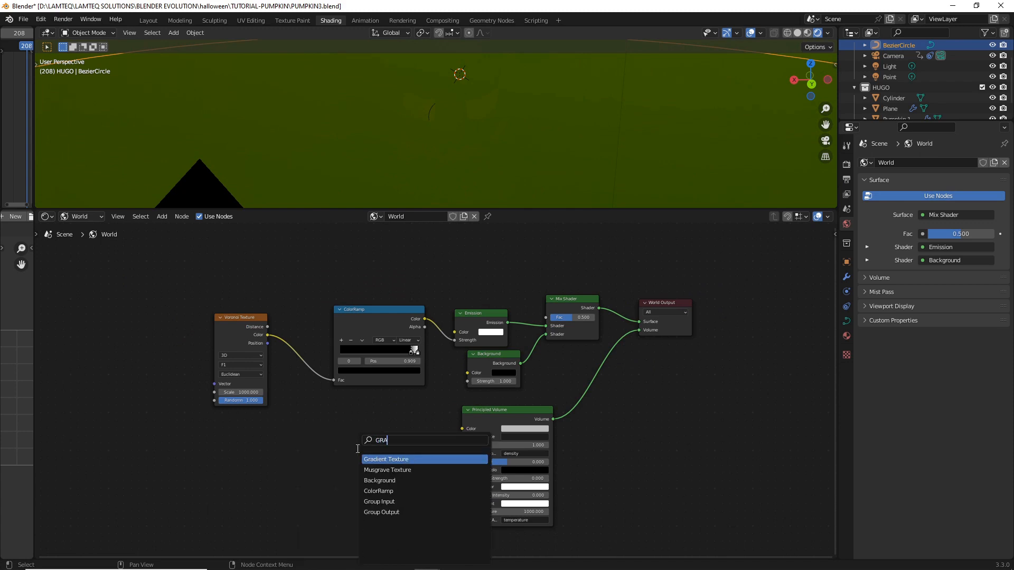
click(386, 458)
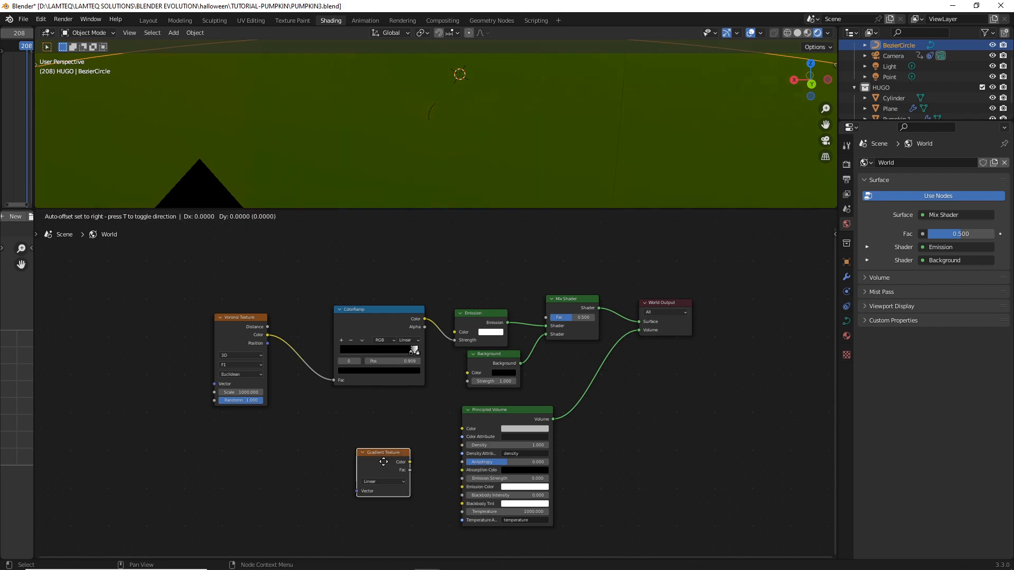
drag(411, 462, 469, 444)
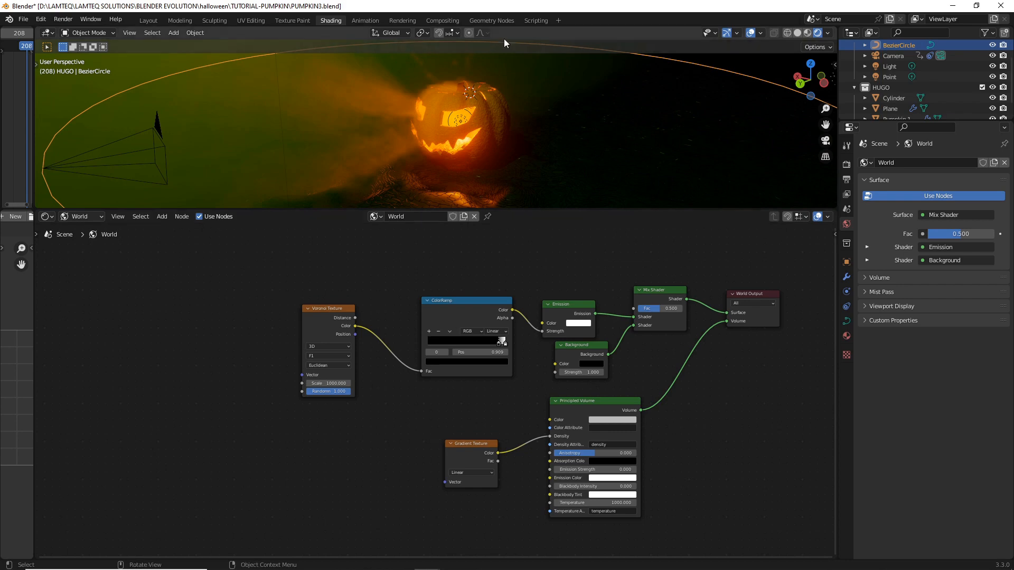
click(889, 107)
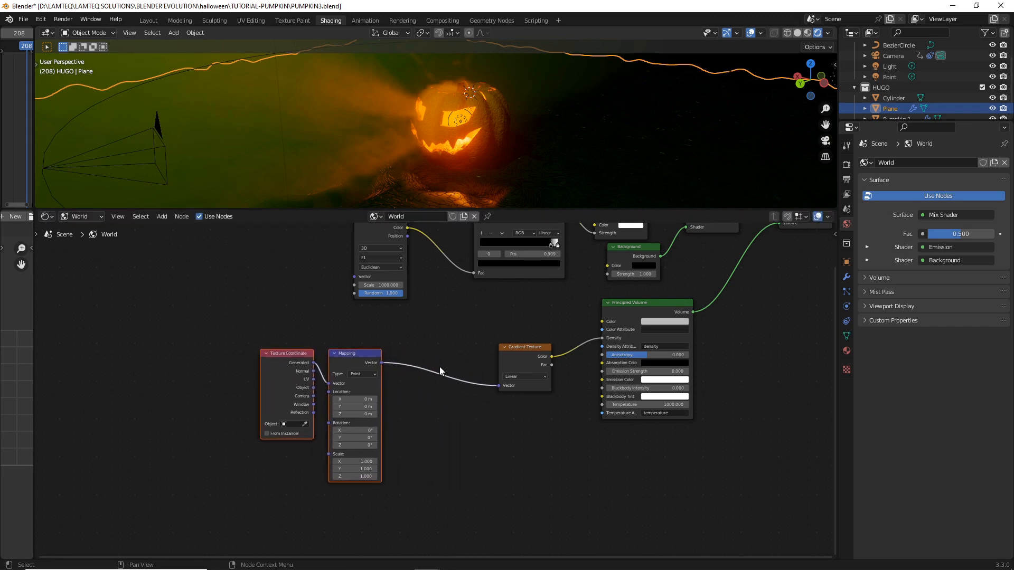
- Set the mapping's Y rotation to -90° and X location to about 0.2 m
drag(353, 353, 414, 335)
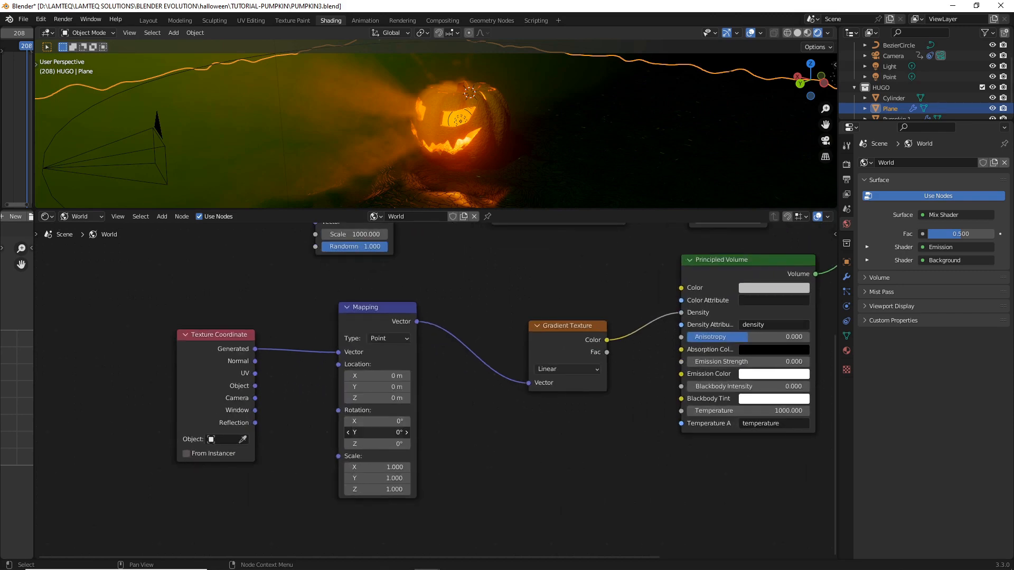
double_click(376, 432)
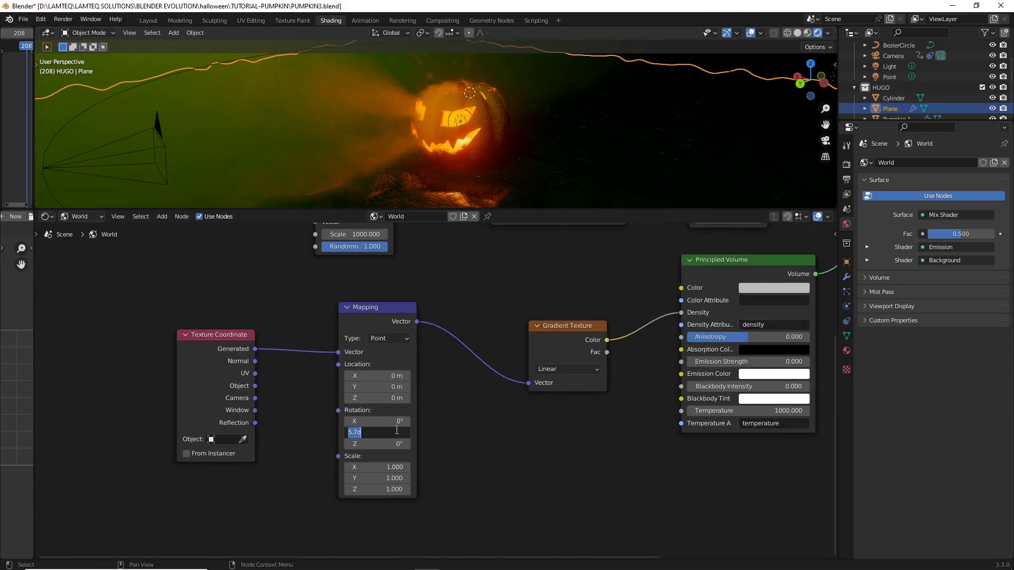
text(-90)
key(Return)
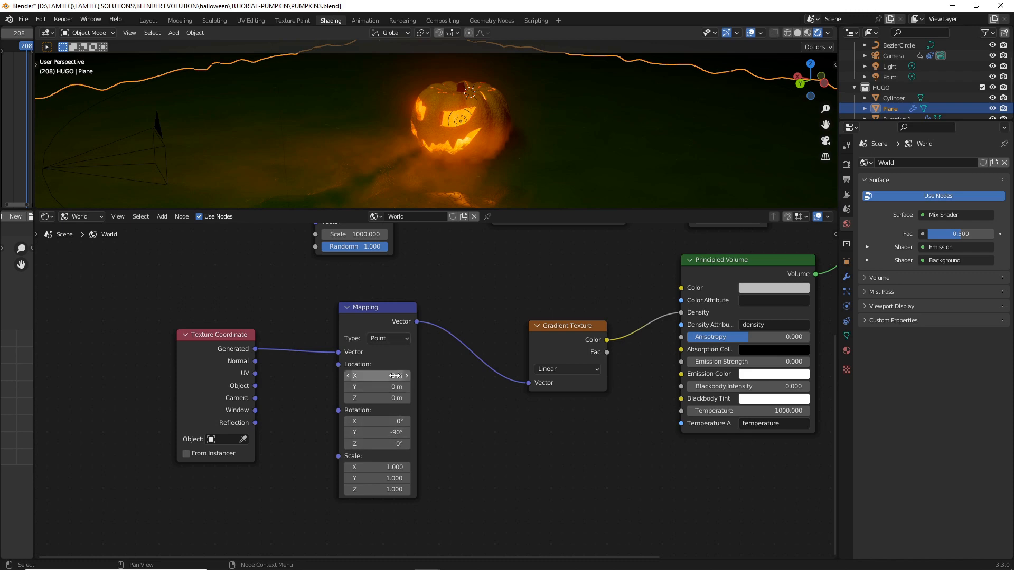
drag(377, 376, 401, 376)
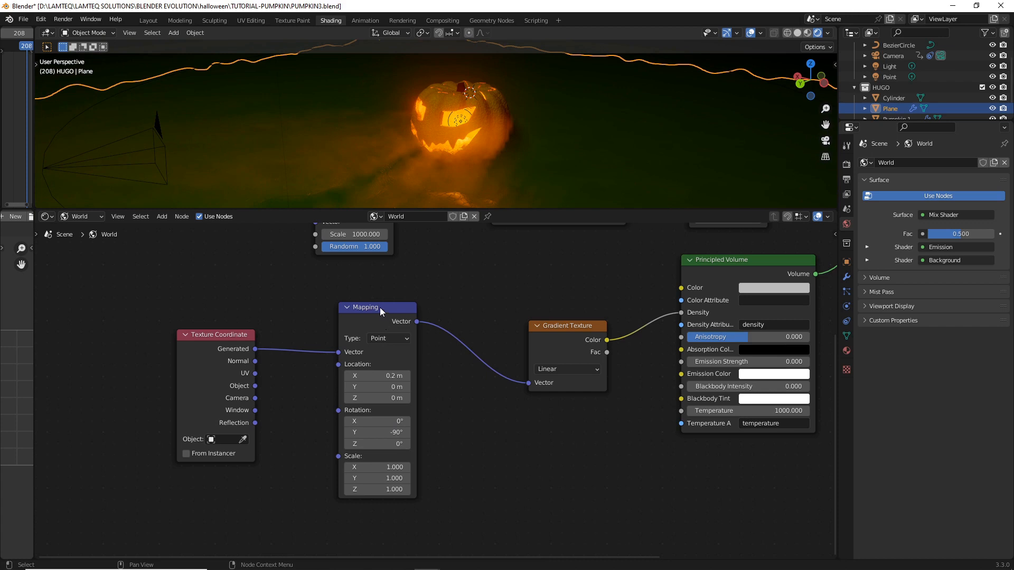
- Insert a ColorRamp between the gradient texture and the fog density
drag(377, 307, 351, 309)
text(COLOR)
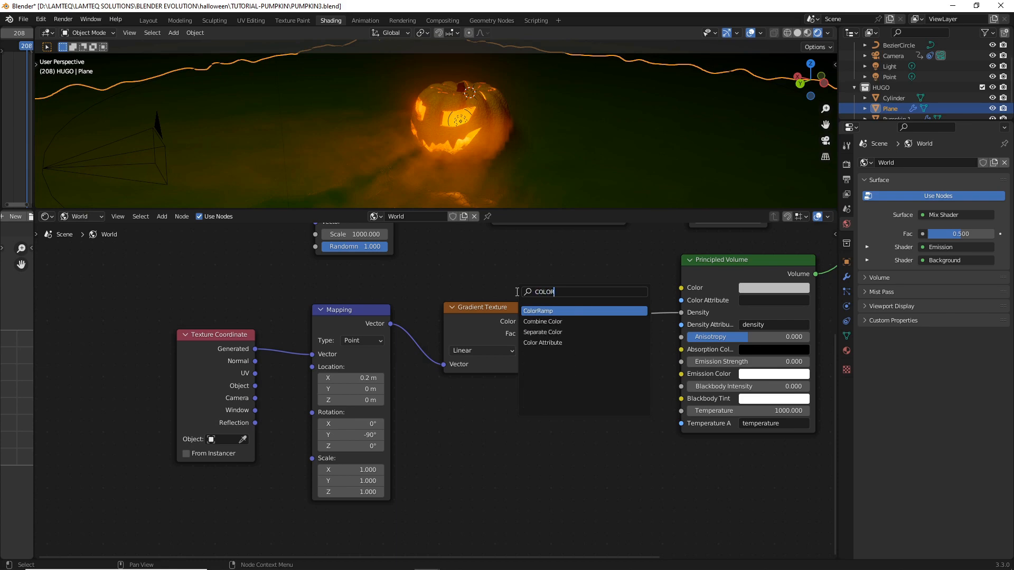
click(538, 310)
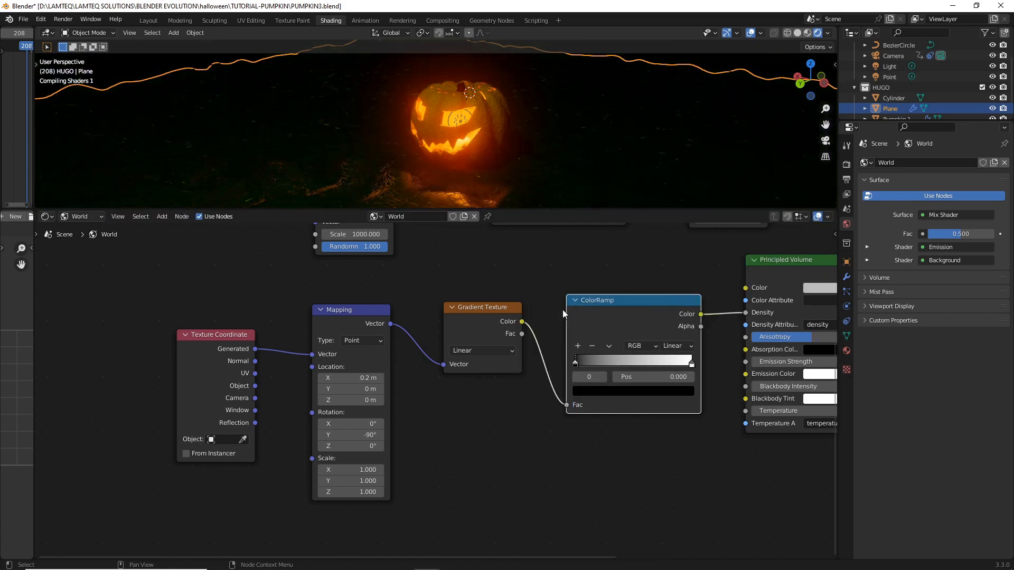
drag(575, 362, 585, 362)
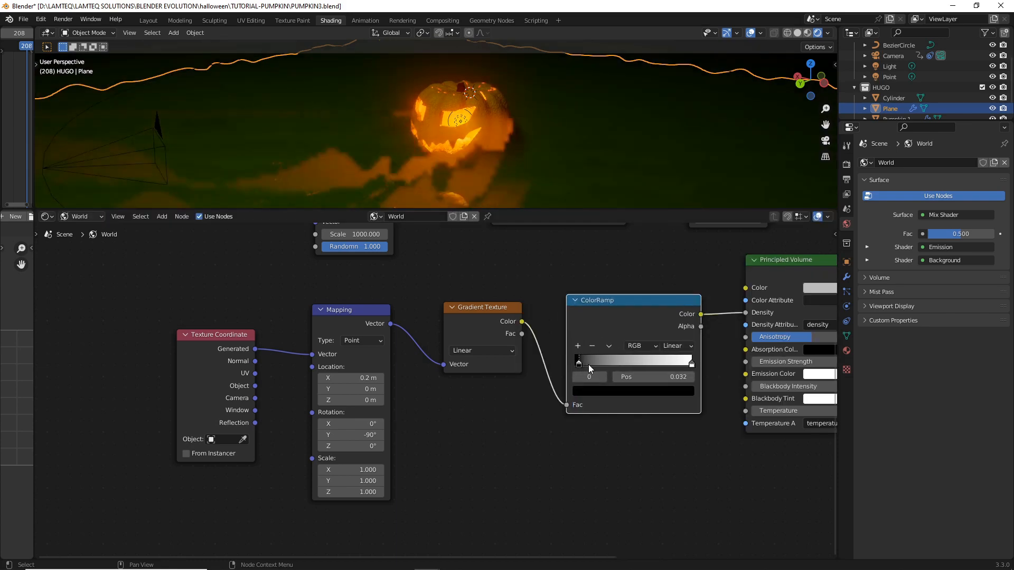
- Slide the ramp's black stop inward to about 0.66 so the fog hugs the ground
drag(577, 360, 598, 360)
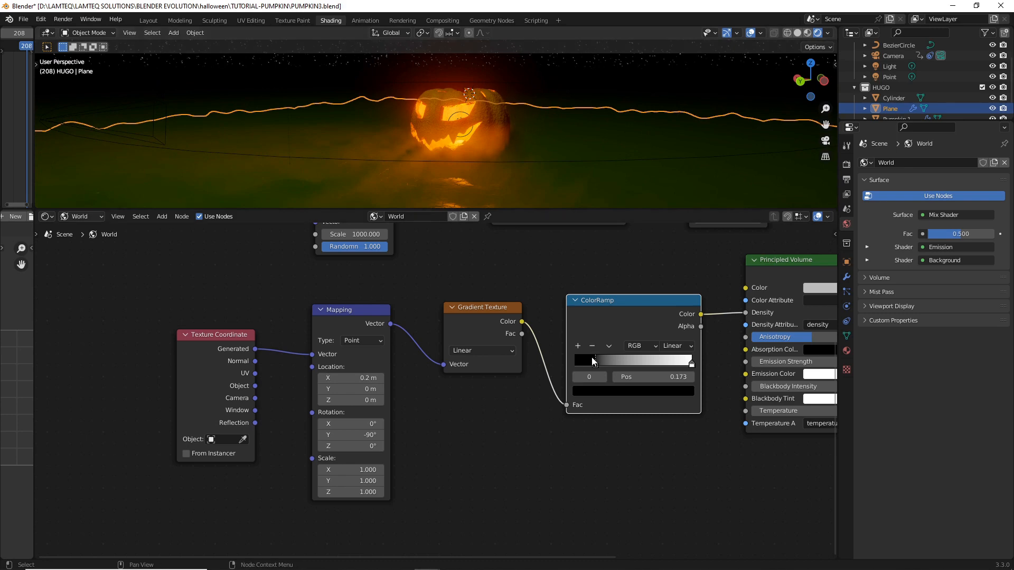
drag(593, 360, 646, 360)
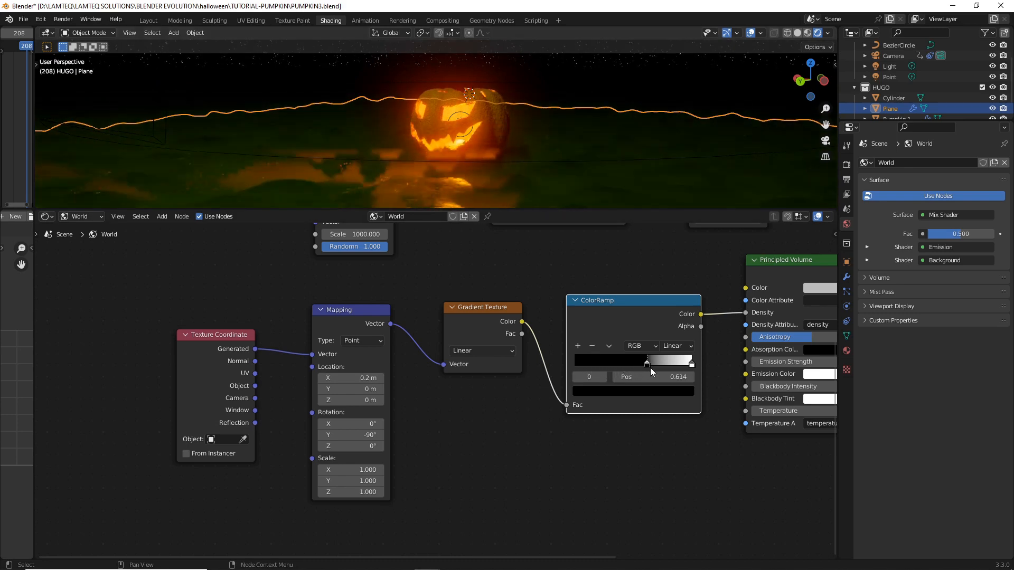
drag(646, 362, 658, 362)
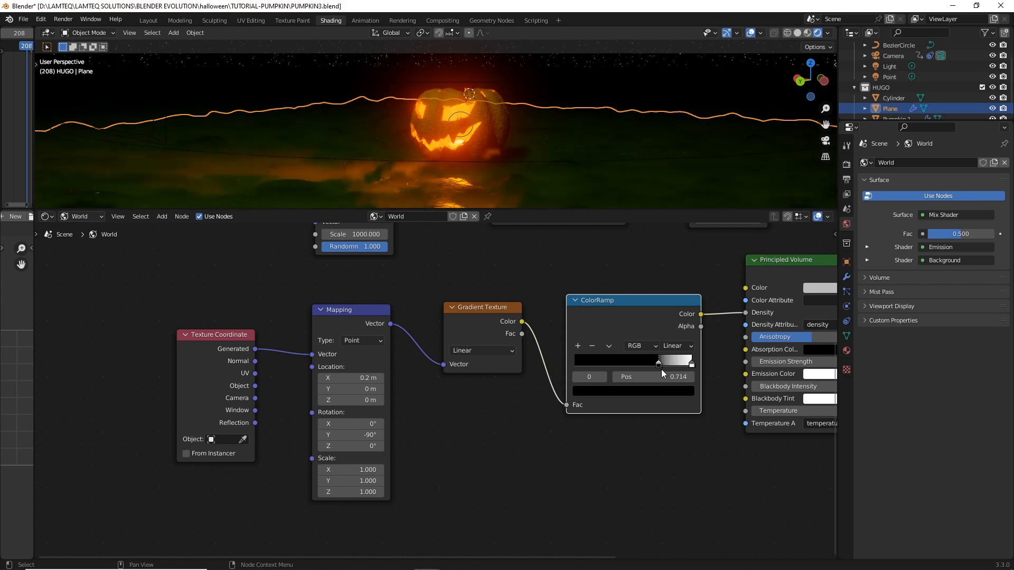
drag(658, 360, 662, 360)
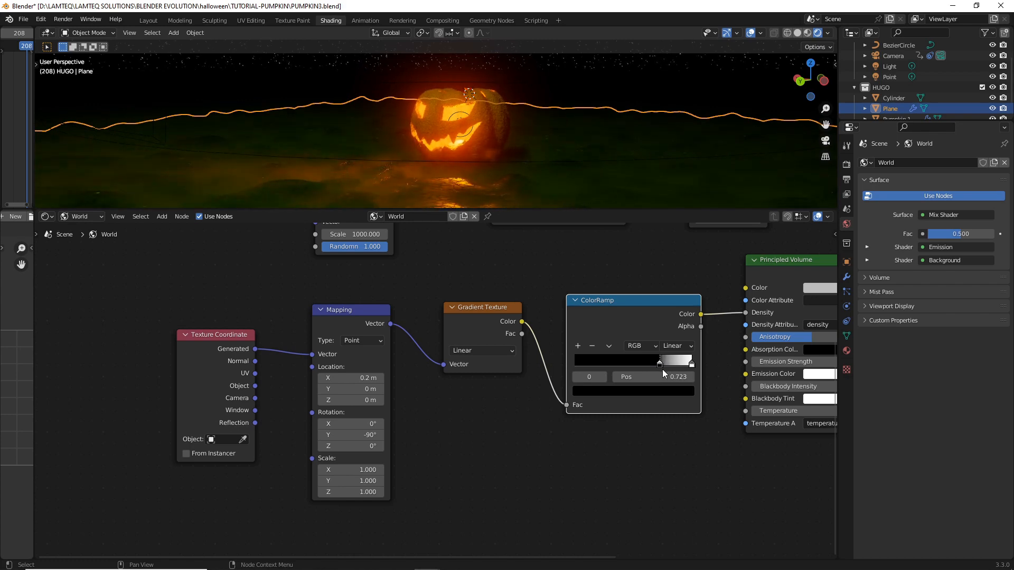
drag(658, 361, 651, 362)
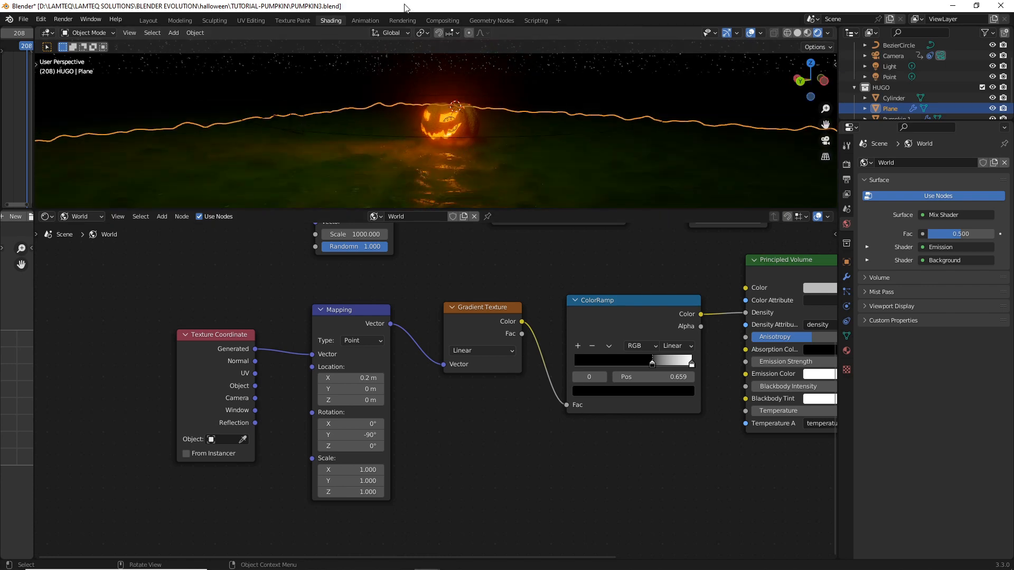
click(61, 19)
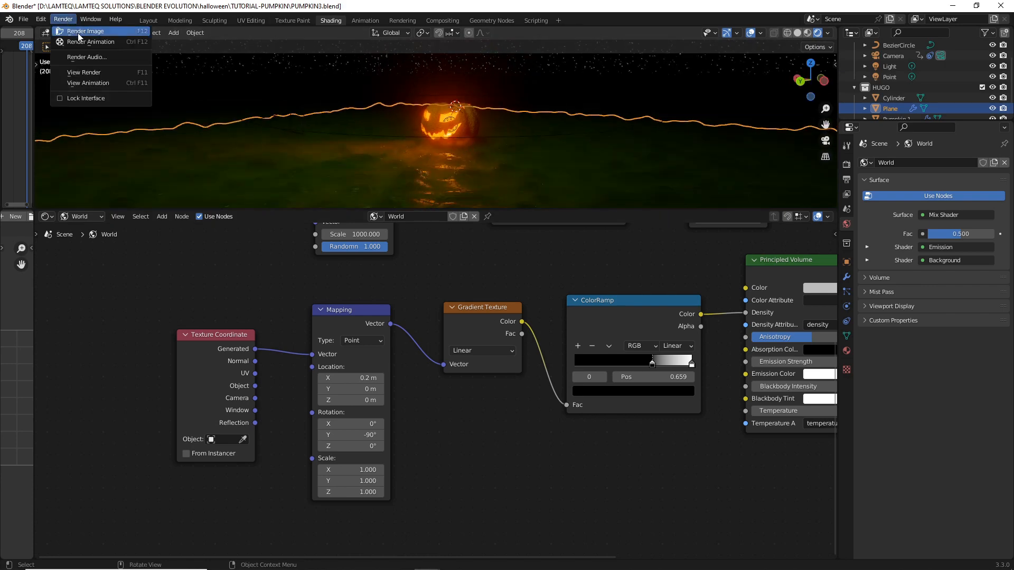
click(87, 30)
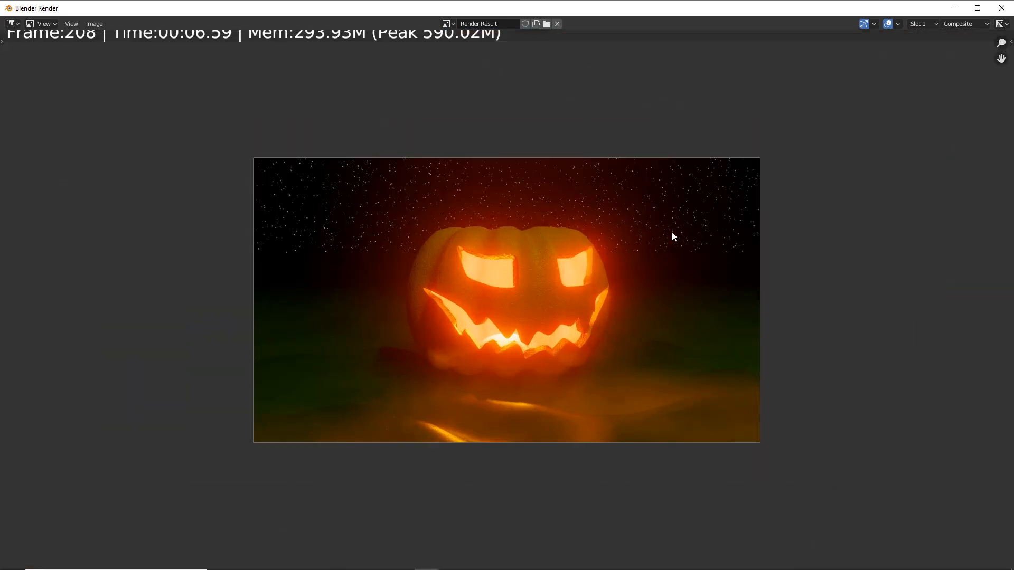
mouse_move(611, 412)
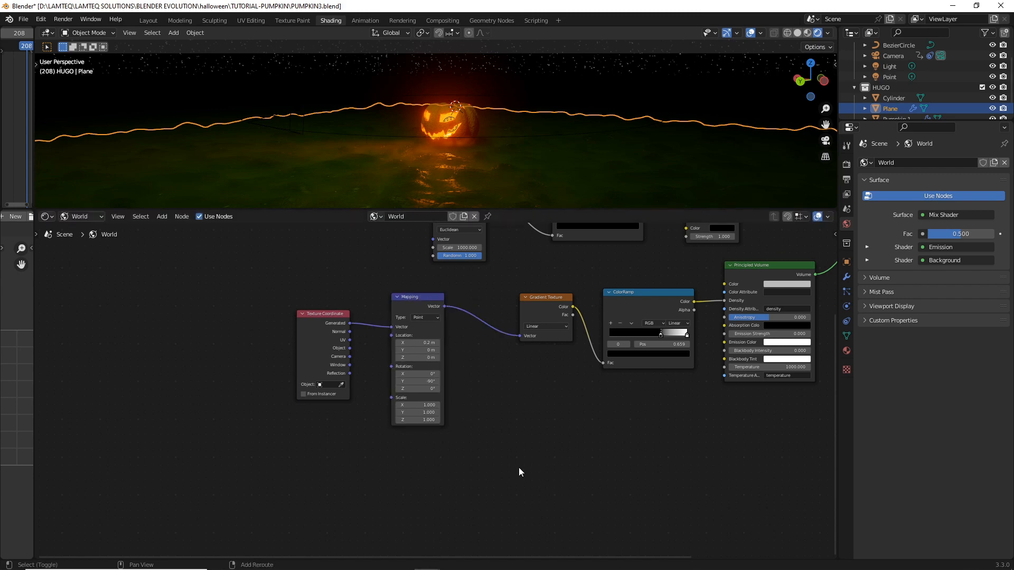
- Blend a Noise Texture with the generated coordinates through a Mix node feeding the mapping vector
text(N)
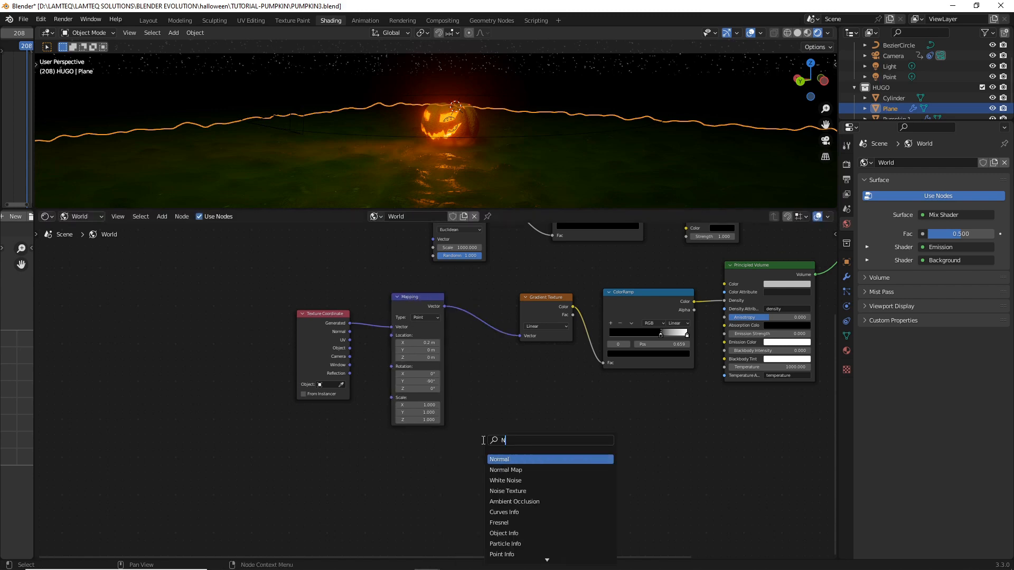
click(507, 491)
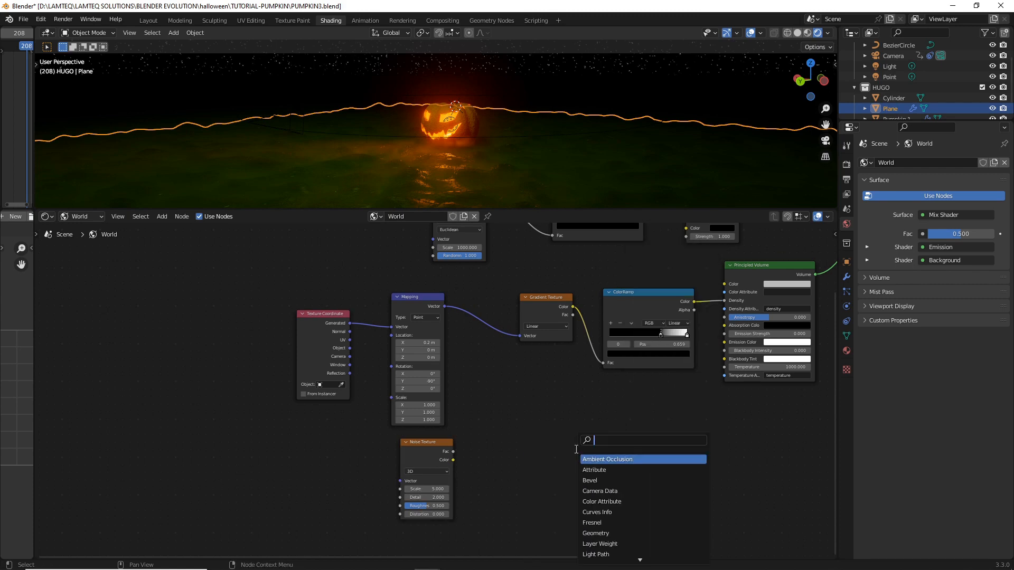
text(MIX)
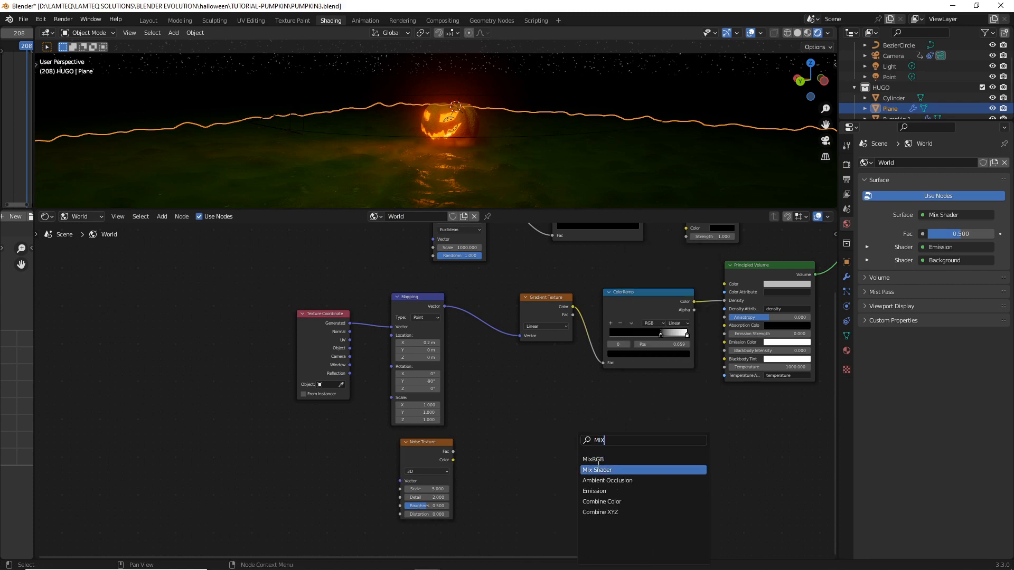
click(597, 469)
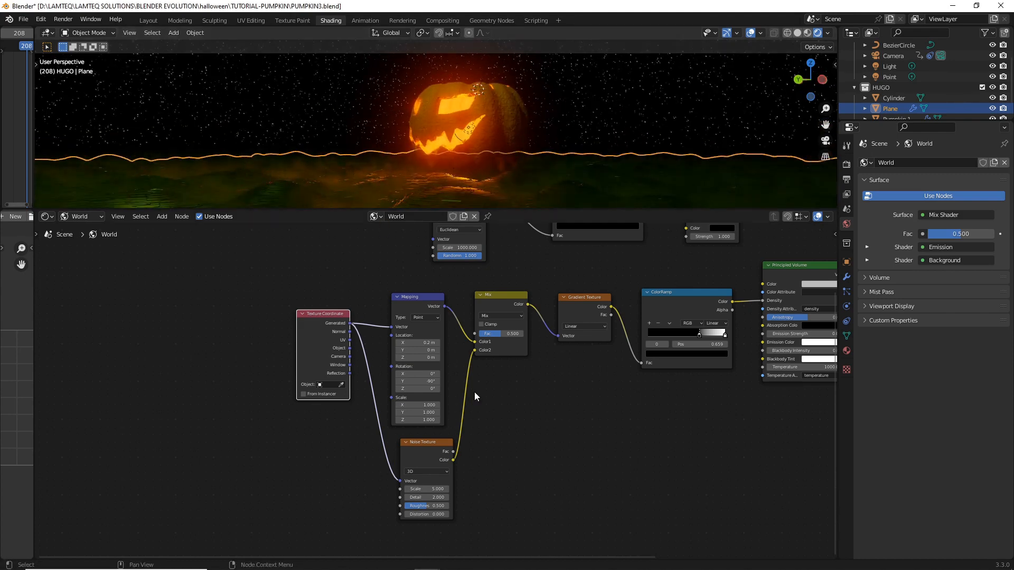
drag(416, 342, 426, 342)
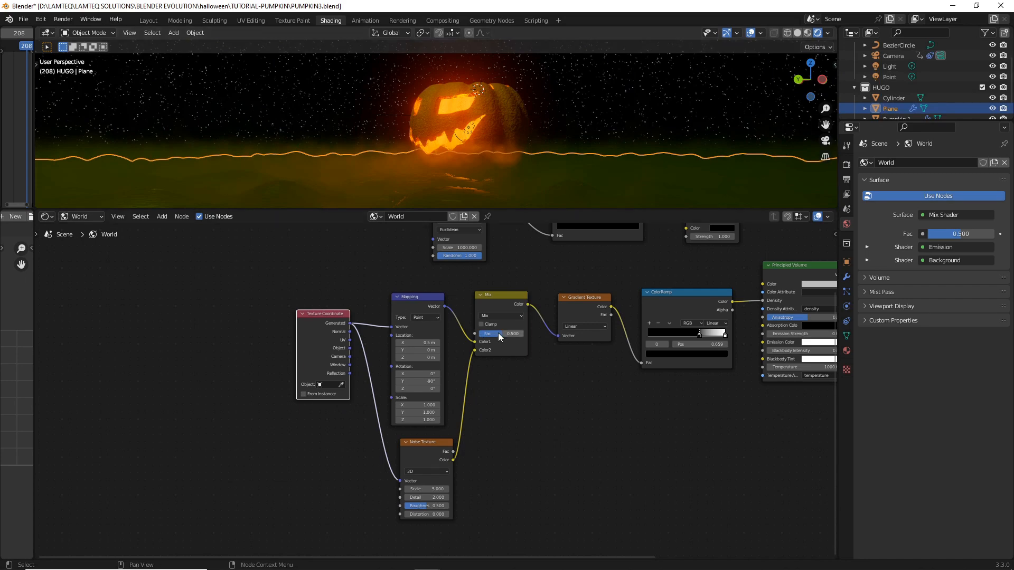
- Set the noise mix factor to about 0.4 for a wavy fog surface
drag(513, 333, 499, 332)
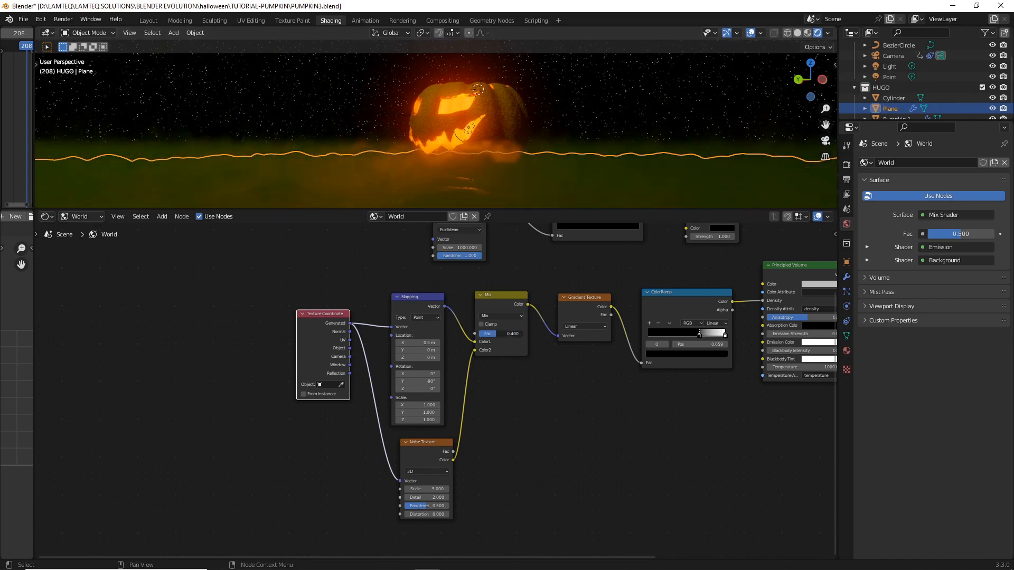
drag(491, 333, 514, 333)
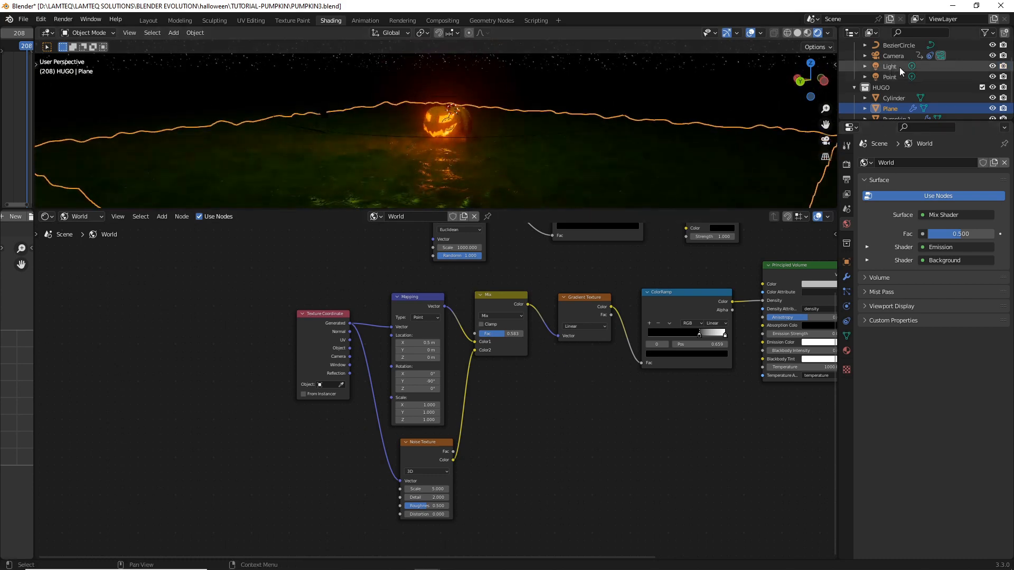
- Select the scene's point light and change its colour to a cyan blue
click(889, 66)
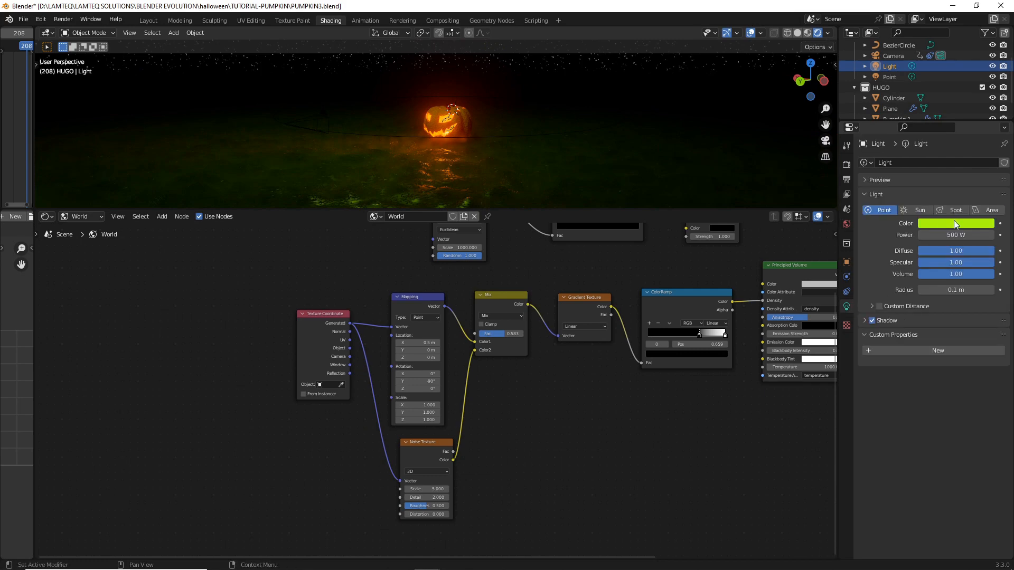
click(954, 224)
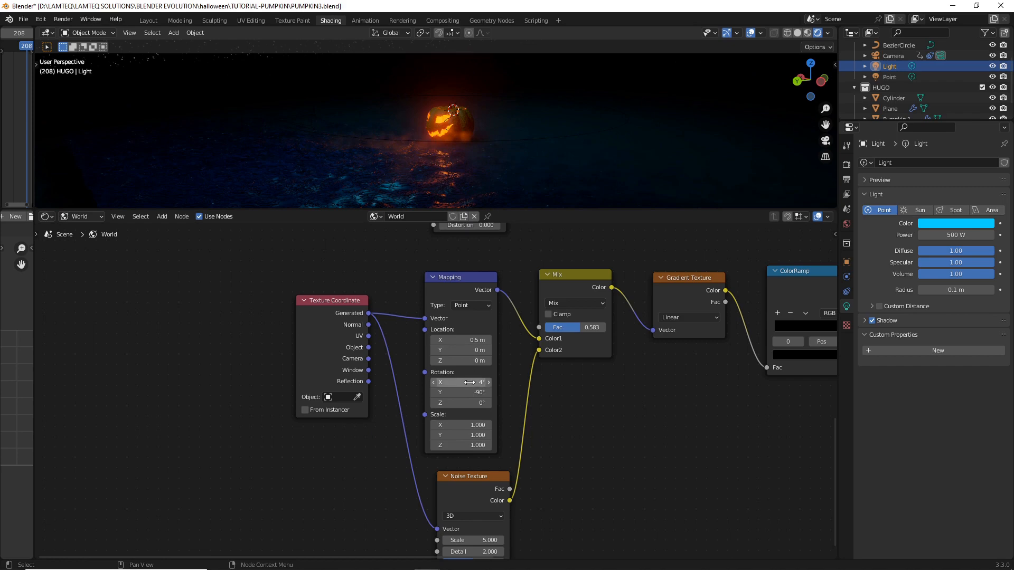
- Tilt the fog mapping about 22° around X
drag(453, 383, 481, 383)
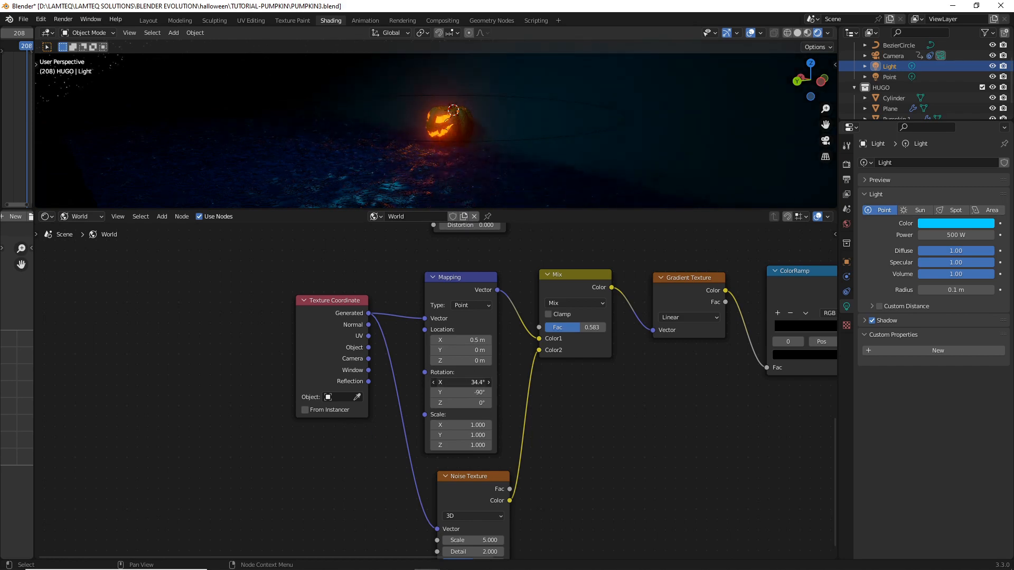
drag(459, 381, 453, 384)
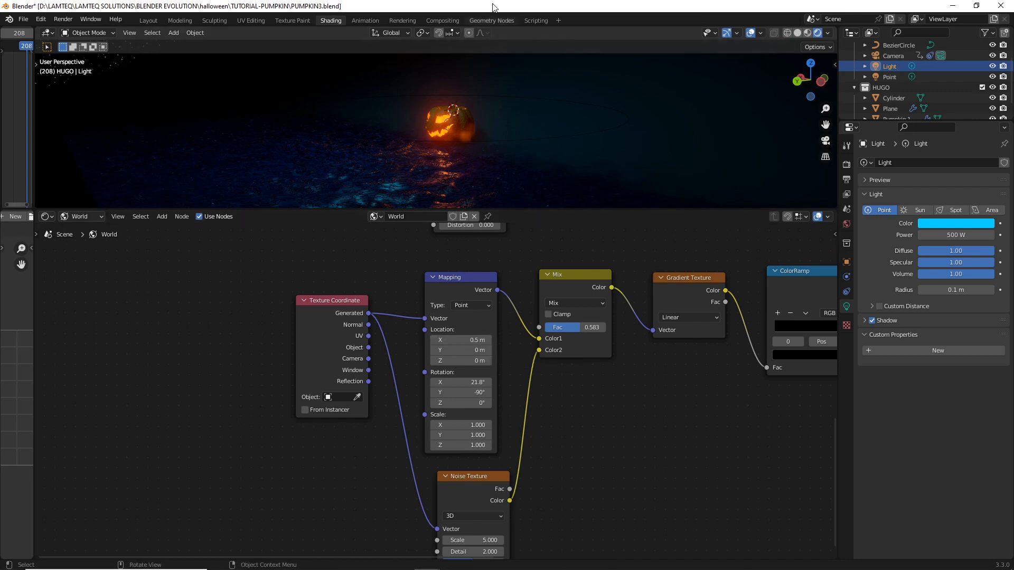
mouse_move(433, 112)
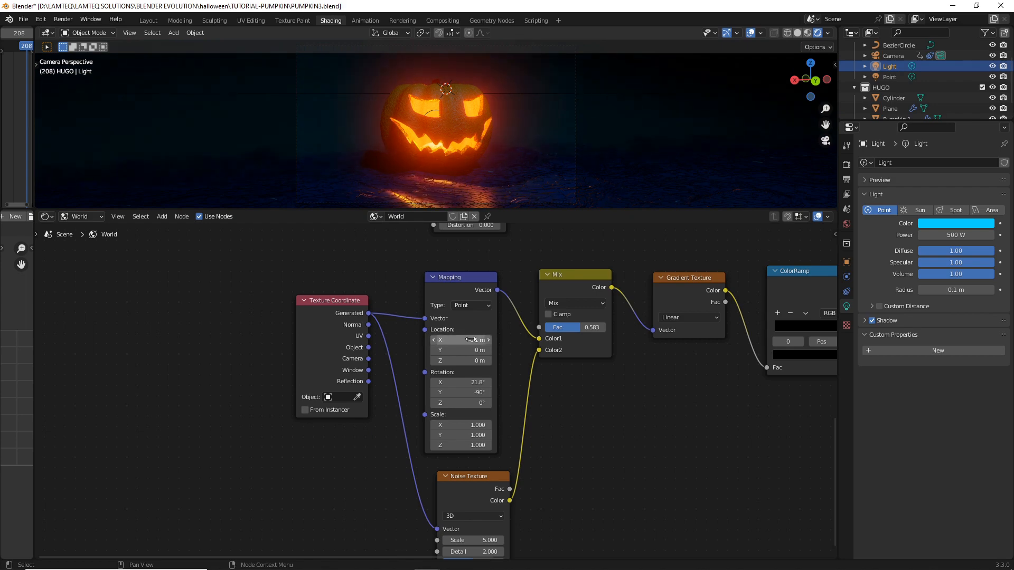
- Move the fog ramp's bright stop inward to about 0.4
scroll(down, 3)
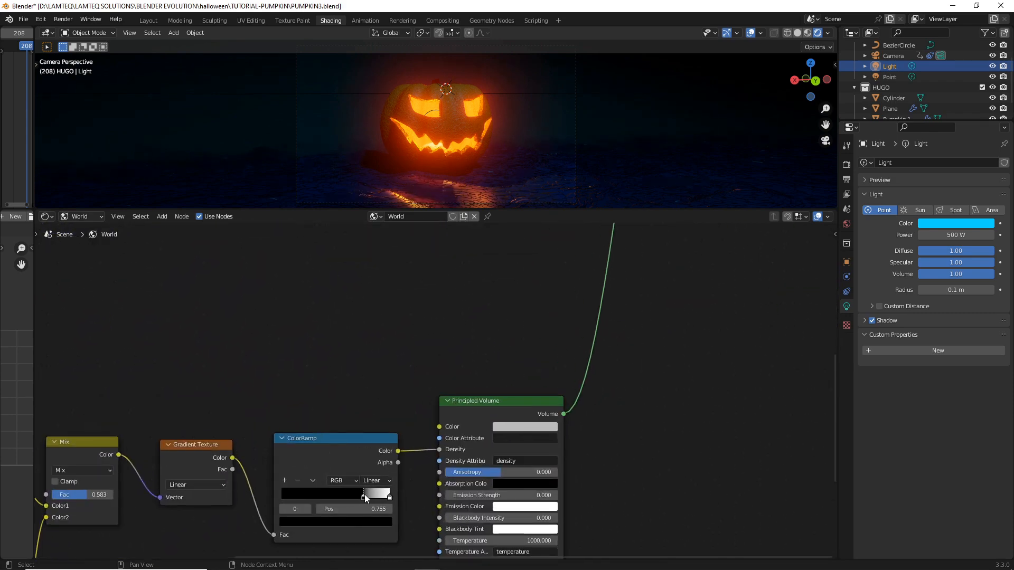
drag(364, 494, 325, 494)
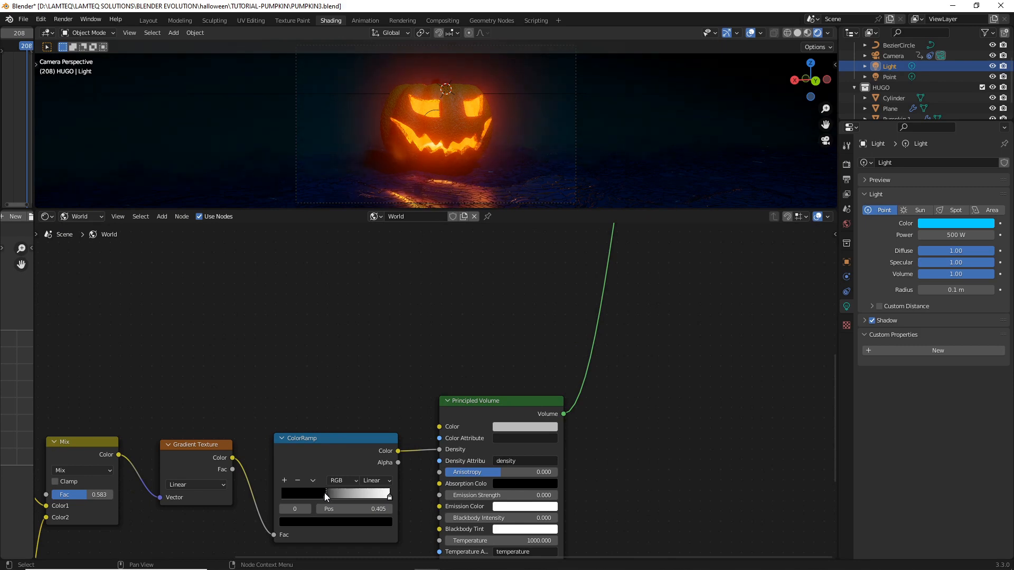
drag(324, 495, 332, 496)
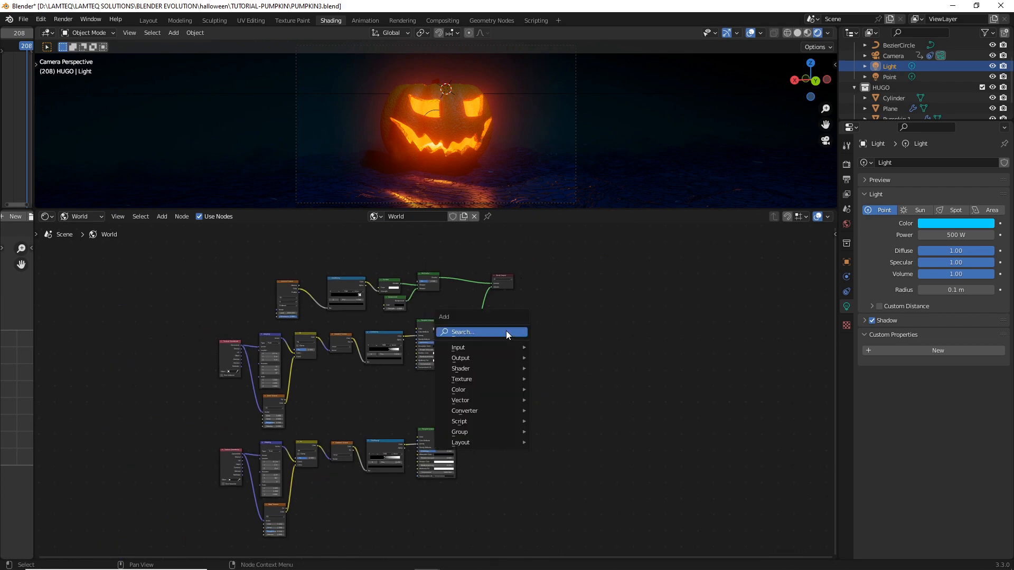
- Insert an Add Shader node summing the fog volume with a second shader before the output
click(463, 332)
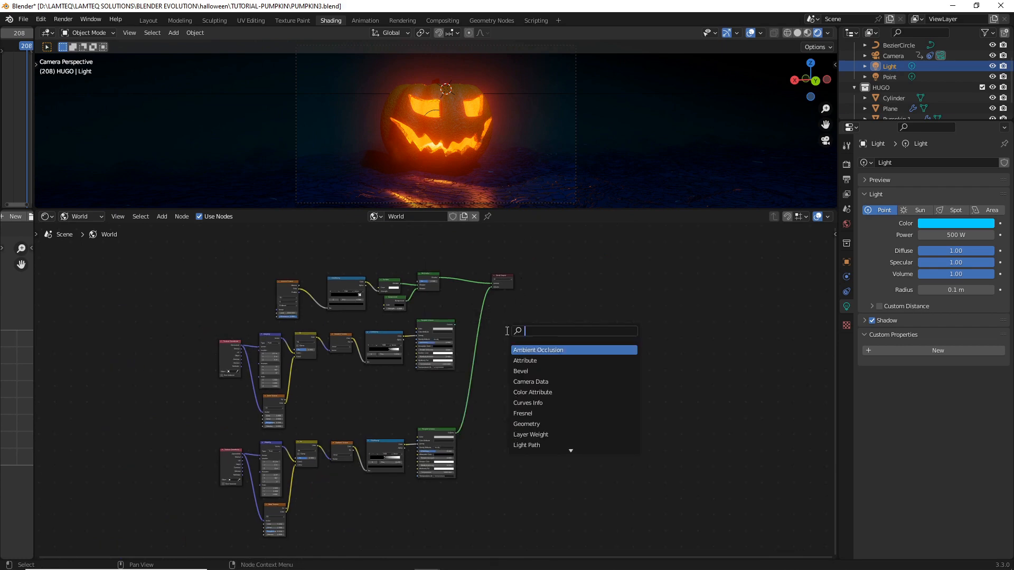
text(ADD)
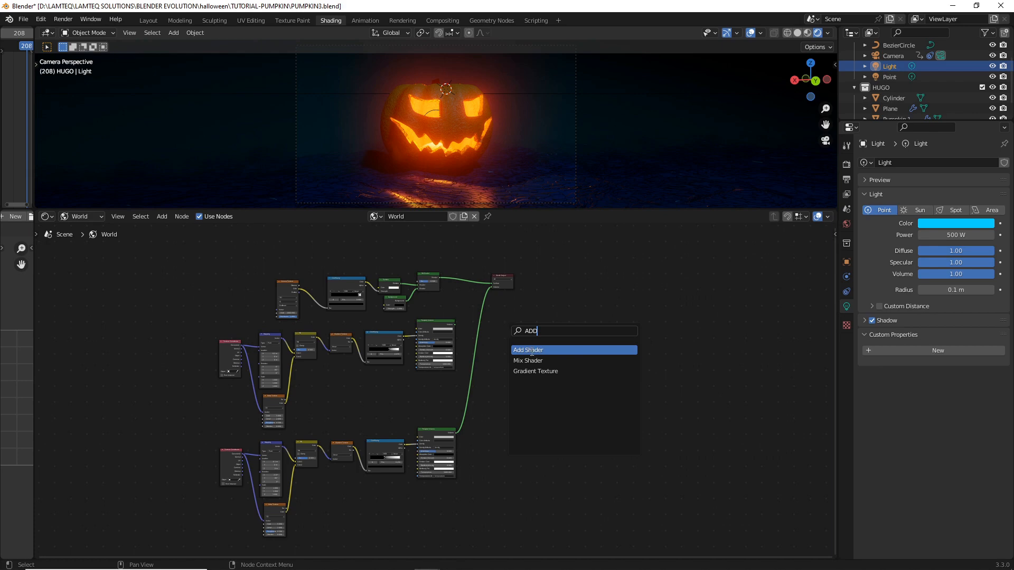
click(528, 349)
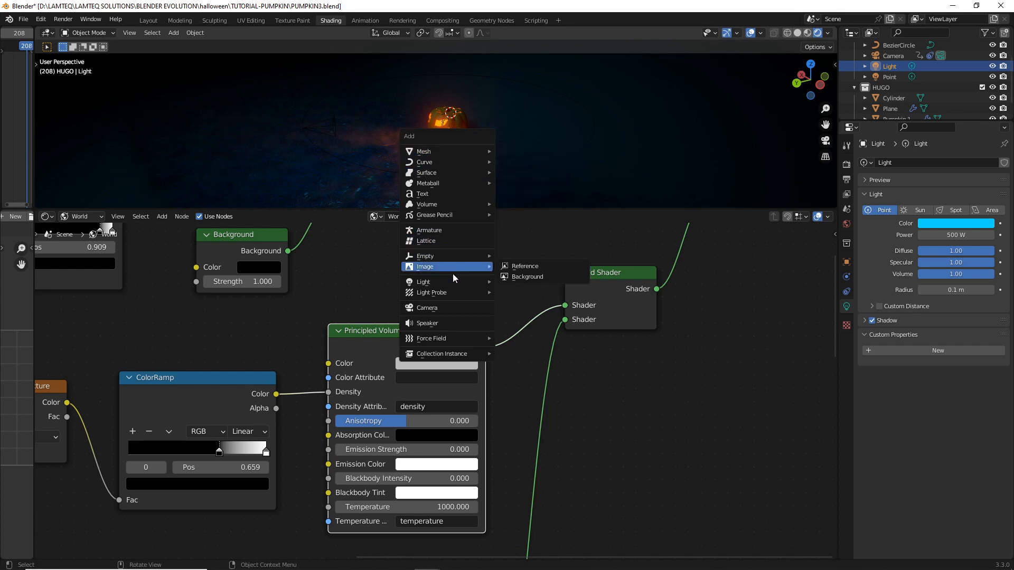
mouse_move(432, 293)
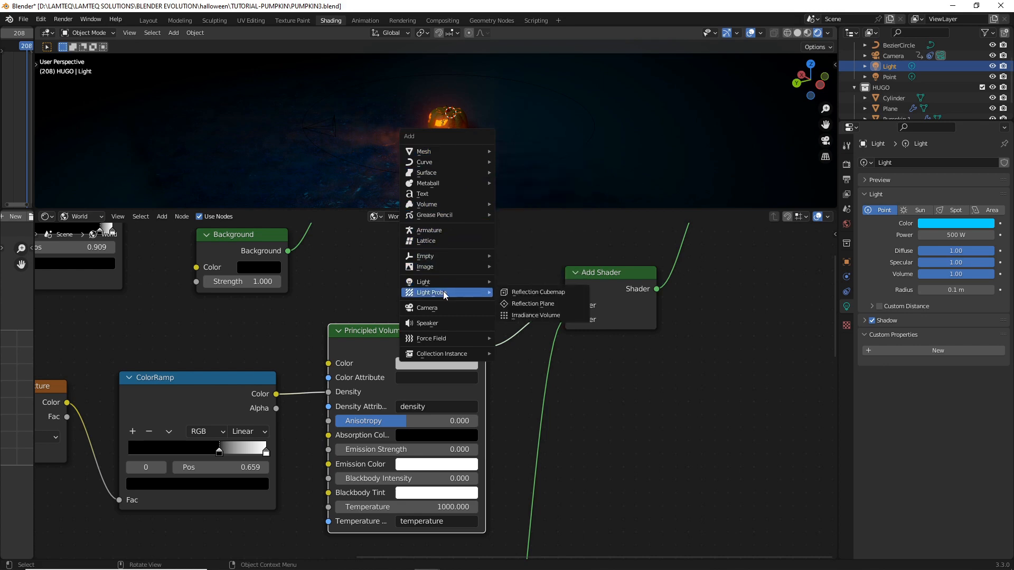
mouse_move(433, 280)
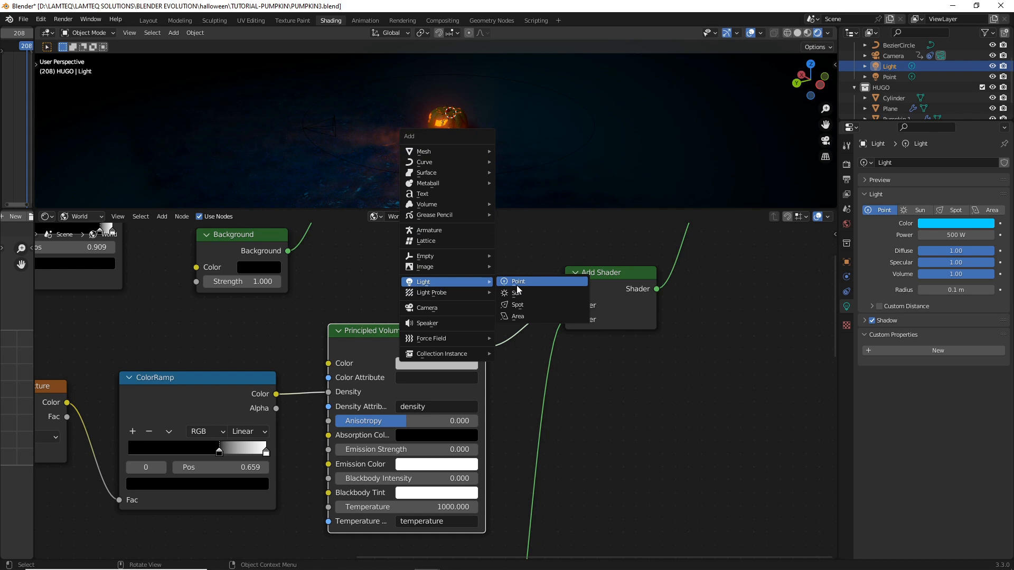
- Add a second point light at X 0, pushed back and down behind the pumpkin
click(517, 281)
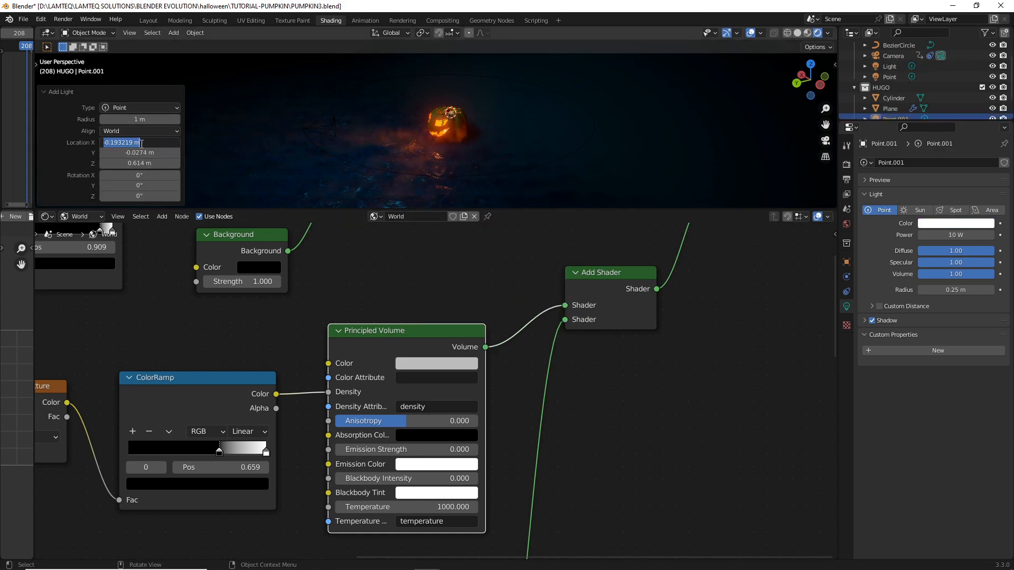
text(0 m)
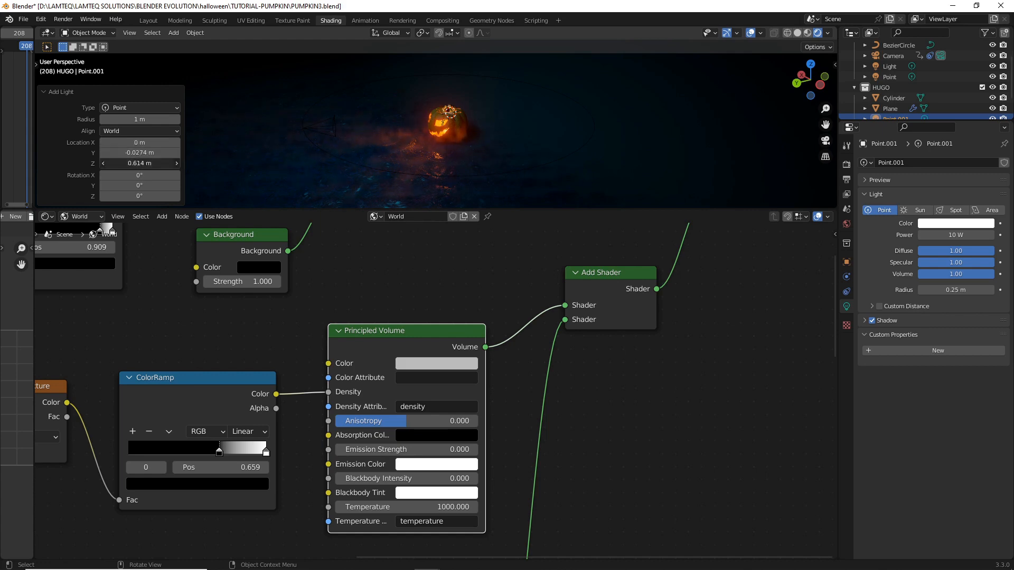
mouse_move(139, 152)
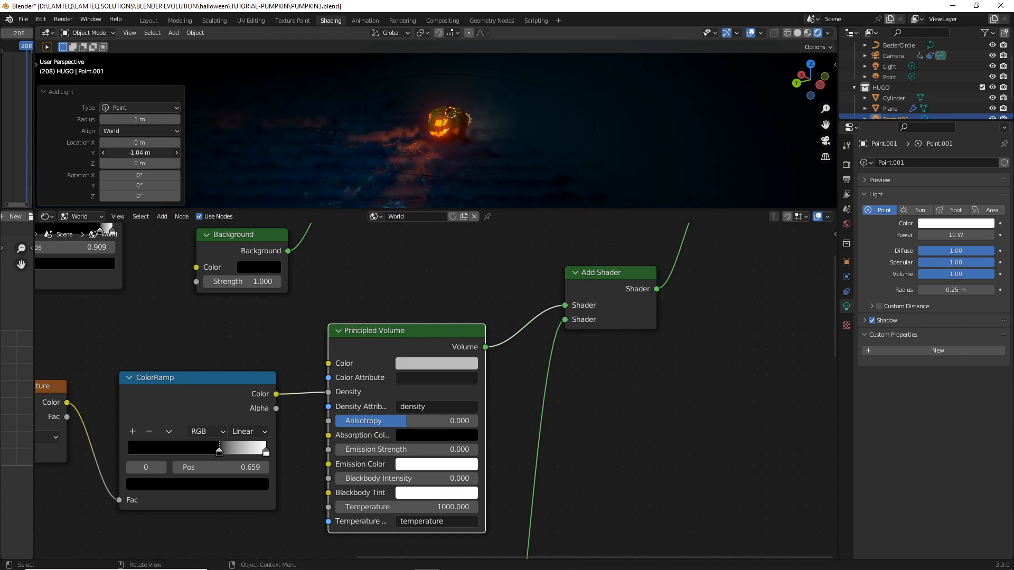
click(139, 152)
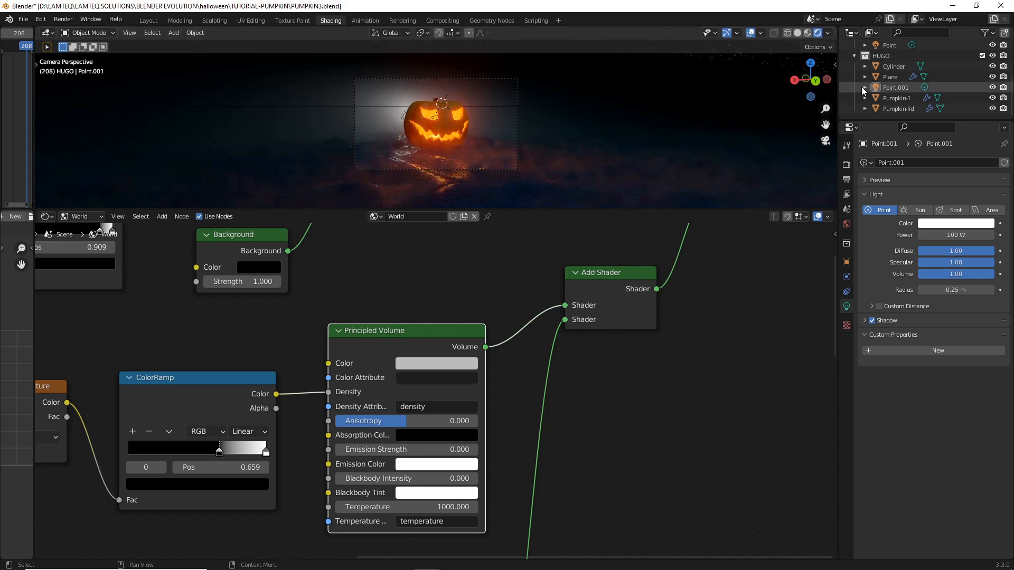
- Give the new light 100 W power and a cyan colour, then show its position settings
click(955, 224)
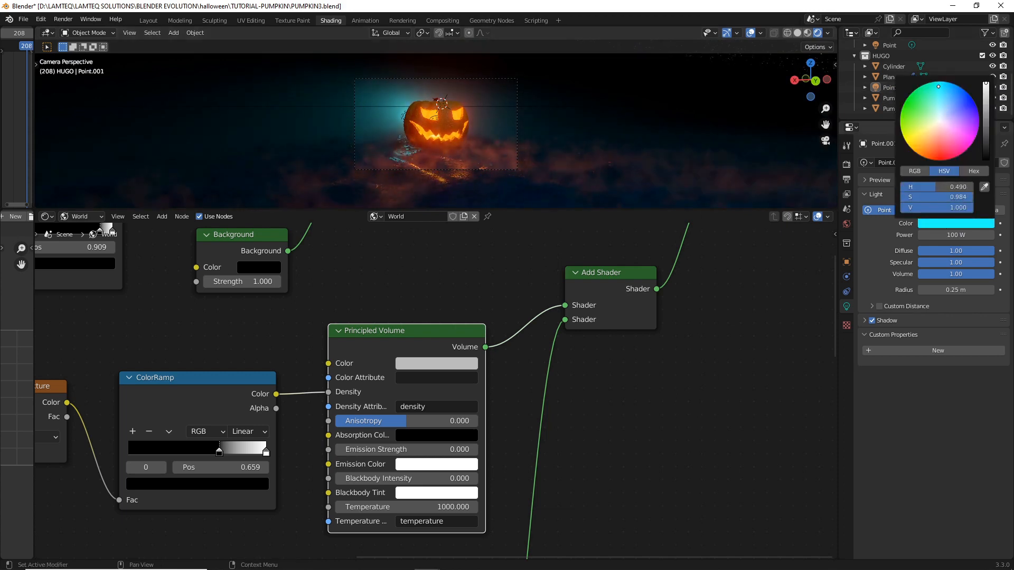
click(946, 91)
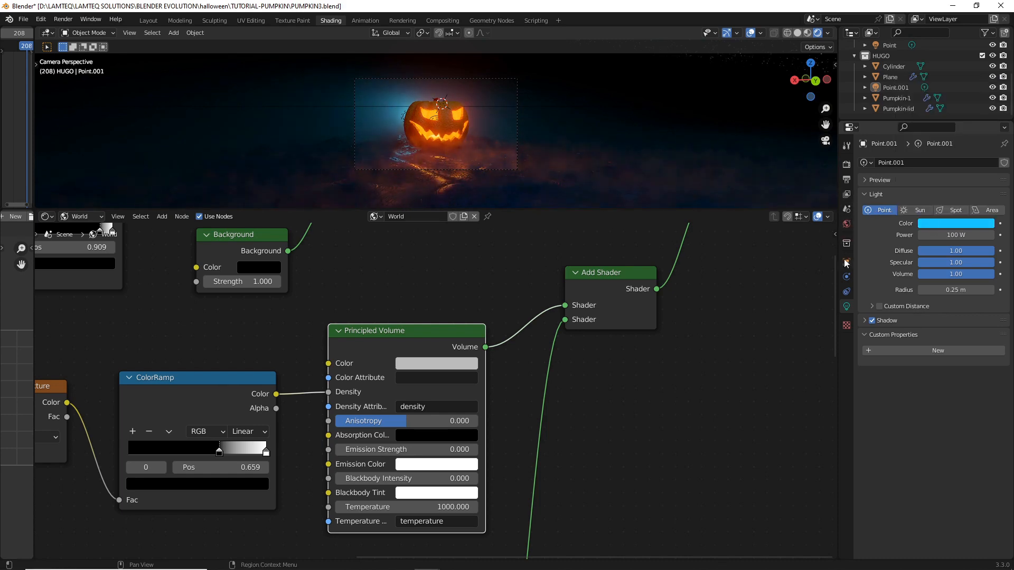
click(845, 262)
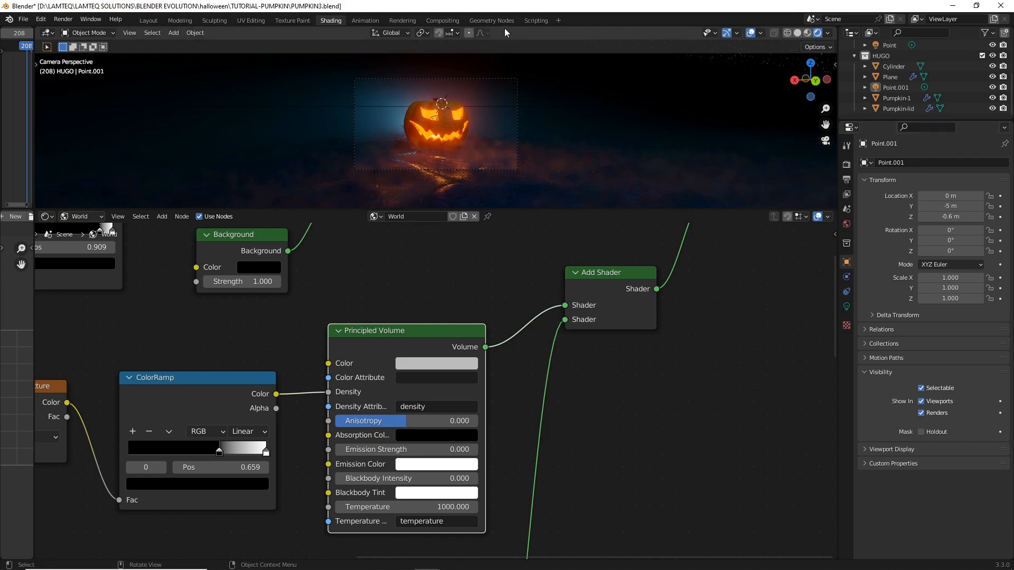
mouse_move(464, 21)
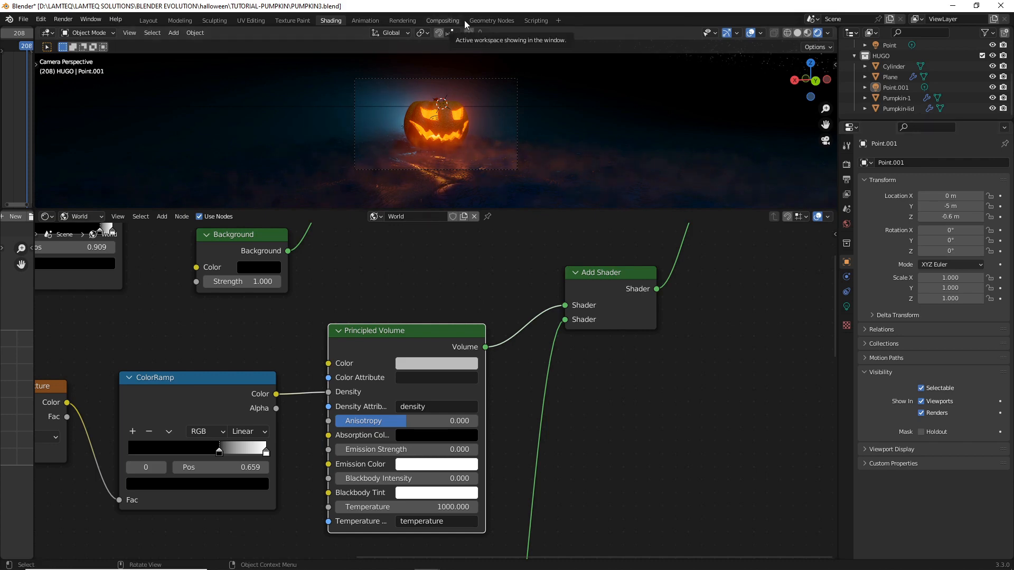
- Start rendering the final still image (F12)
click(59, 19)
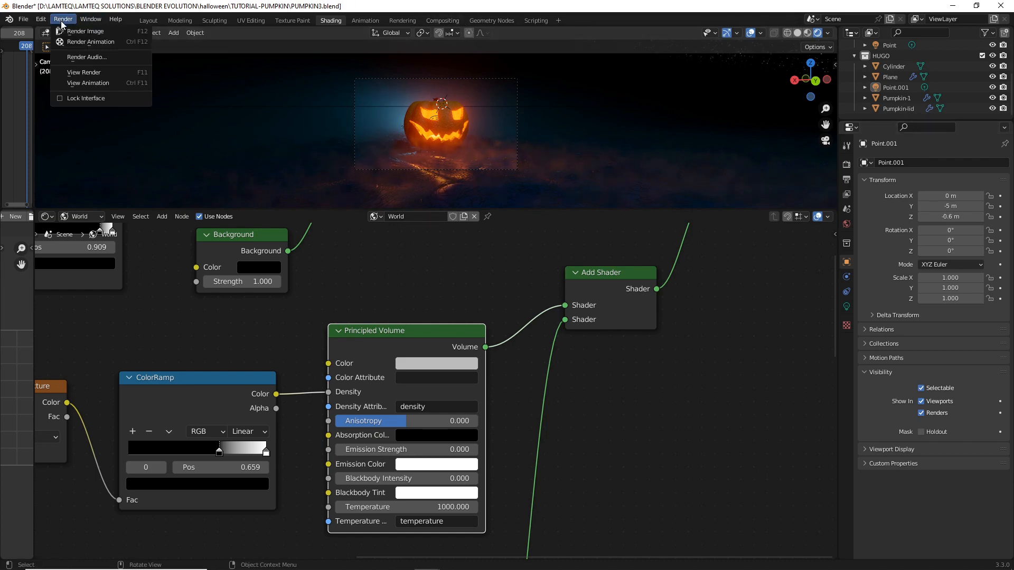
click(87, 30)
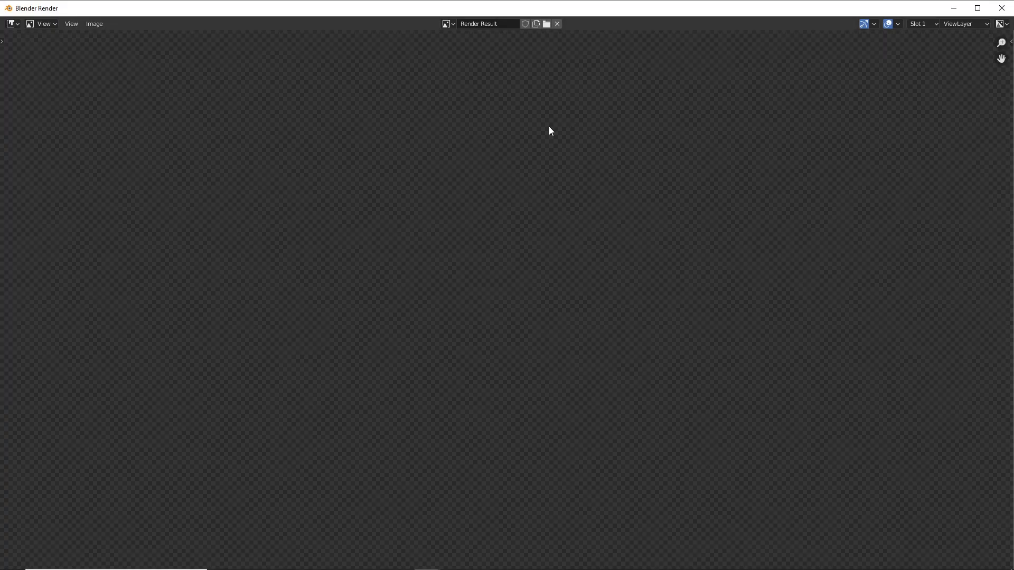